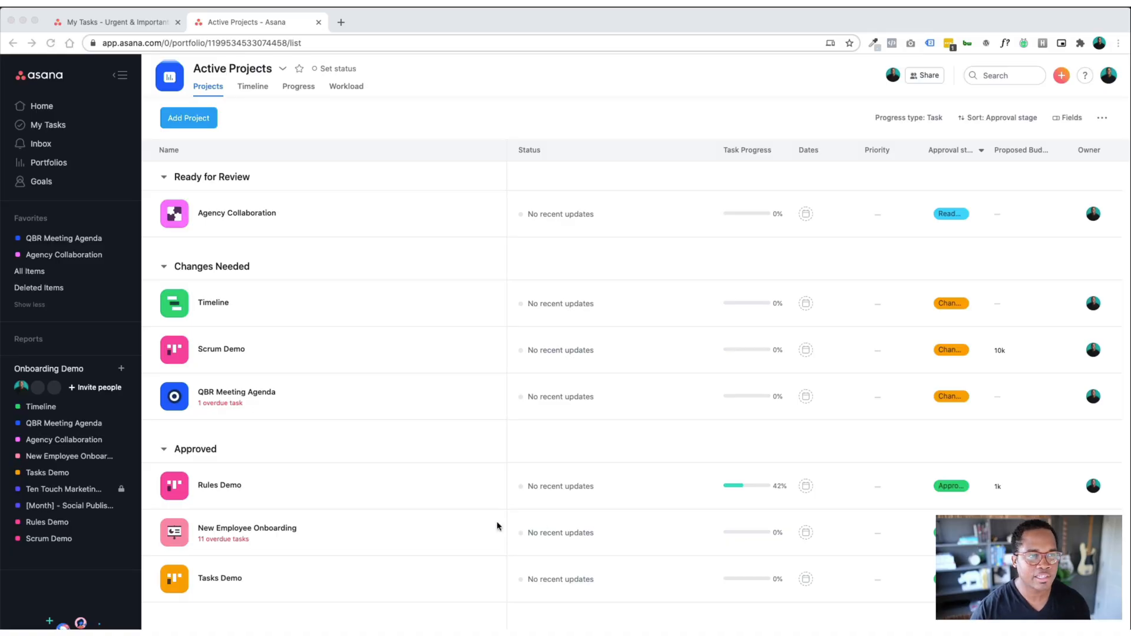
- Switch to My Tasks from the sidebar and scroll through the due-date-ordered list
click(48, 125)
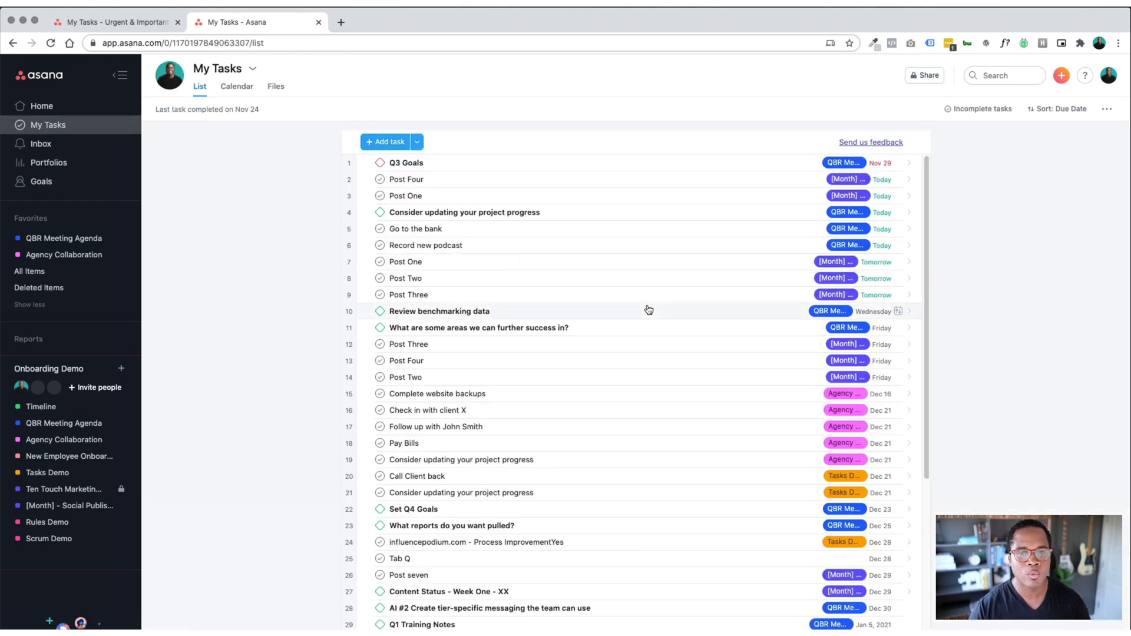
scroll(down, 3)
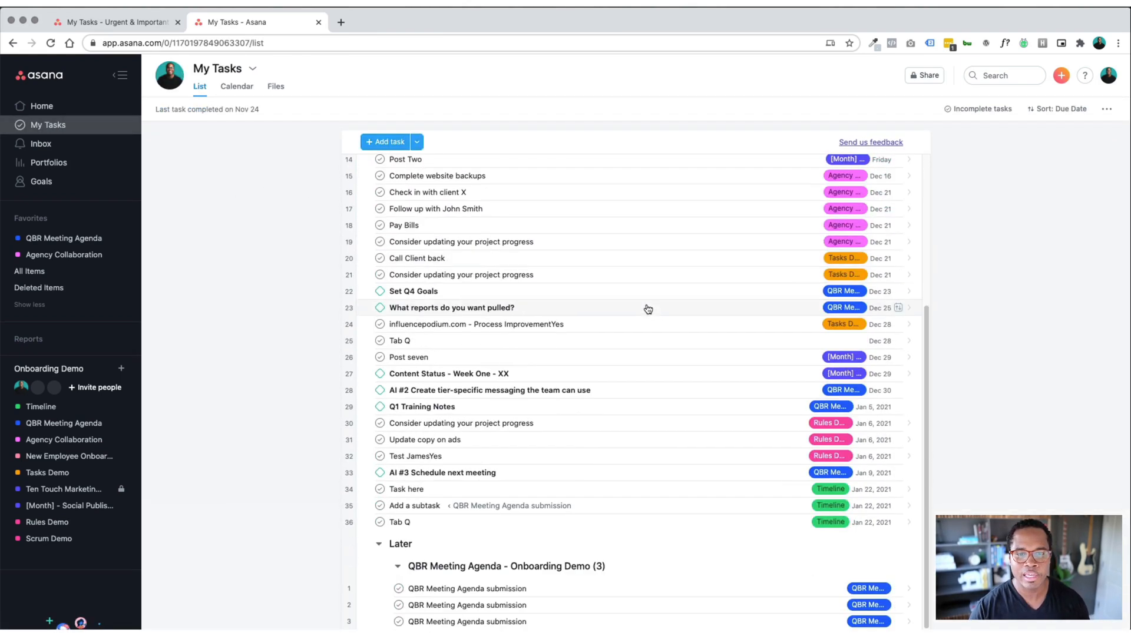
scroll(up, 3)
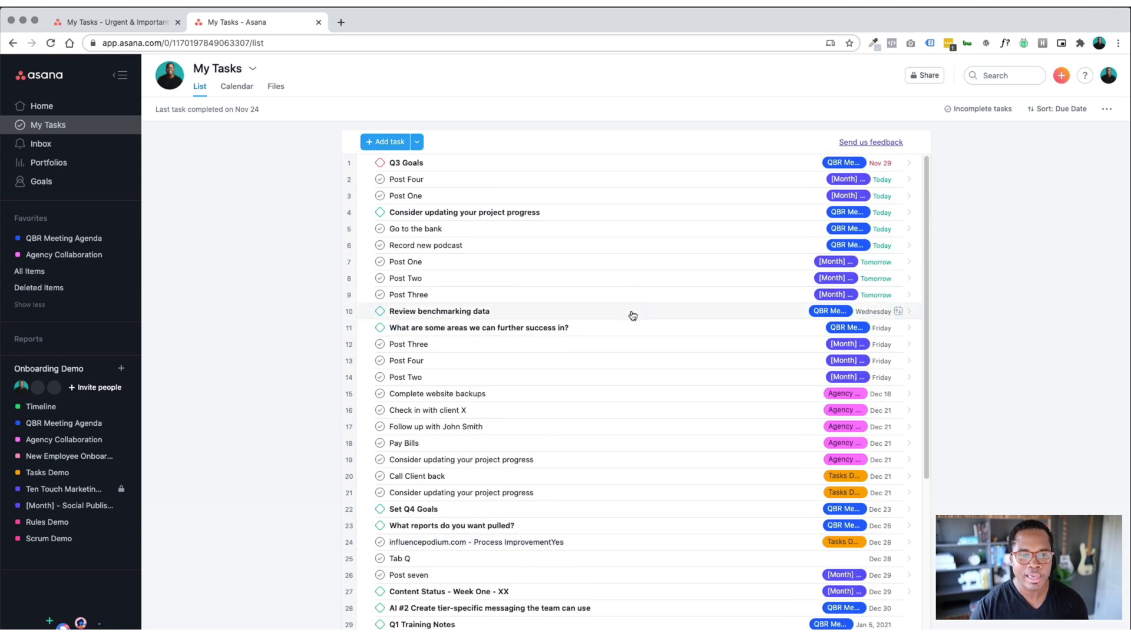
mouse_move(718, 188)
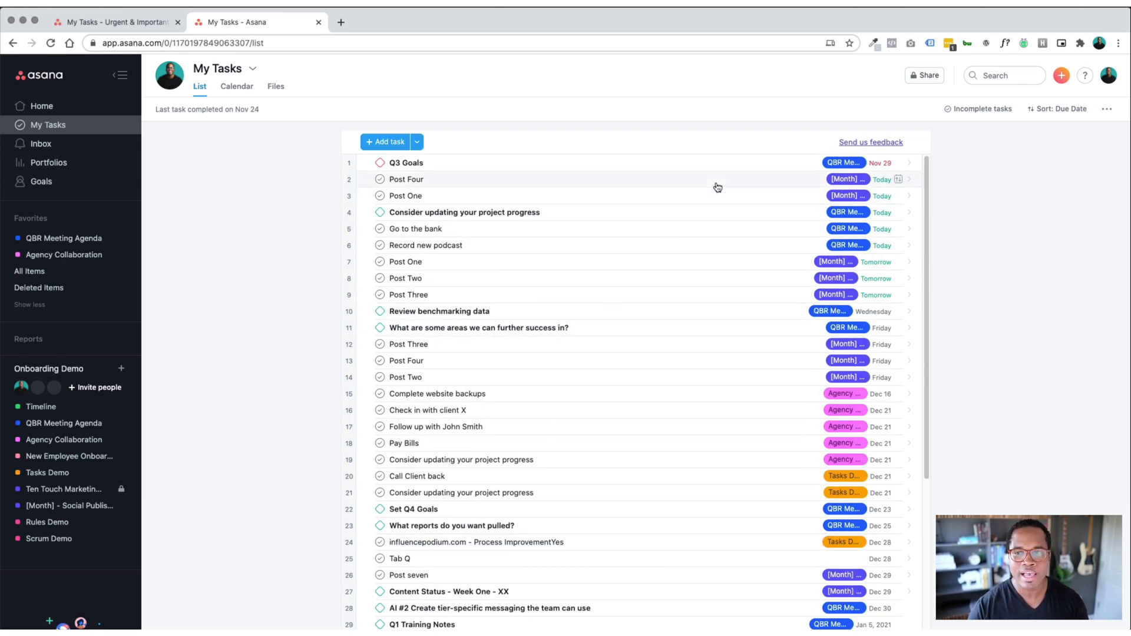
scroll(down, 3)
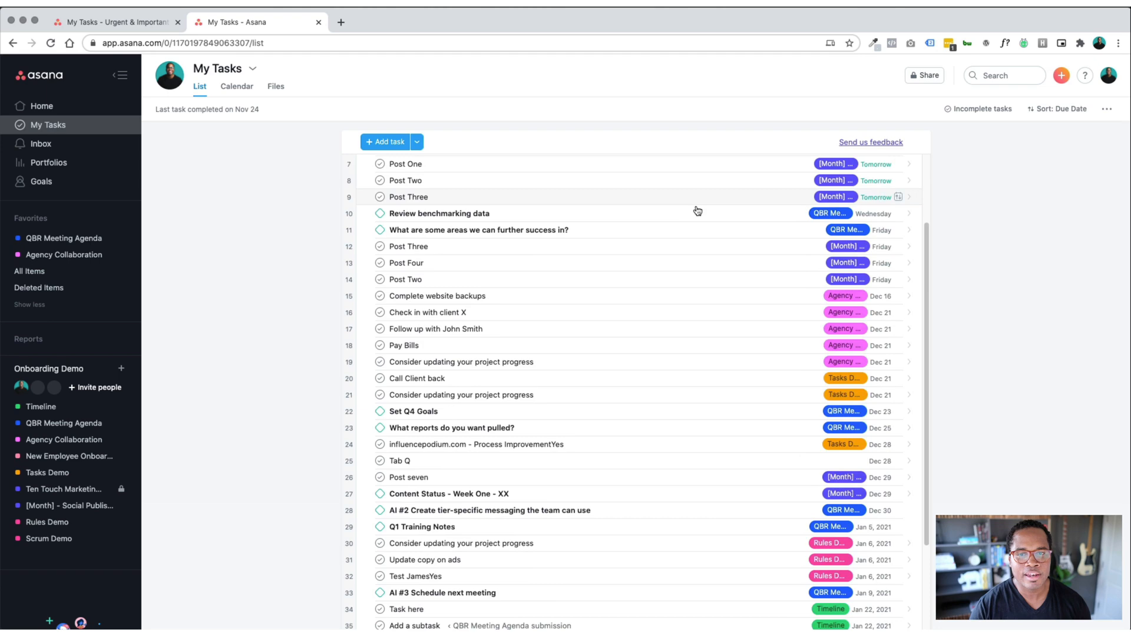
scroll(up, 3)
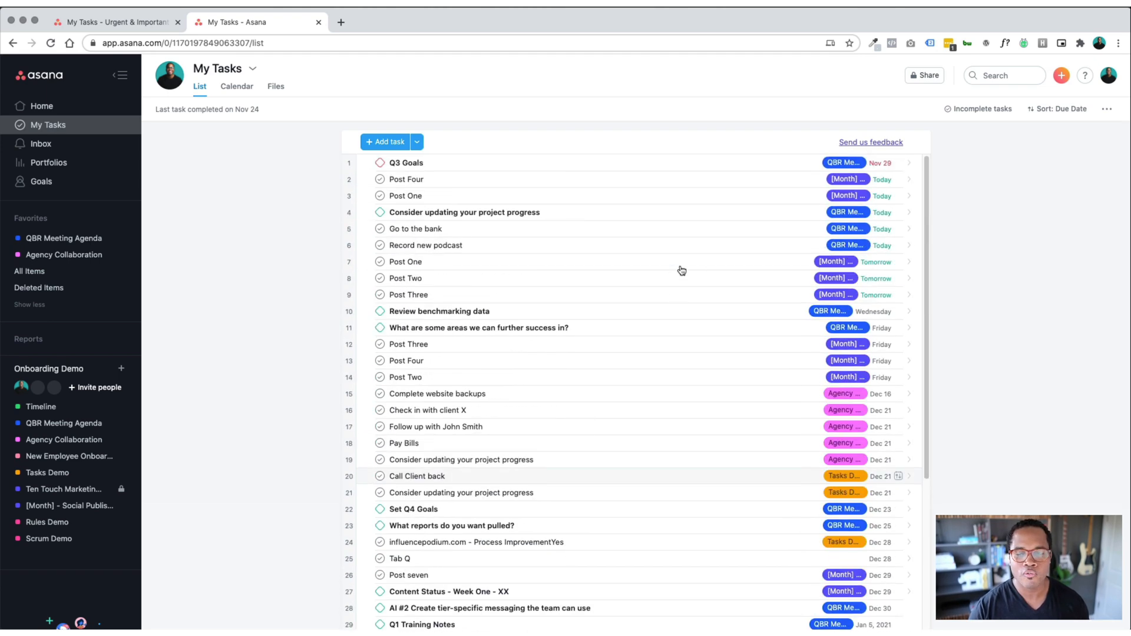
mouse_move(671, 249)
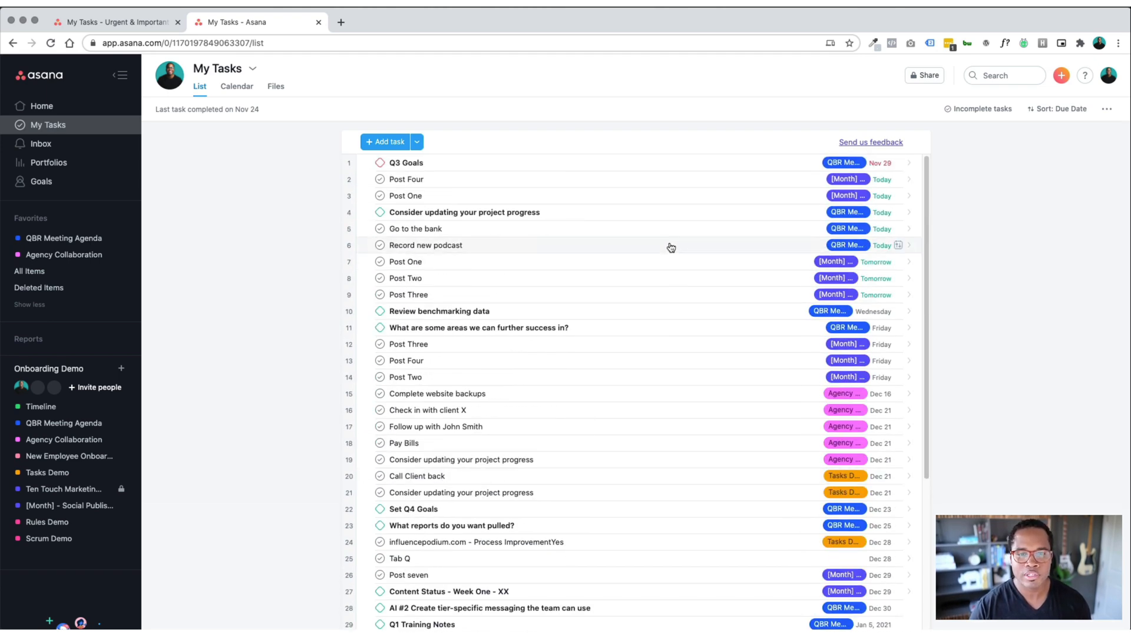
scroll(down, 3)
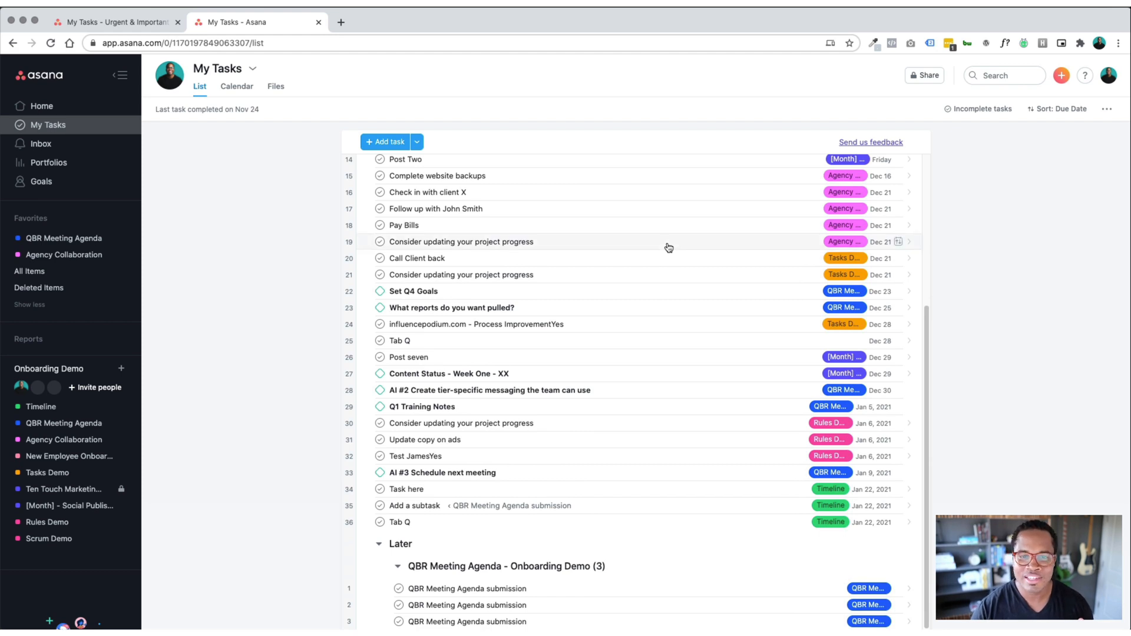
mouse_move(669, 258)
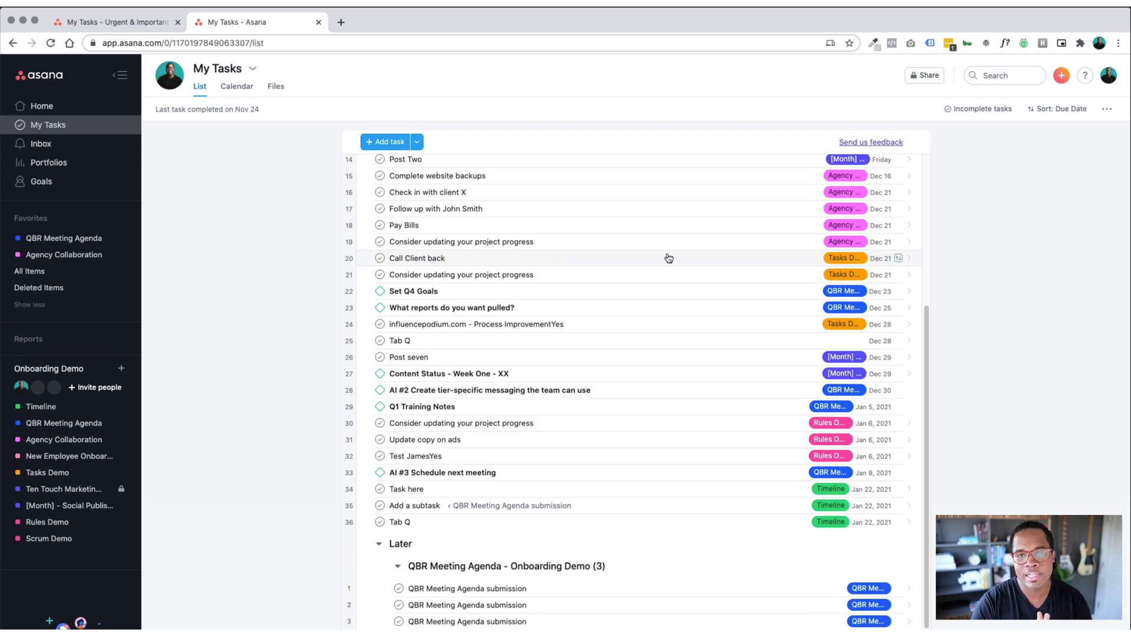
scroll(up, 3)
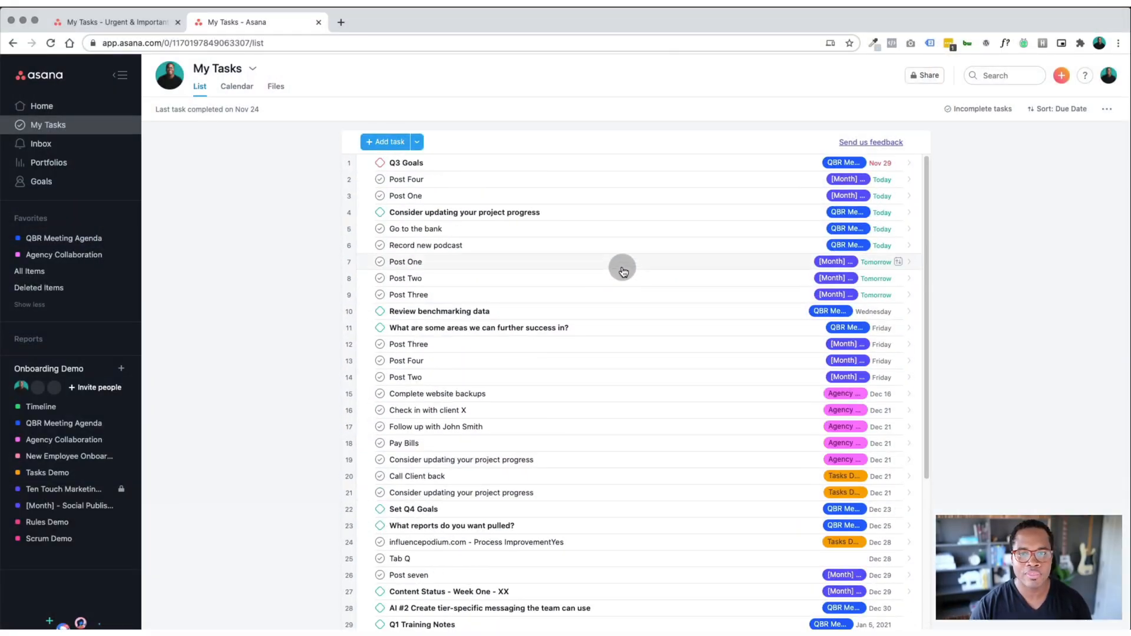
mouse_move(934, 159)
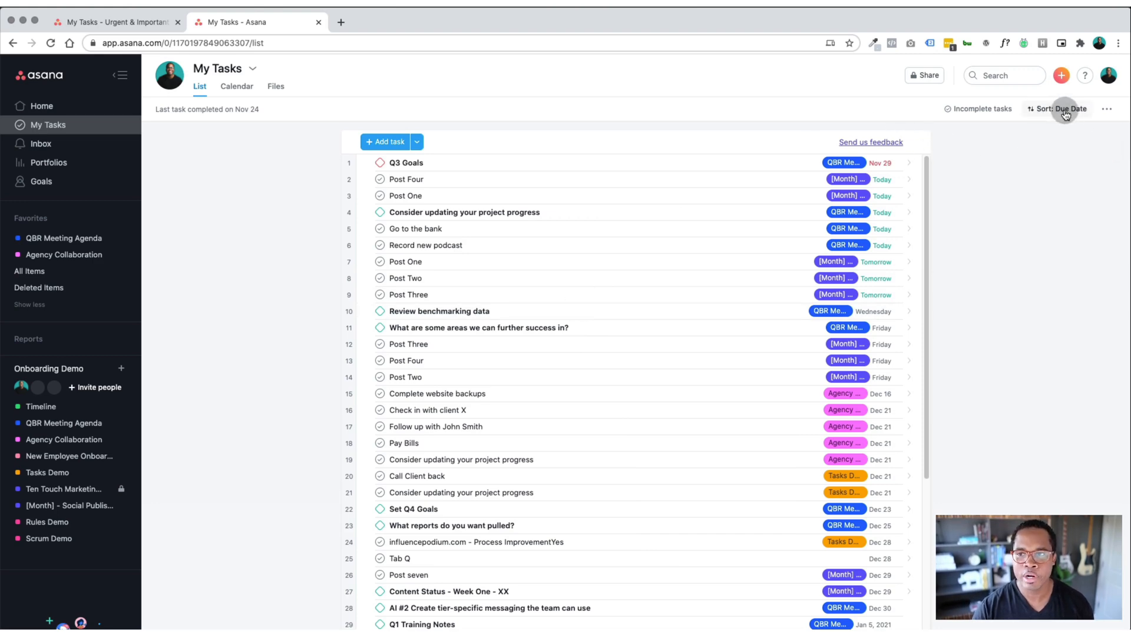
scroll(down, 3)
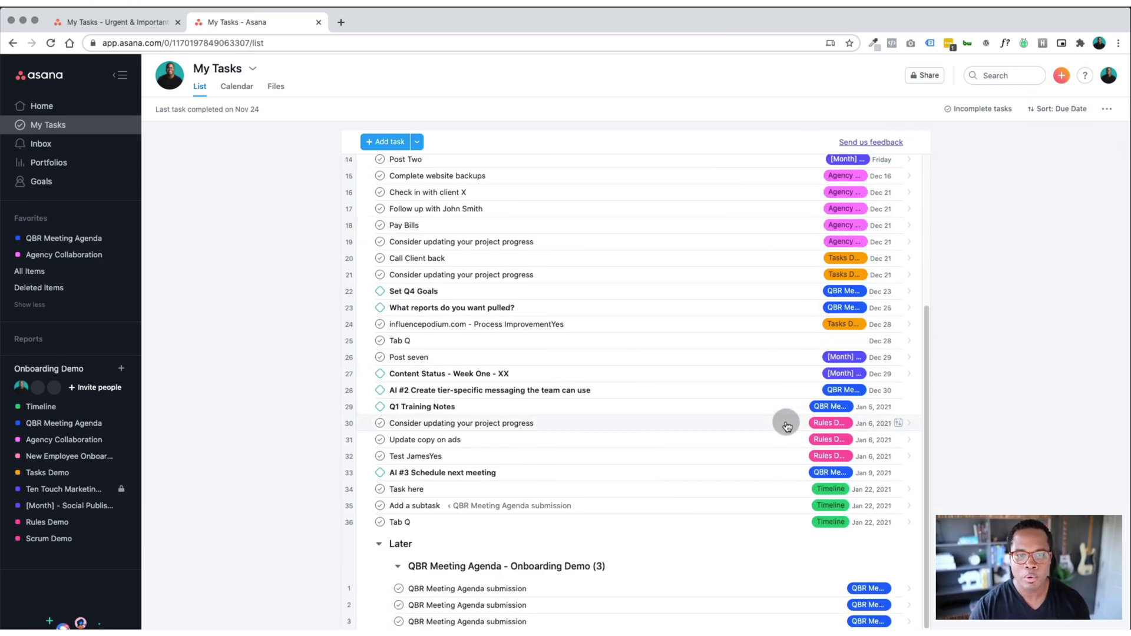
- Set the My Tasks sort to None and scroll through the Recently assigned, Today, Upcoming and Later sections
click(1060, 109)
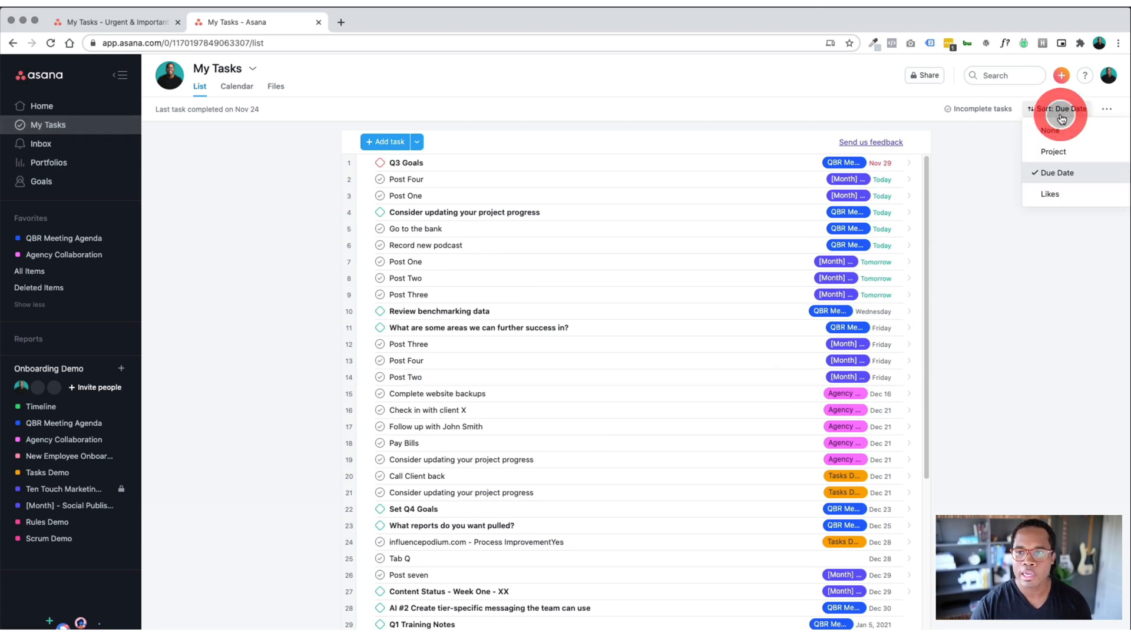
click(1050, 131)
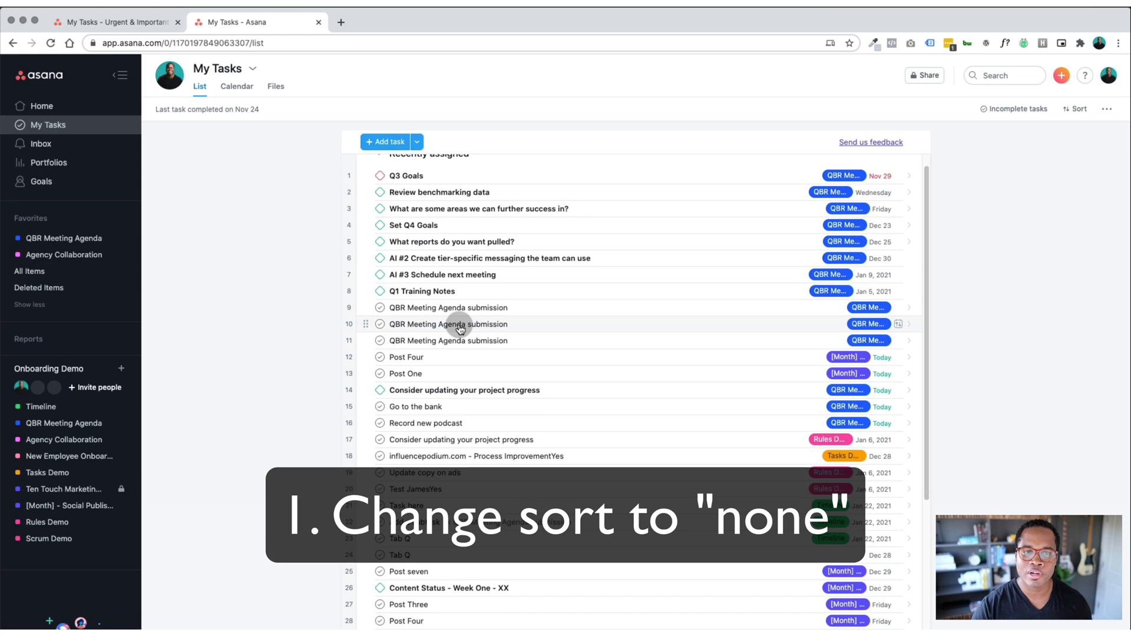
scroll(down, 3)
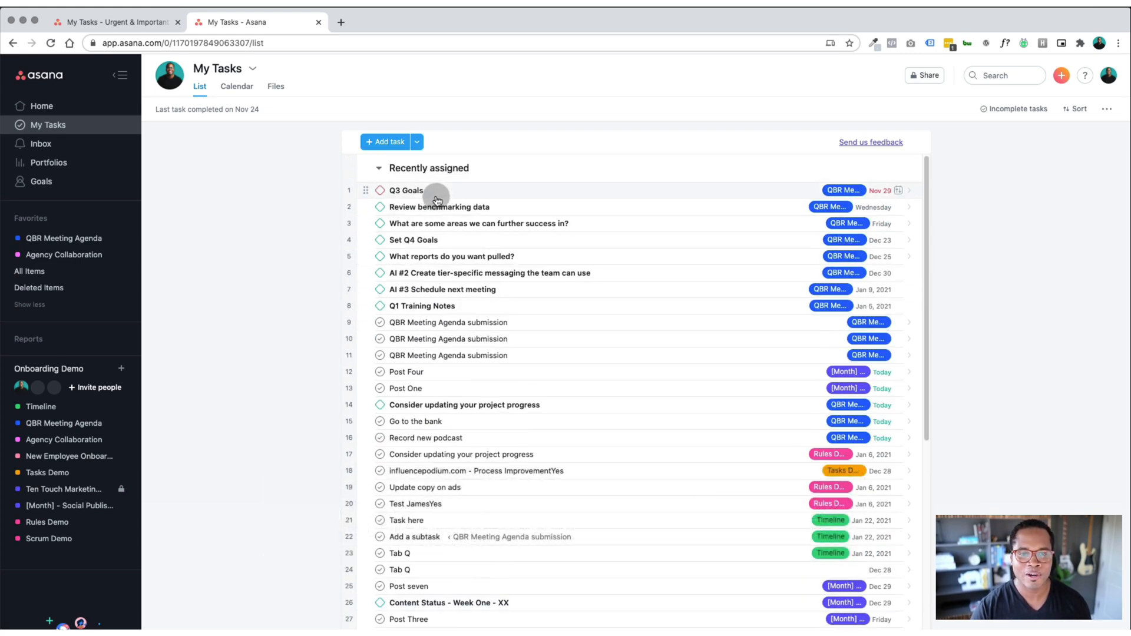
scroll(down, 3)
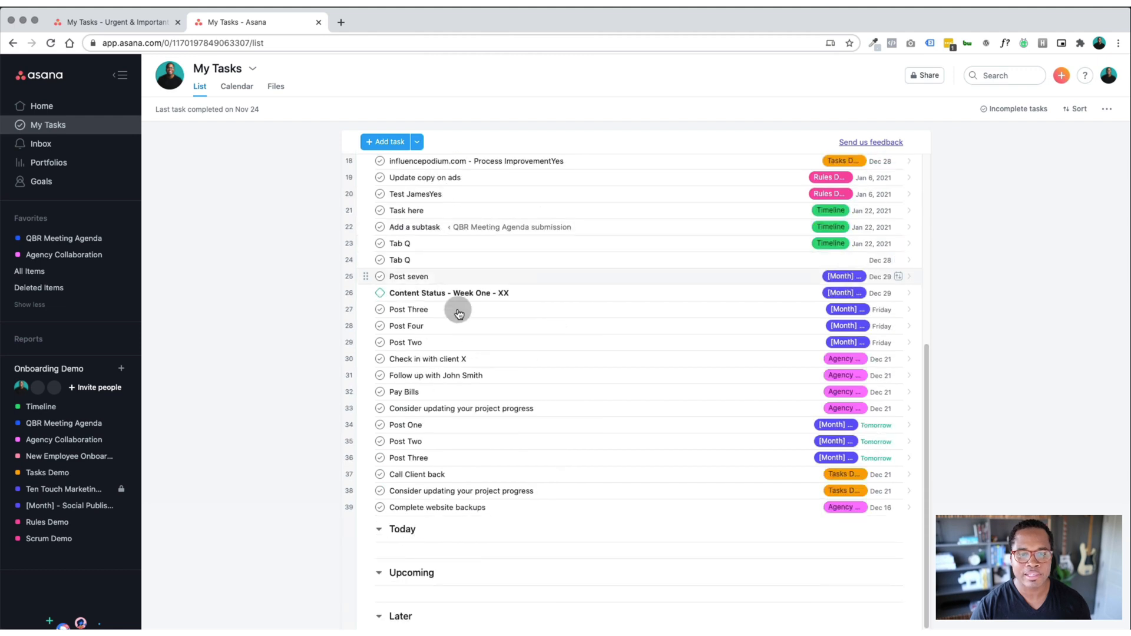
mouse_move(403, 529)
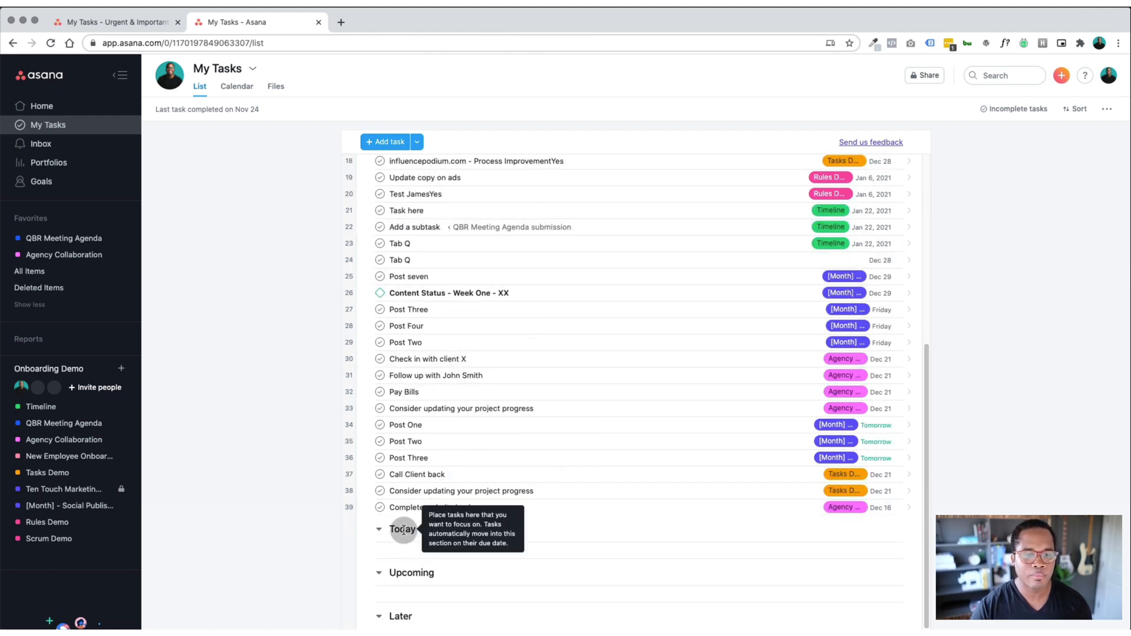
mouse_move(412, 580)
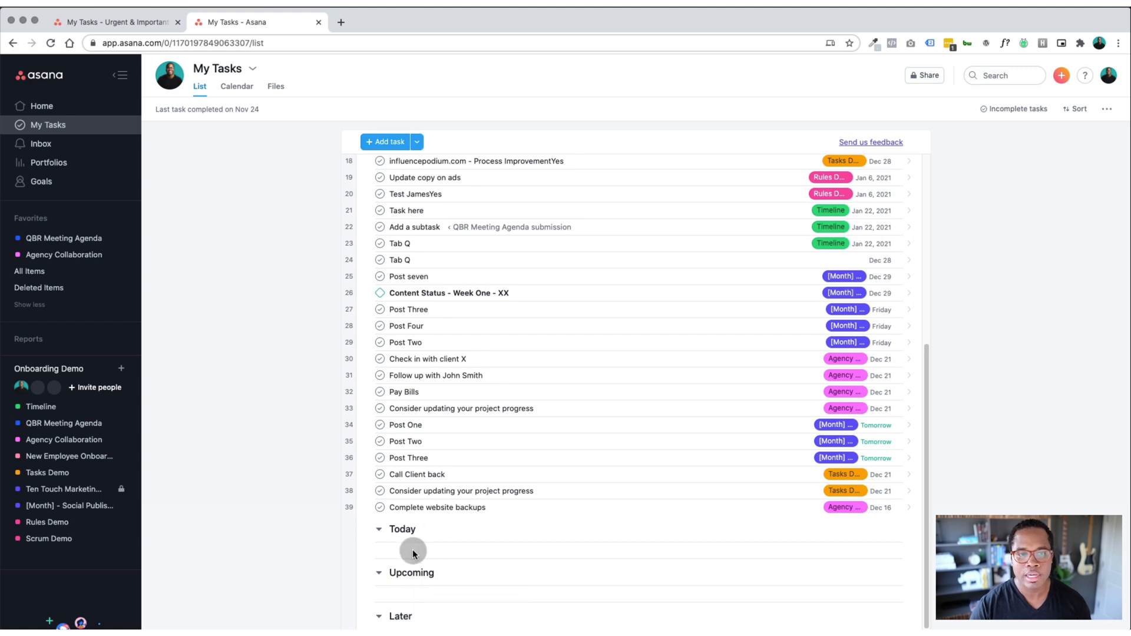
scroll(up, 3)
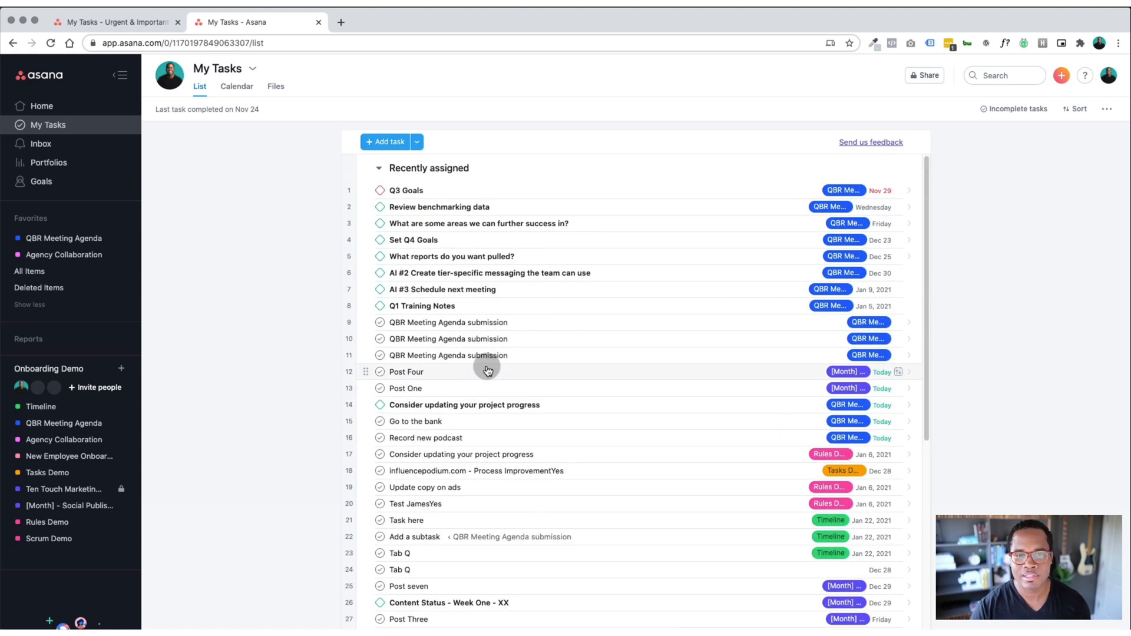
mouse_move(432, 272)
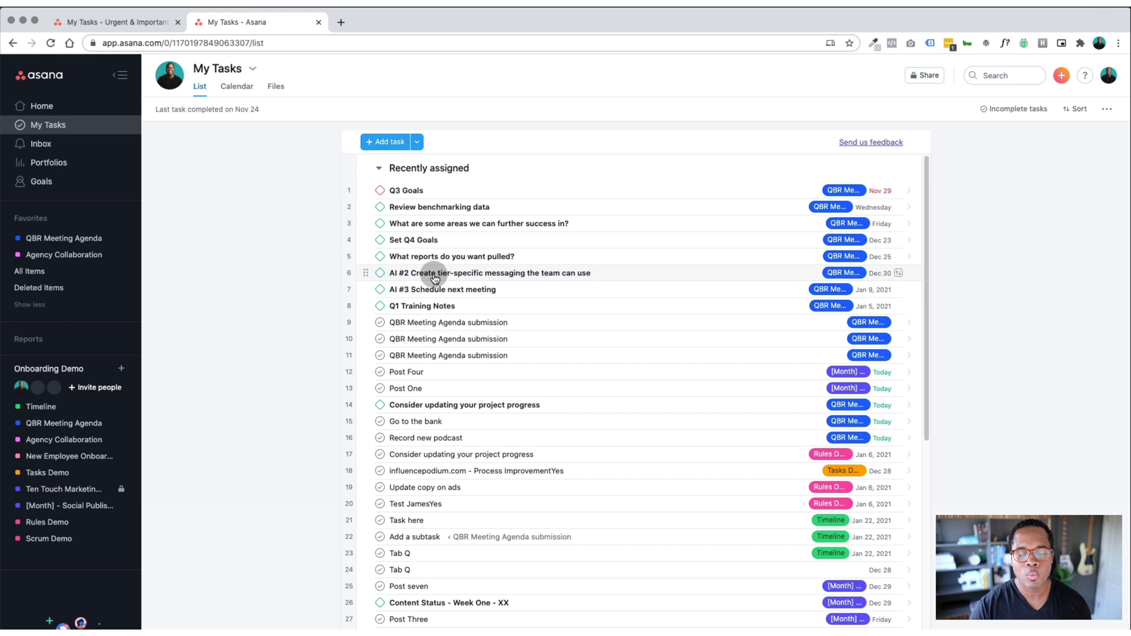
mouse_move(410, 223)
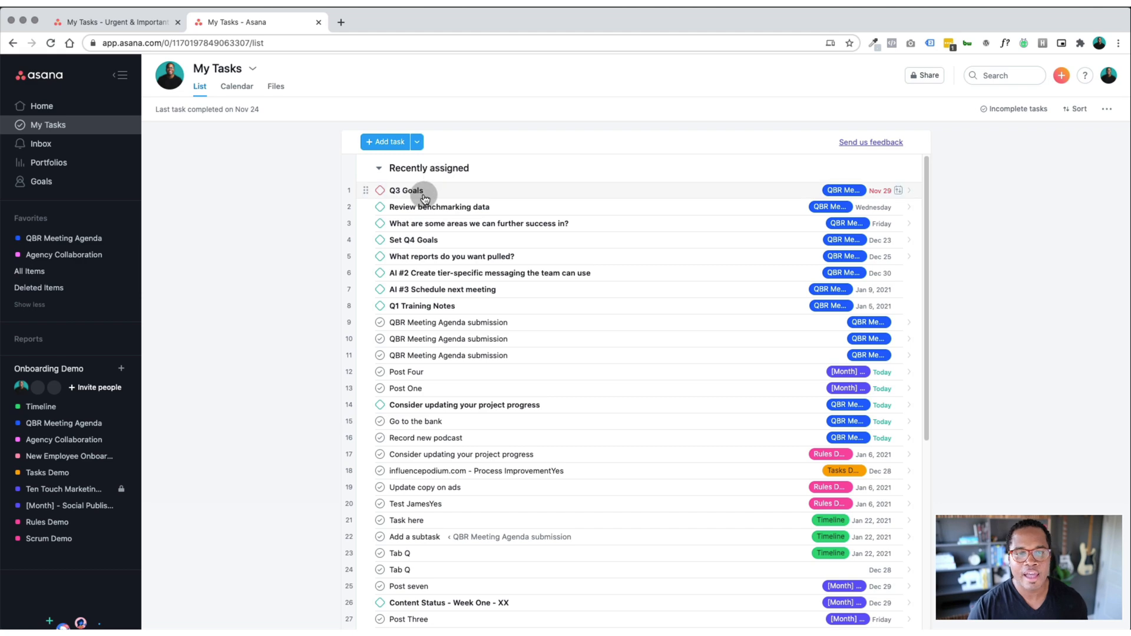
scroll(down, 3)
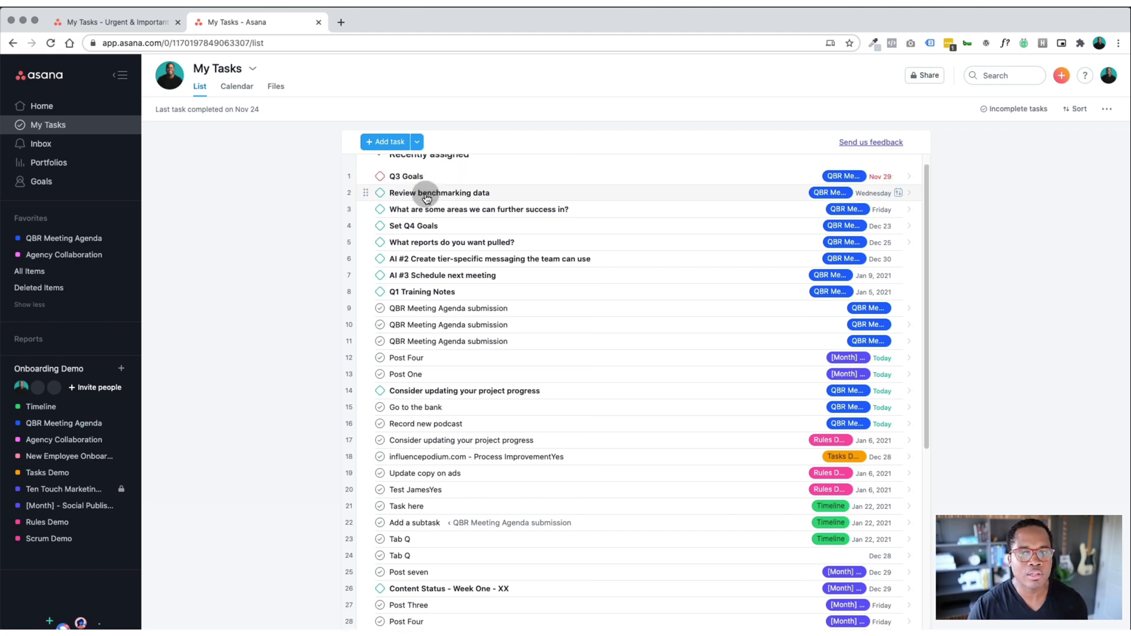
scroll(up, 3)
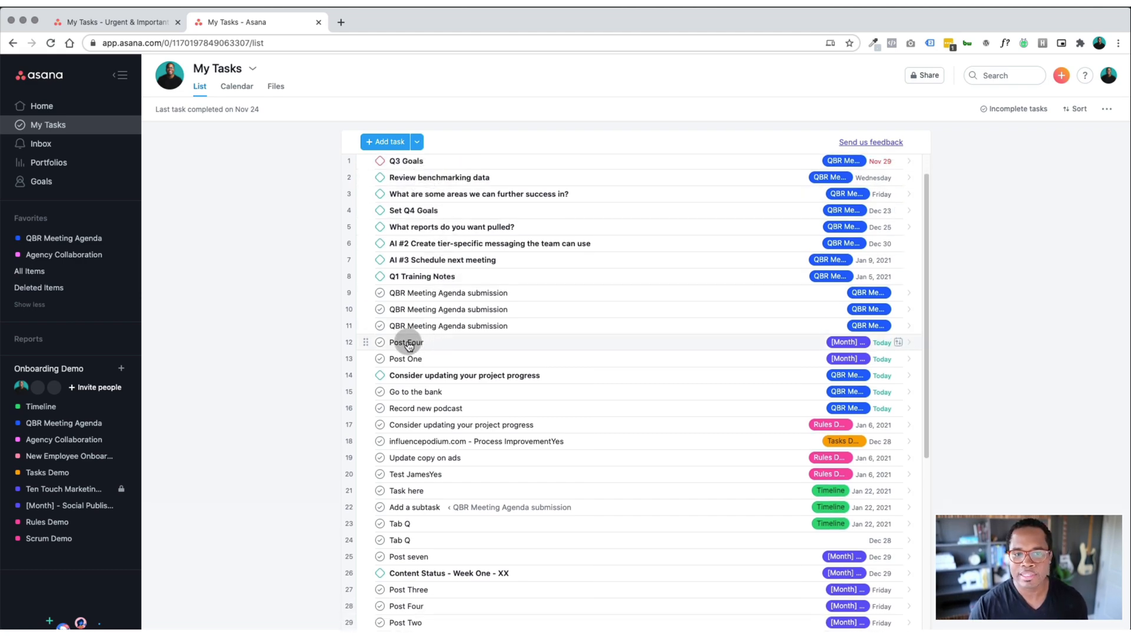
- Select the Post Four task and bring up the move-to-section choices
click(406, 342)
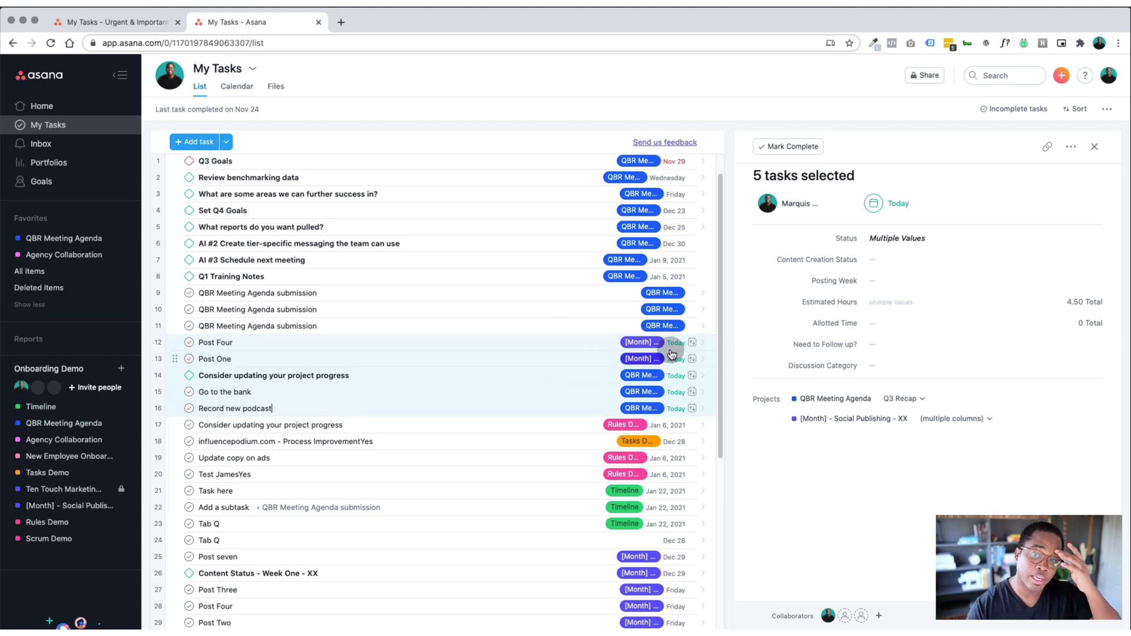
click(691, 341)
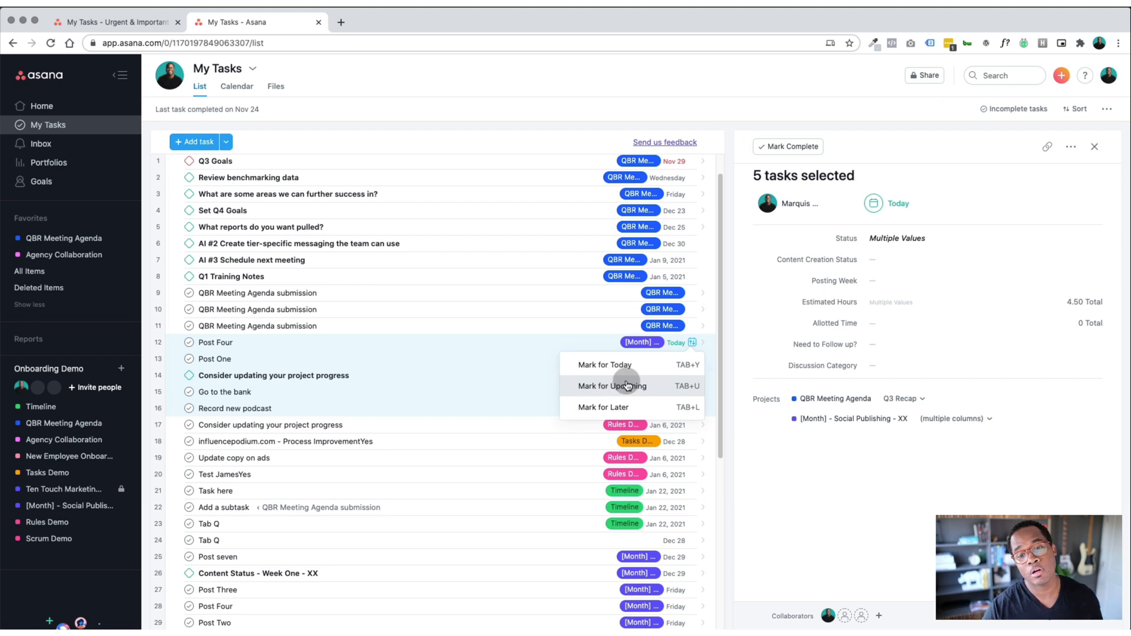
mouse_move(602, 407)
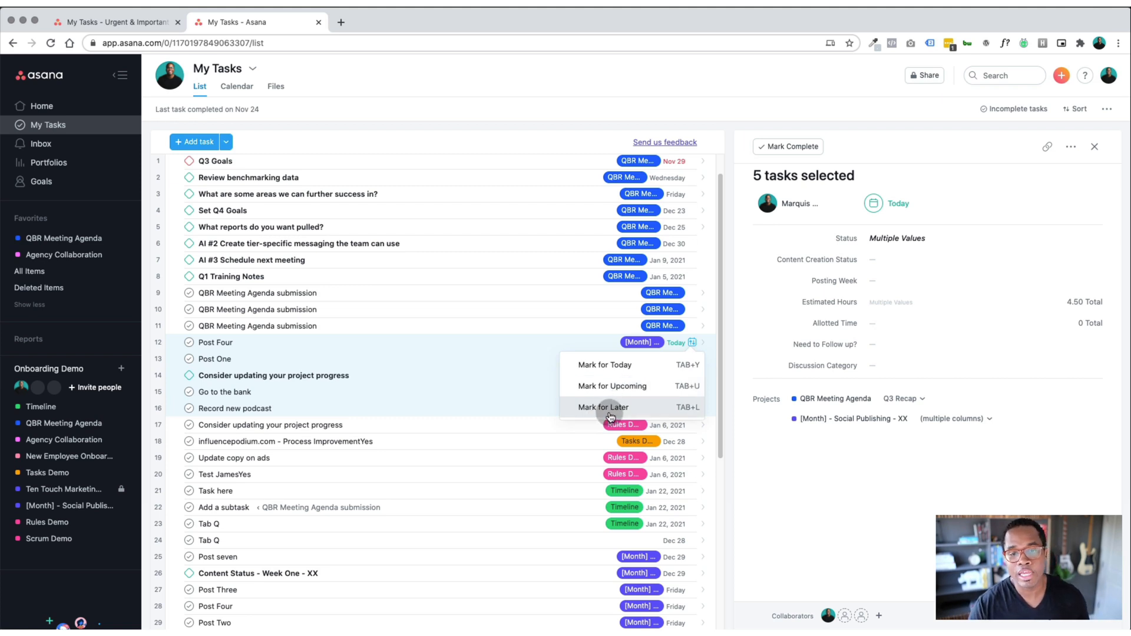
mouse_move(609, 368)
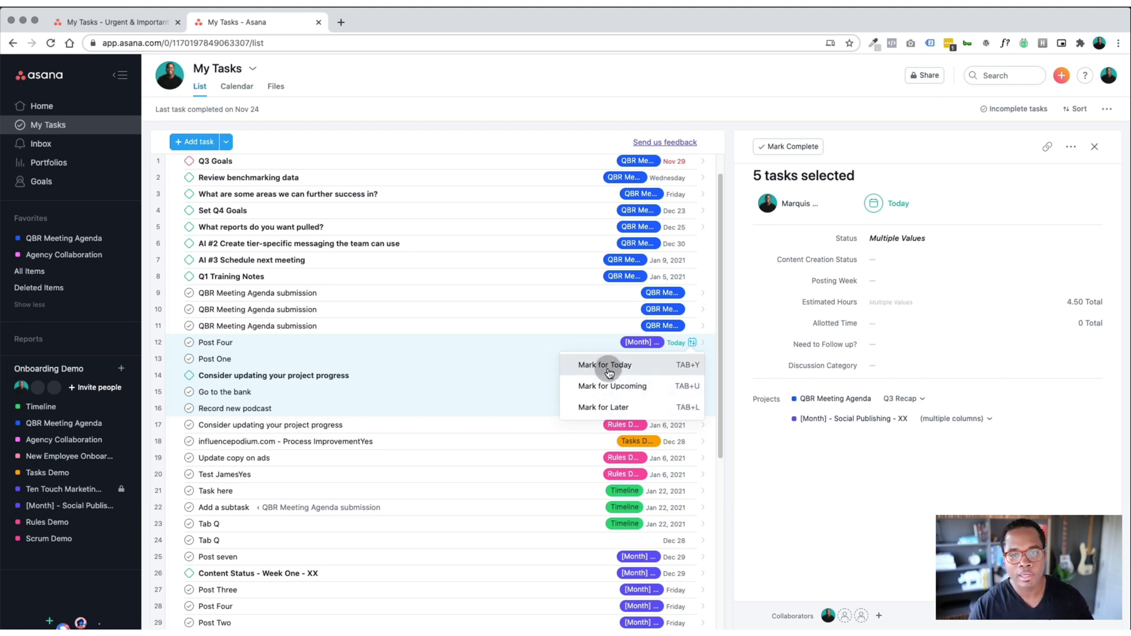
mouse_move(689, 367)
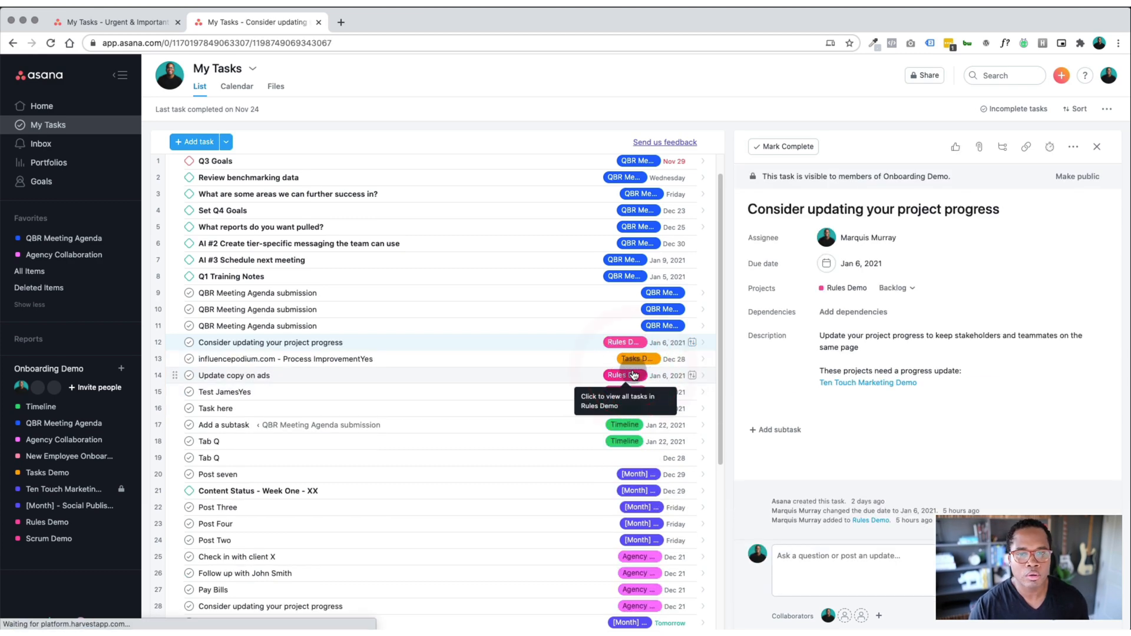
scroll(down, 3)
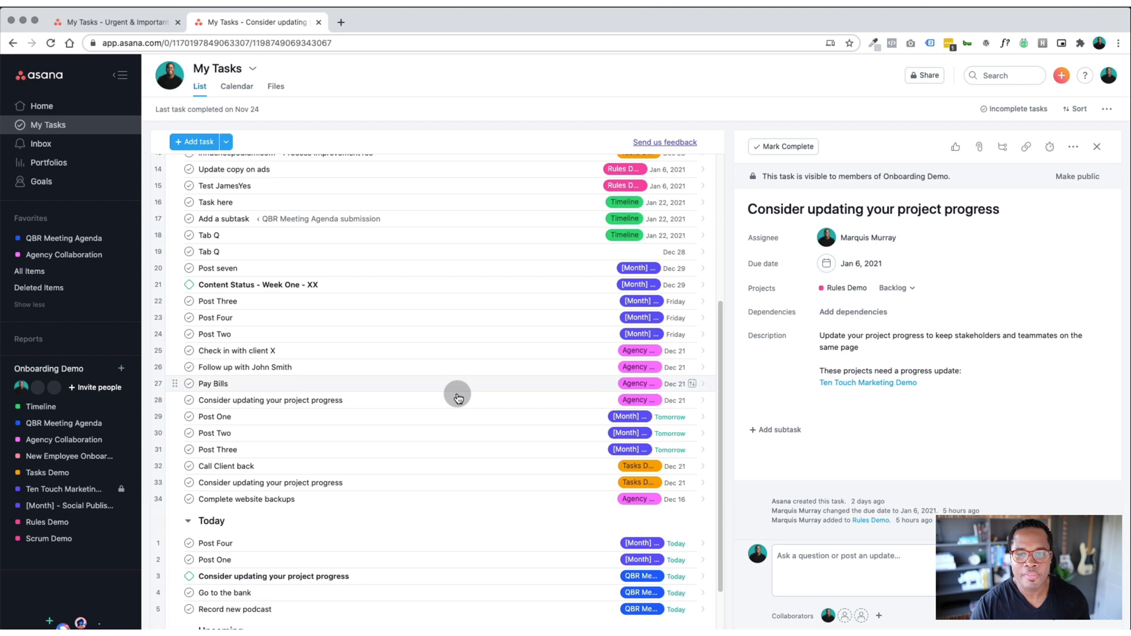
- Select Post One and several post tasks together, then scroll back up the list
click(214, 416)
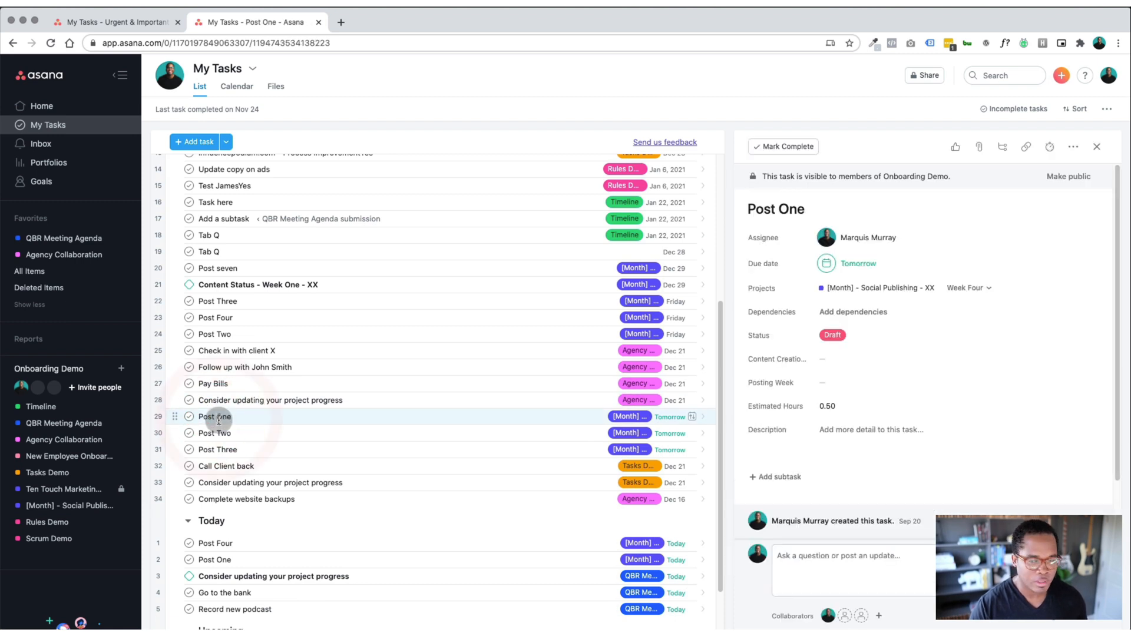
click(217, 449)
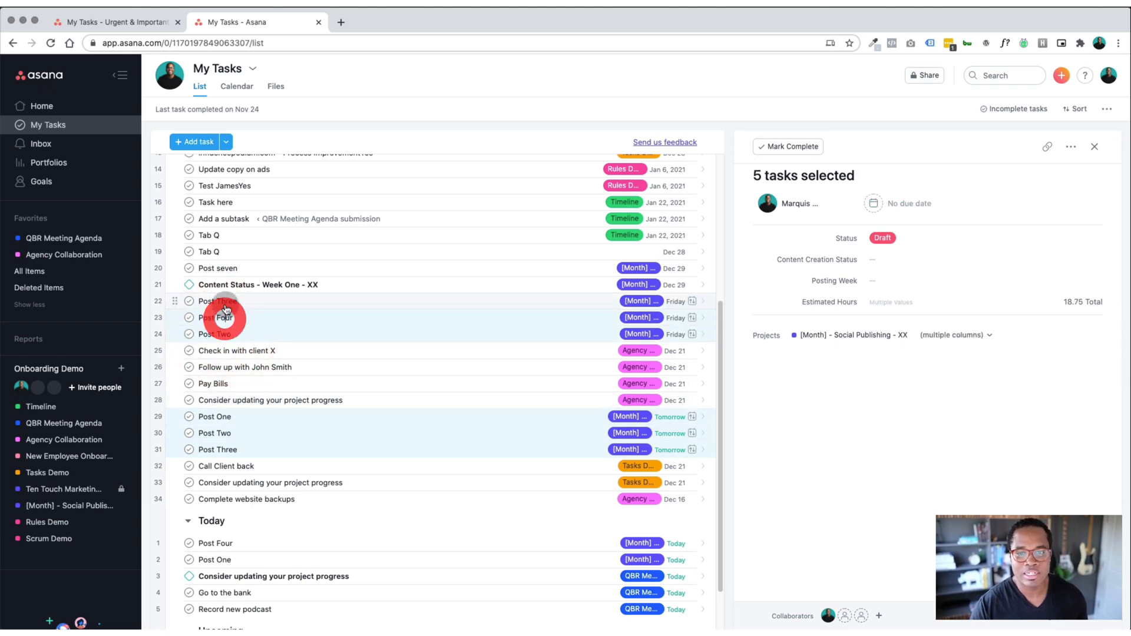
scroll(up, 3)
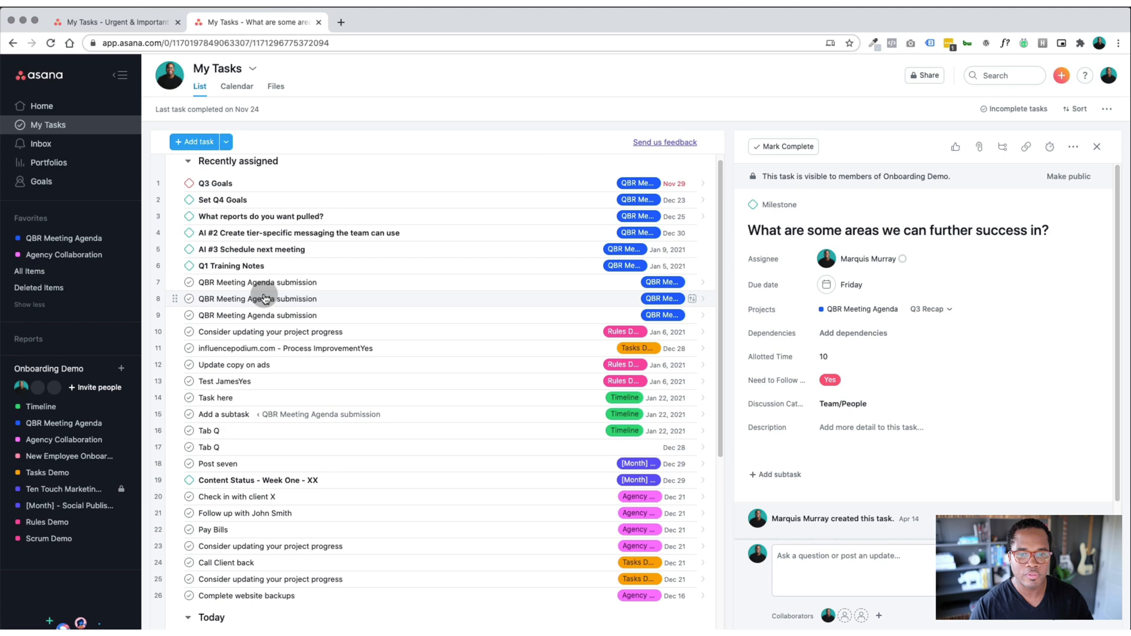
scroll(down, 3)
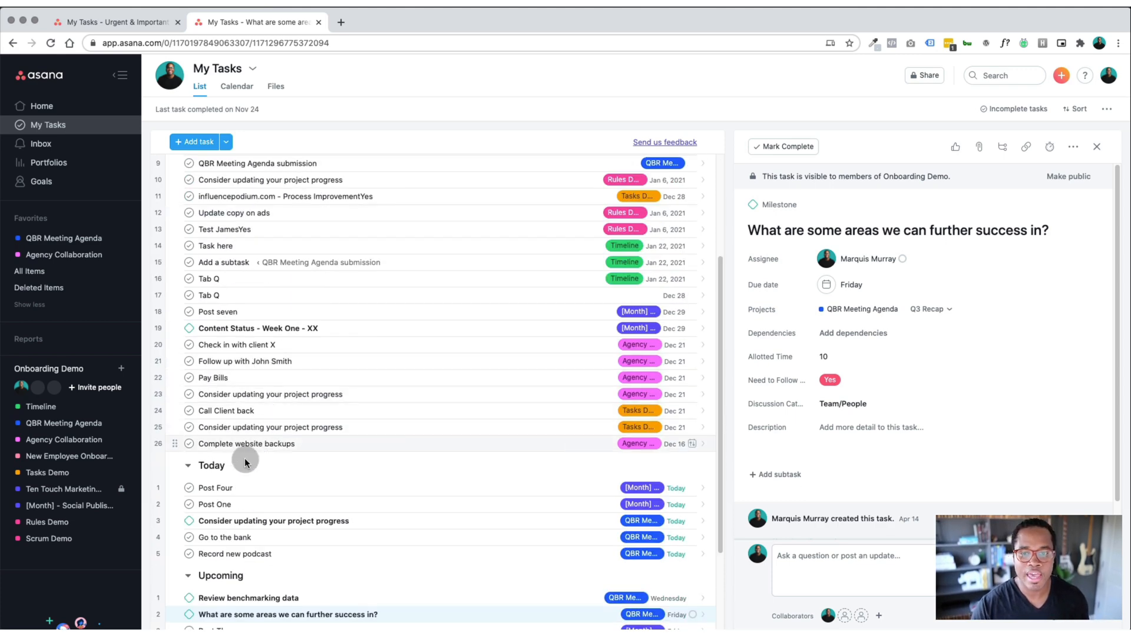
scroll(up, 3)
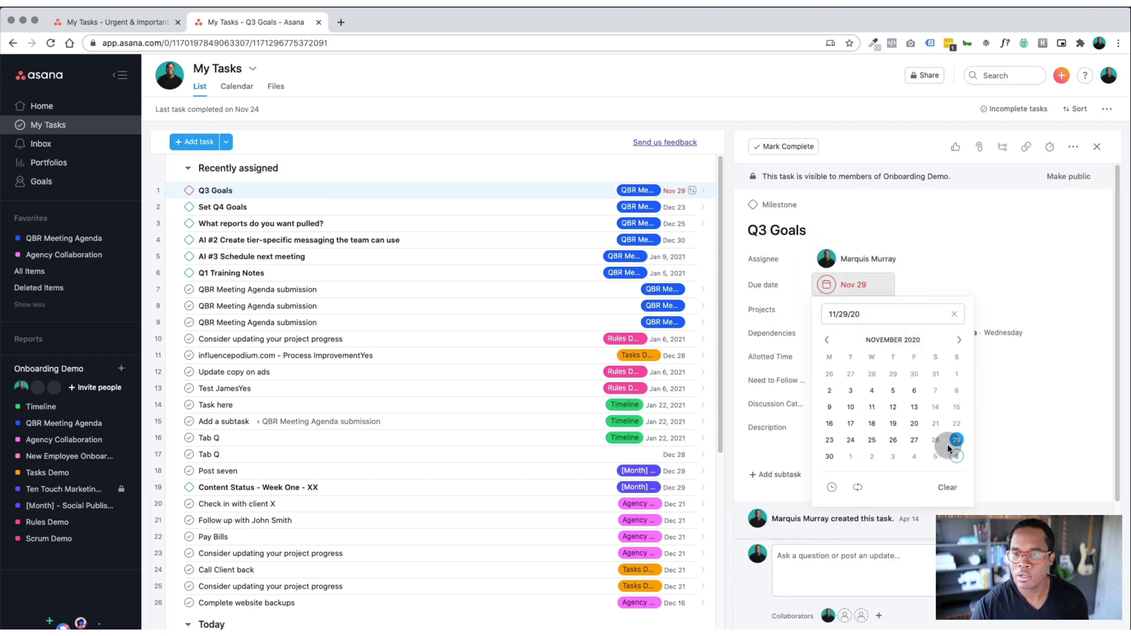
- Move the Q3 Goals milestone's due date forward to Dec 17
click(958, 339)
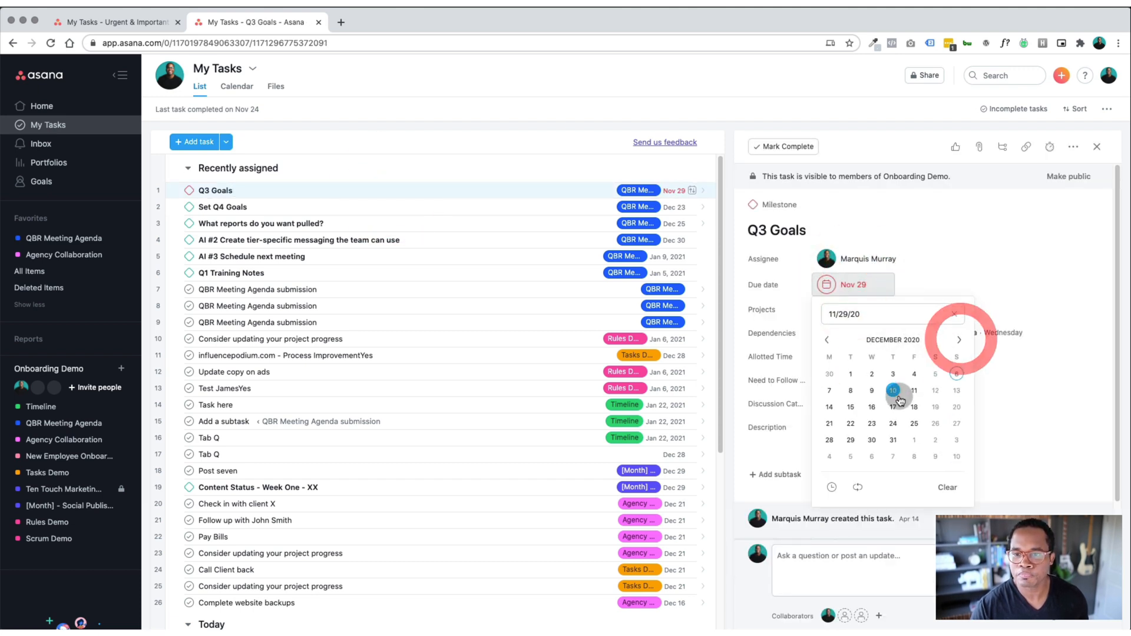
click(892, 406)
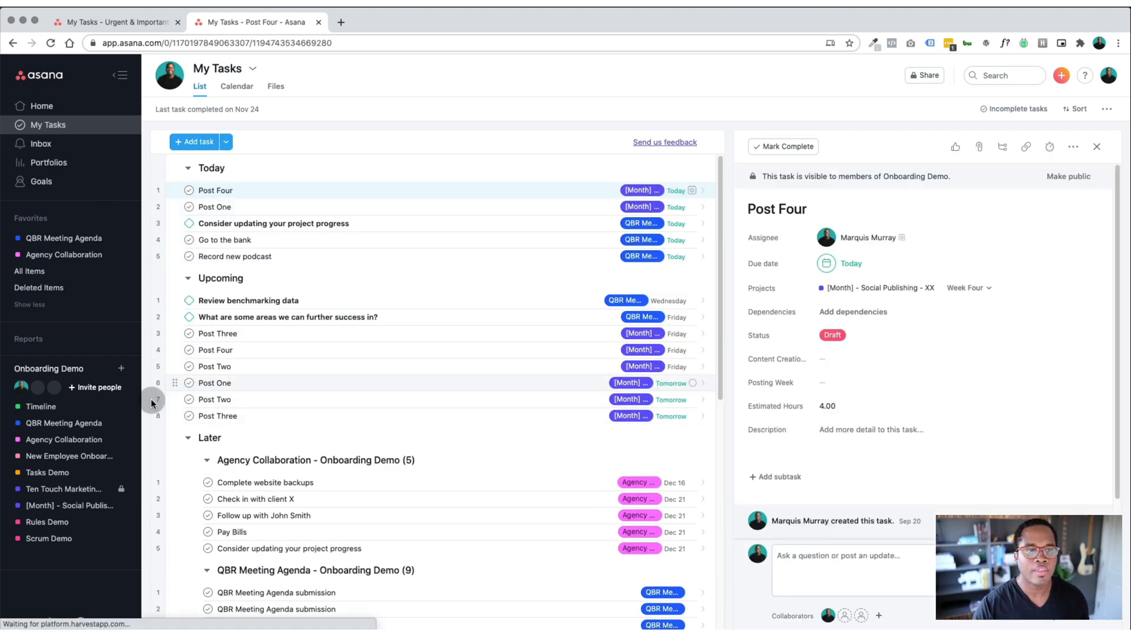
- Collapse the Later and Upcoming sections so only Today's tasks are listed
scroll(down, 3)
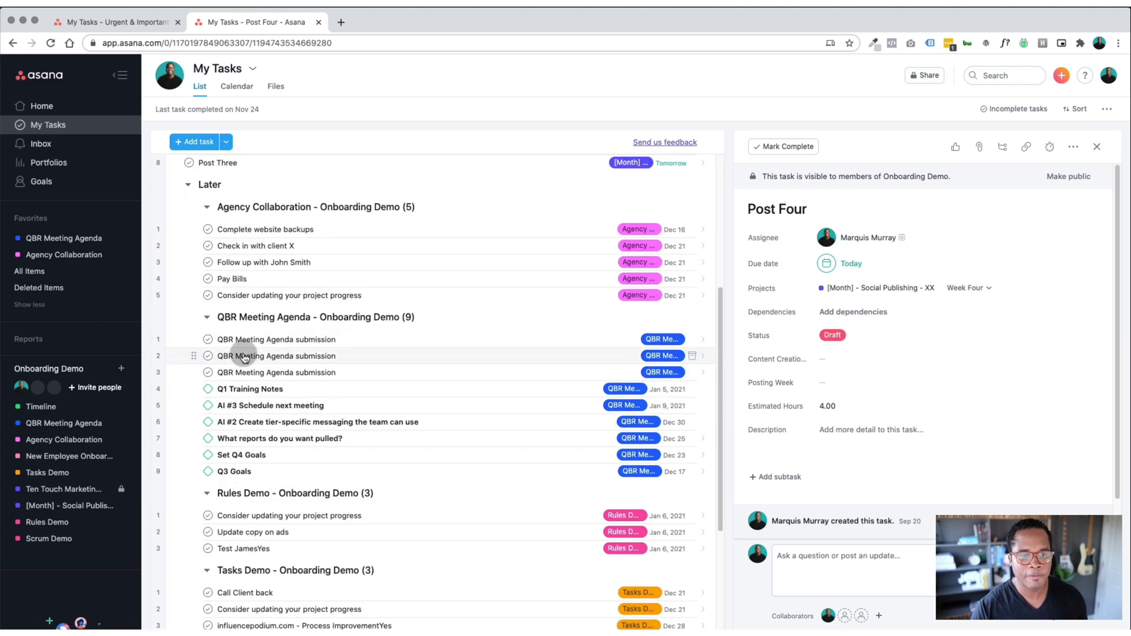
scroll(up, 3)
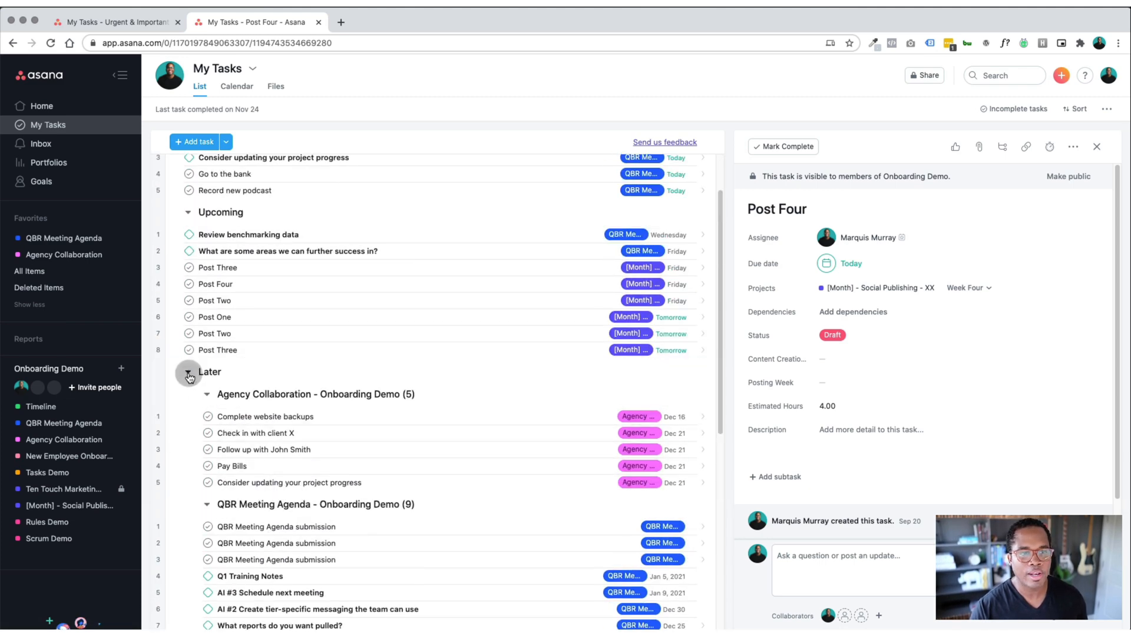
click(188, 372)
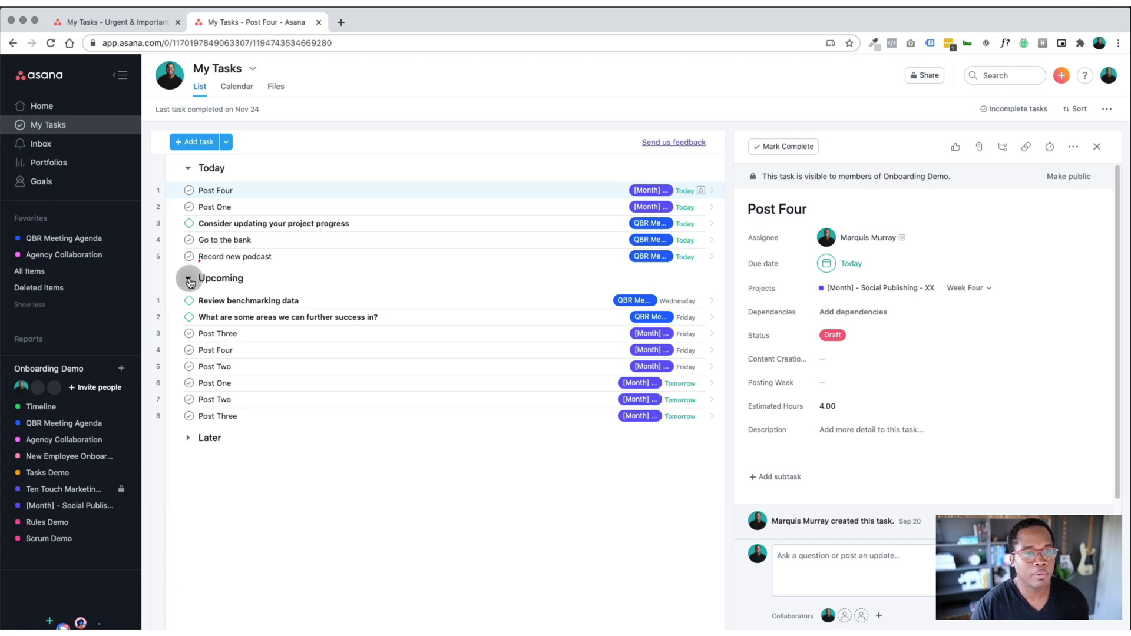
click(188, 280)
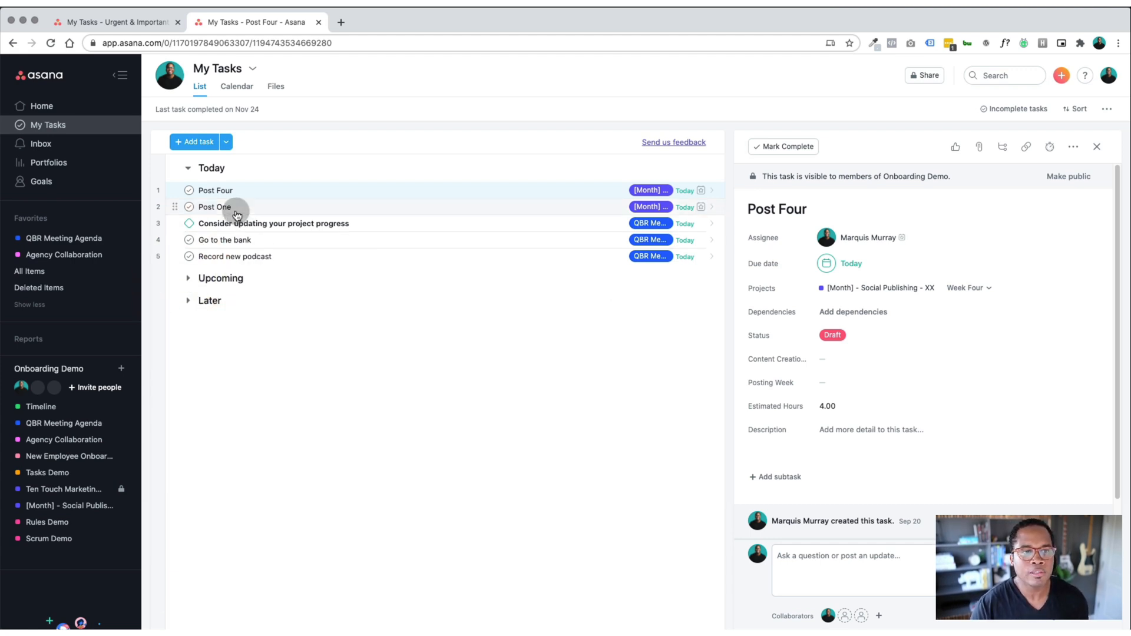
- Sort by due date, clear the sort again, and collapse the Today section
click(1079, 108)
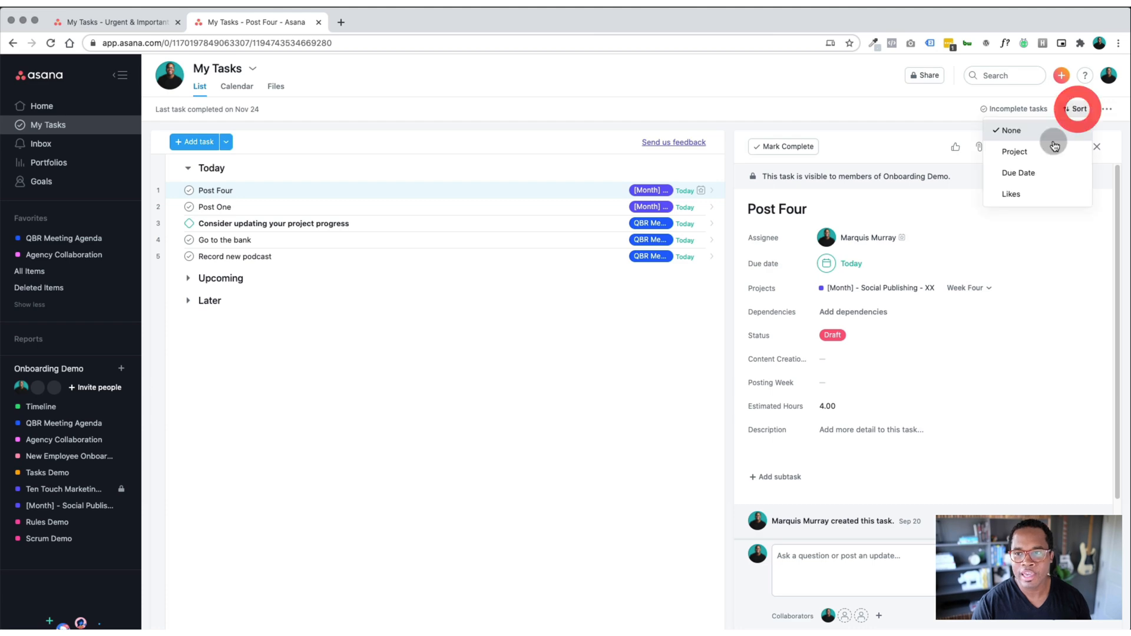
click(1018, 172)
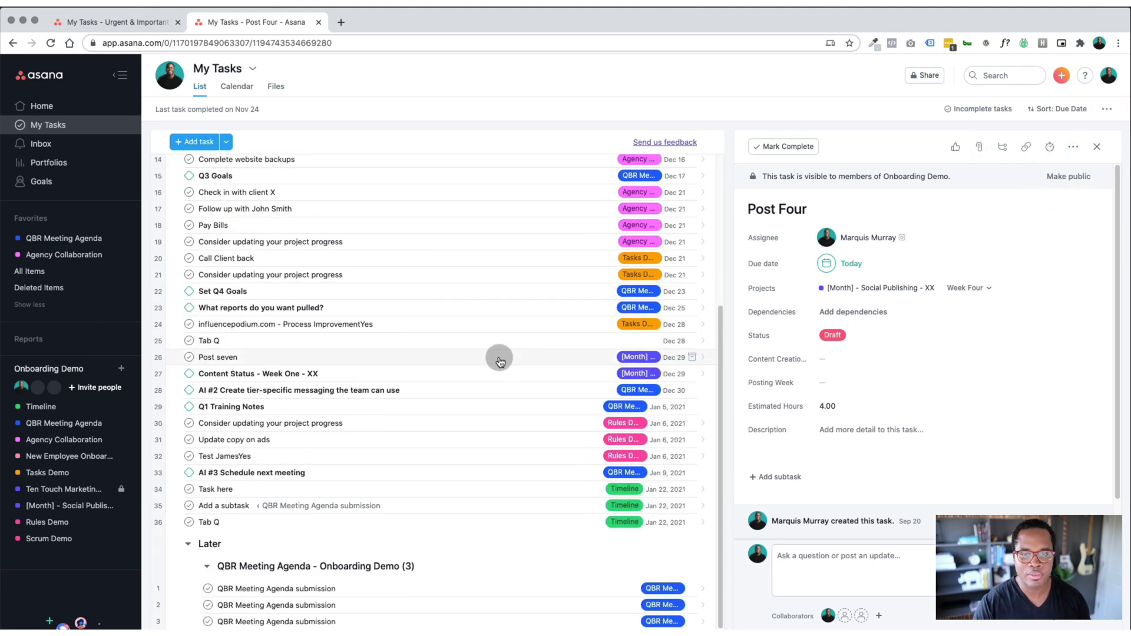
scroll(up, 3)
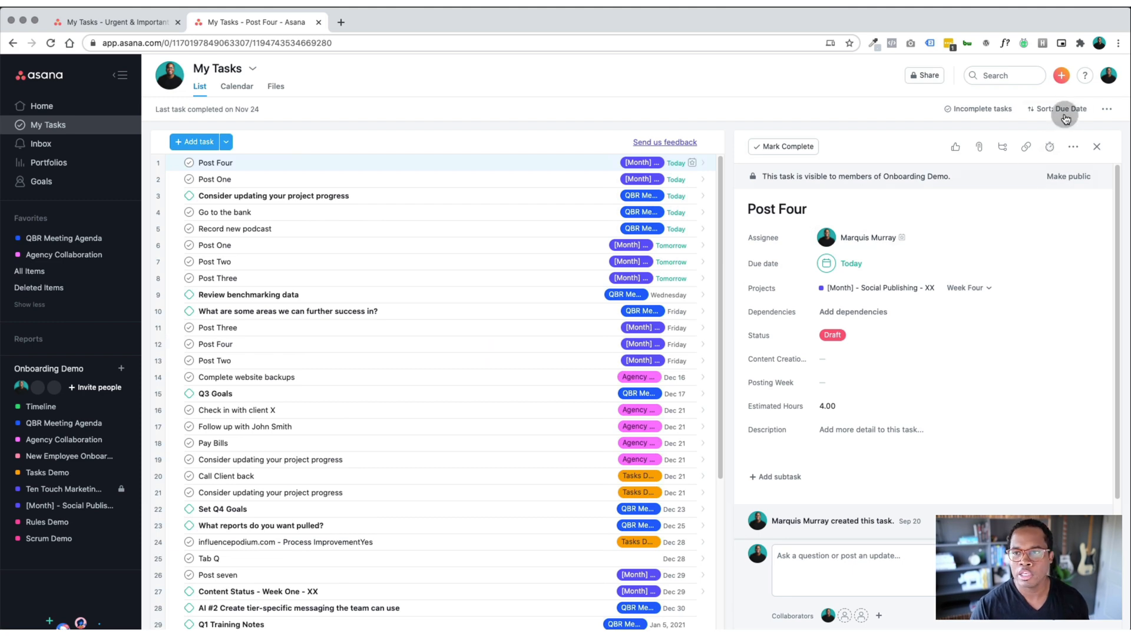
click(1074, 108)
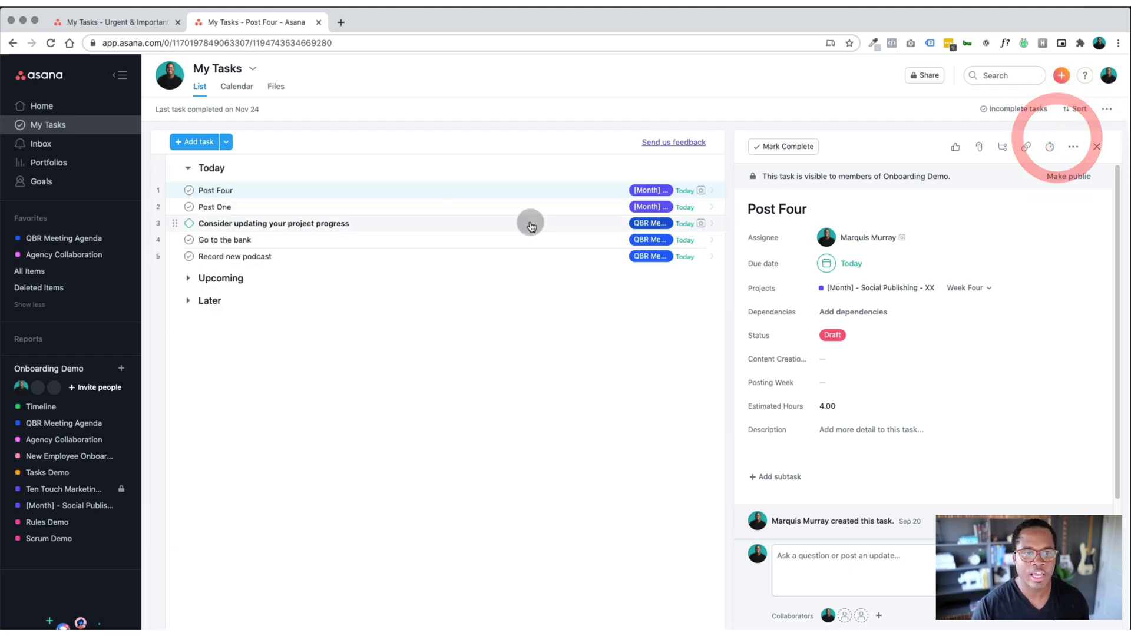
click(189, 168)
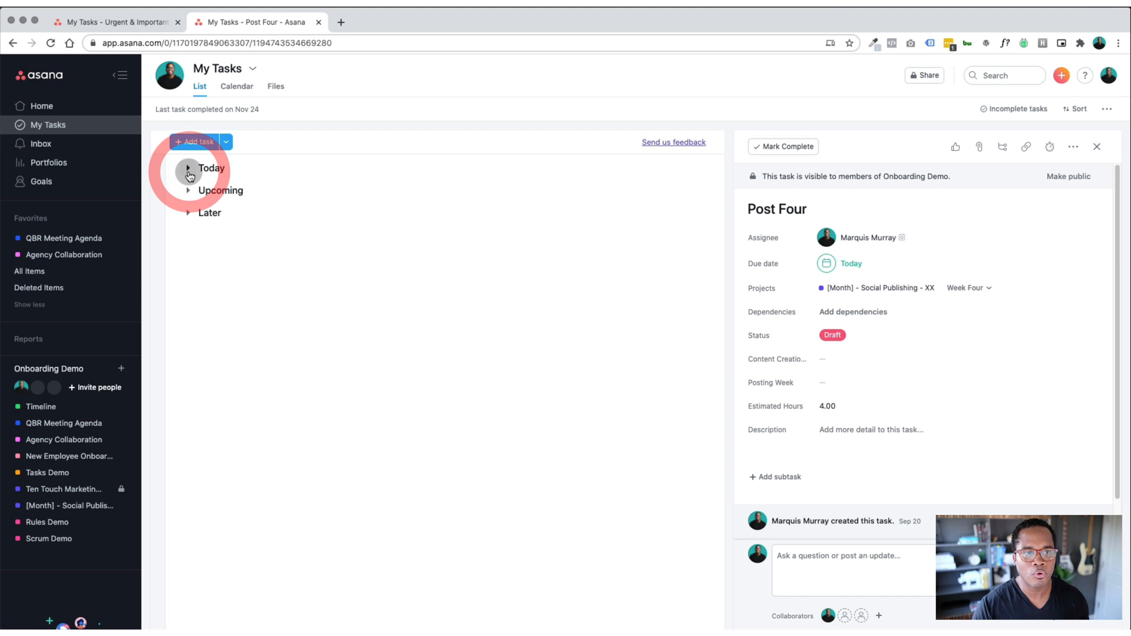
- Expand Today again, then expand and re-collapse Upcoming, leaving only Today open
click(187, 168)
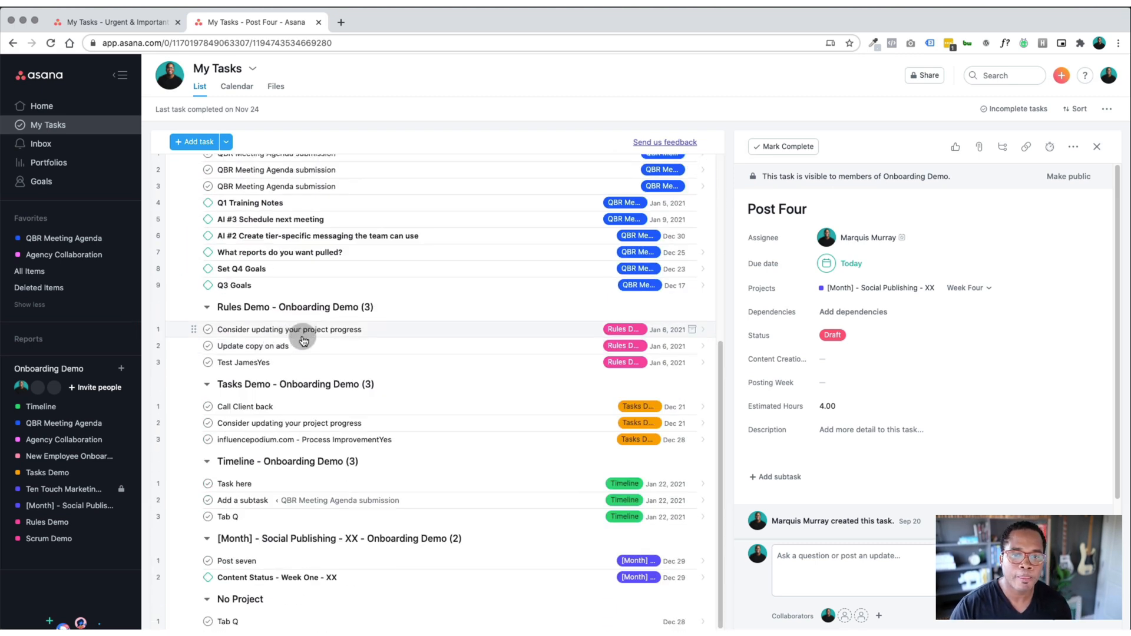
scroll(up, 3)
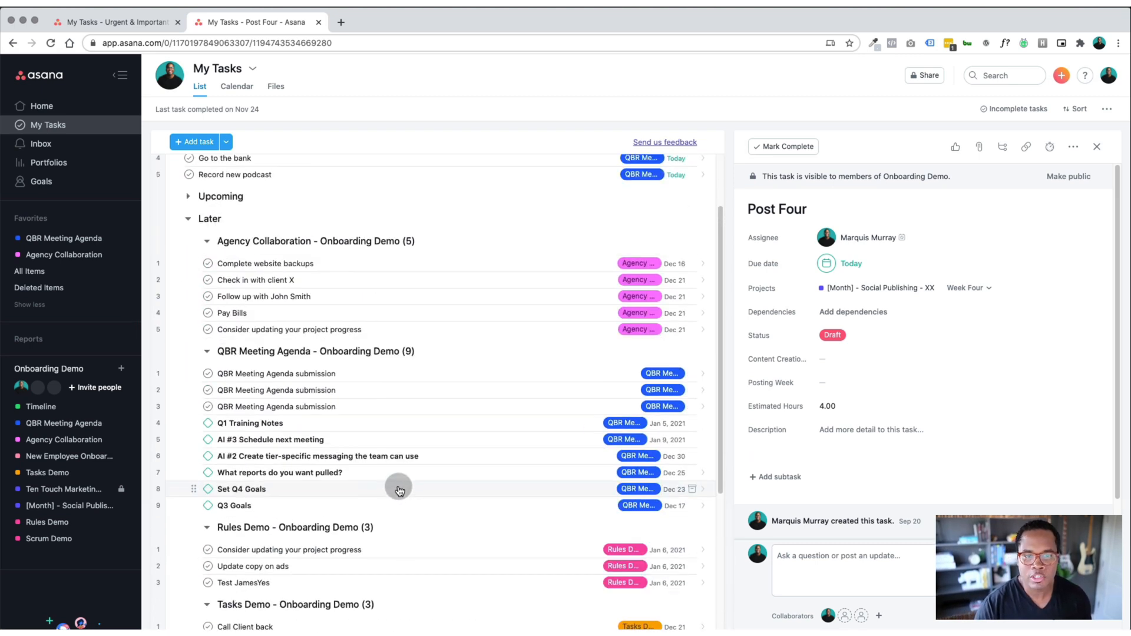
scroll(down, 3)
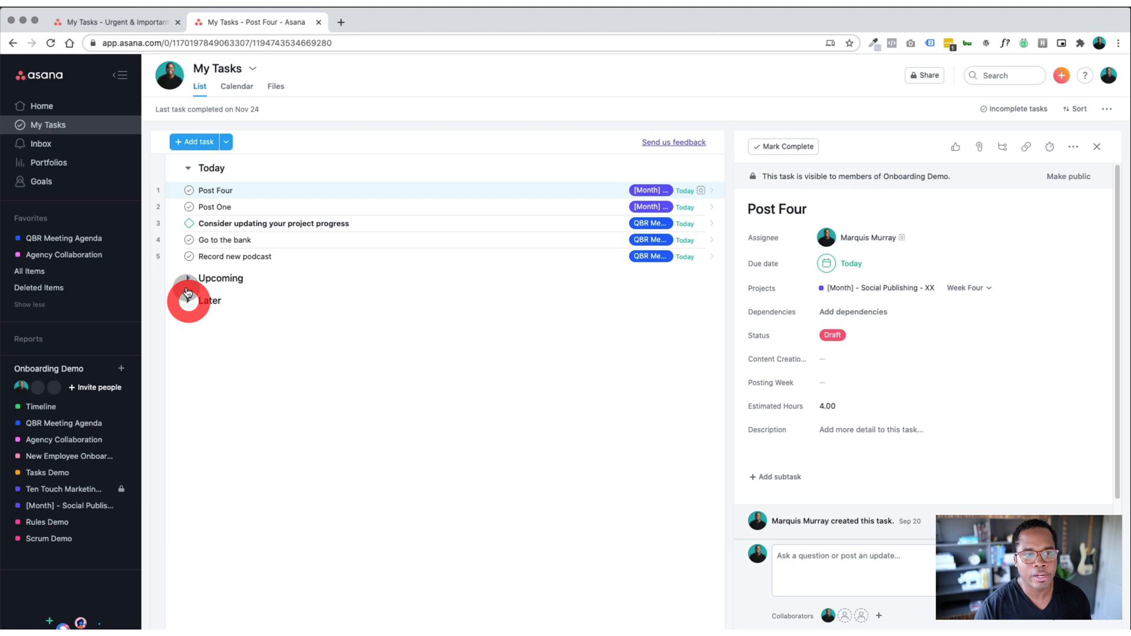
click(188, 278)
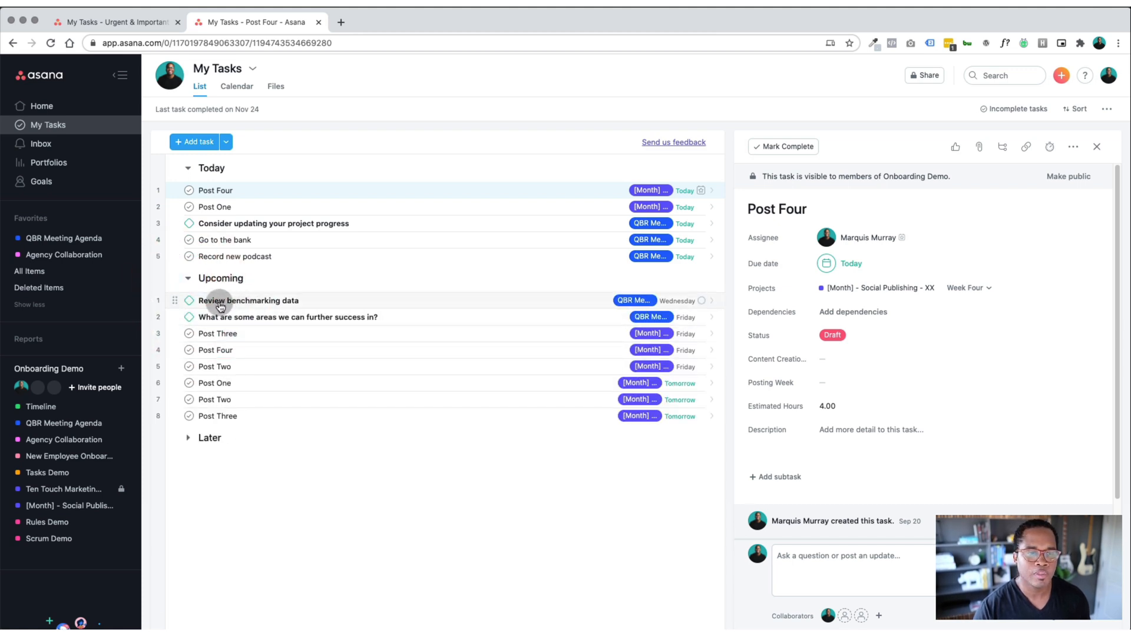
mouse_move(243, 200)
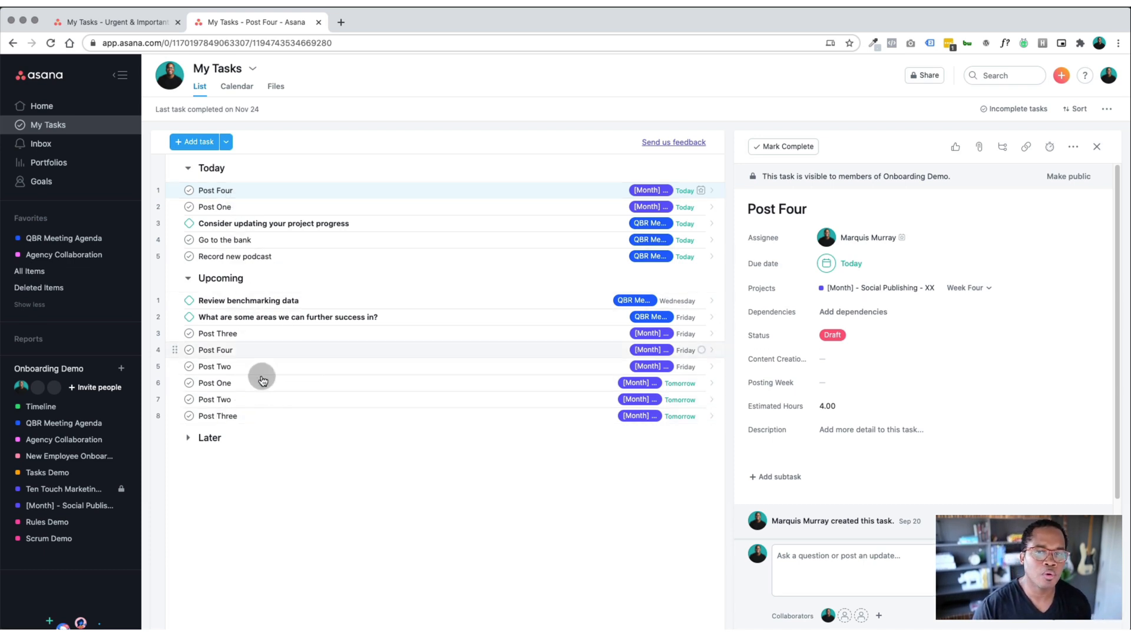
click(187, 281)
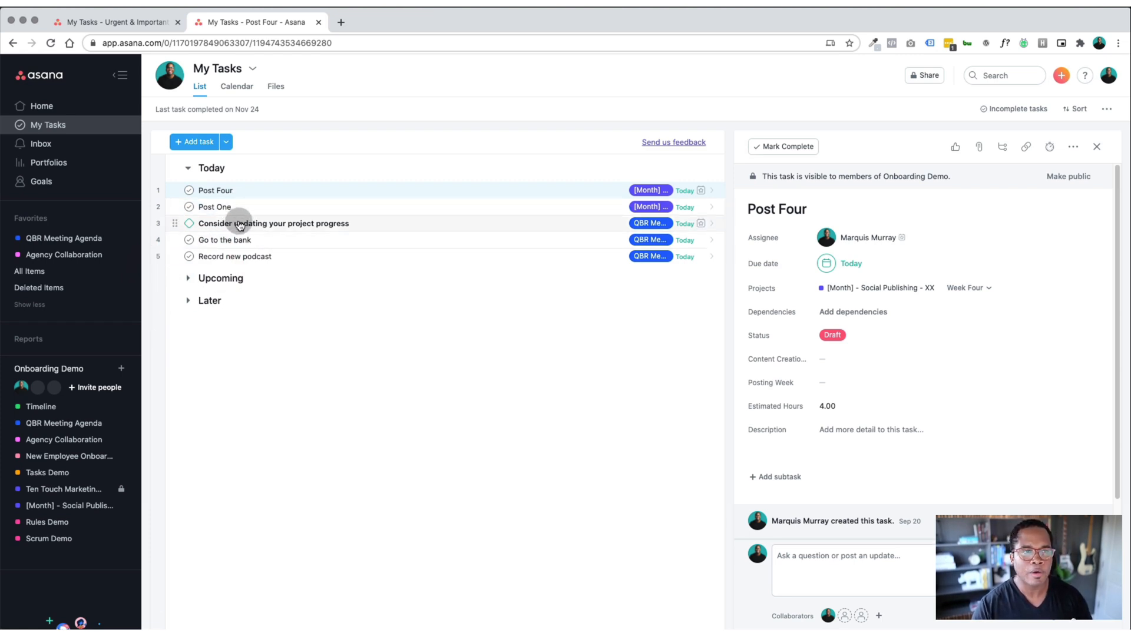
mouse_move(119, 21)
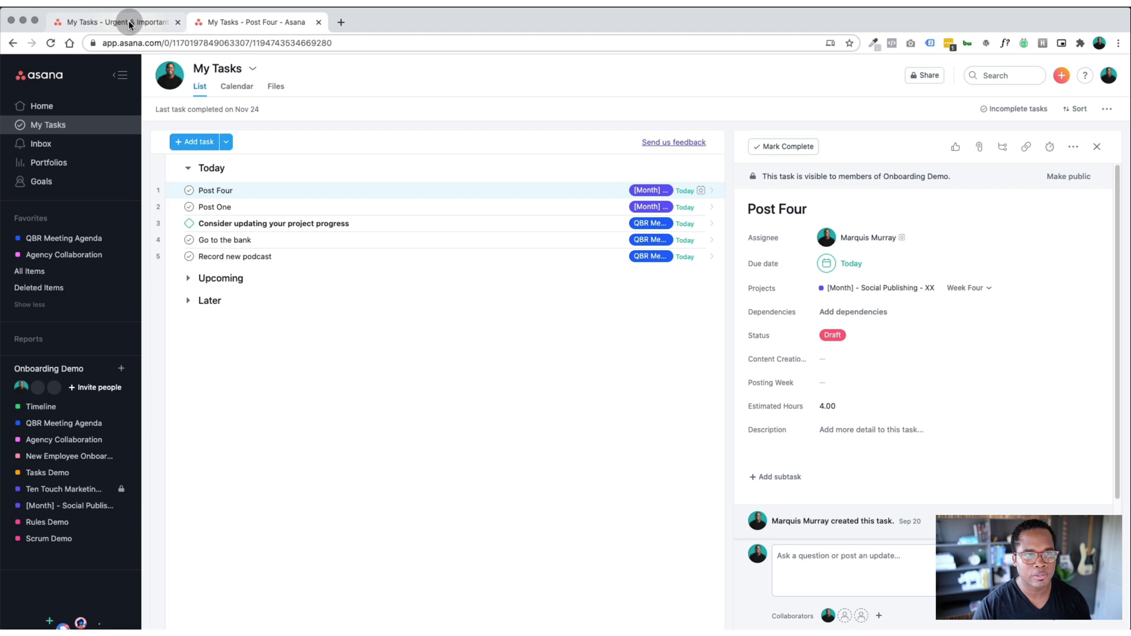
click(116, 21)
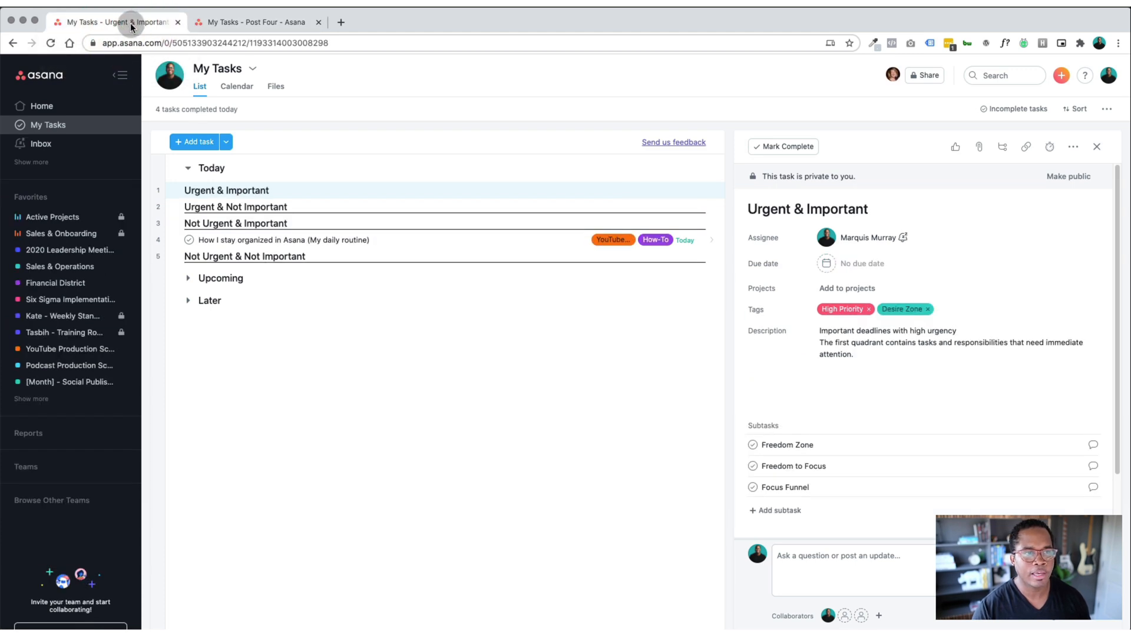
mouse_move(357, 325)
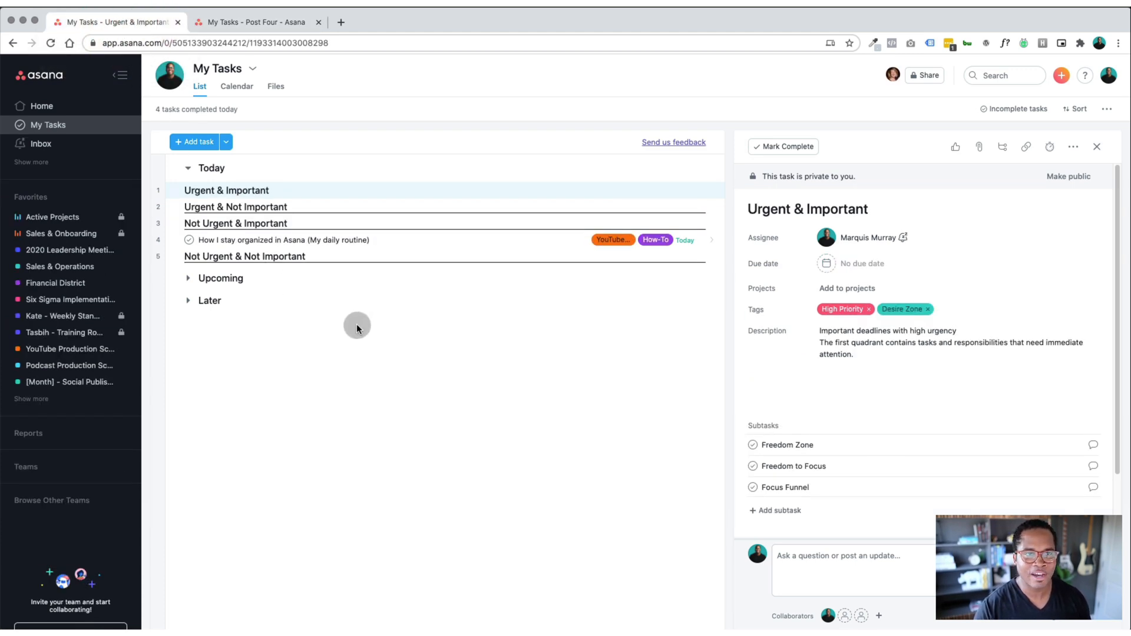
mouse_move(217, 191)
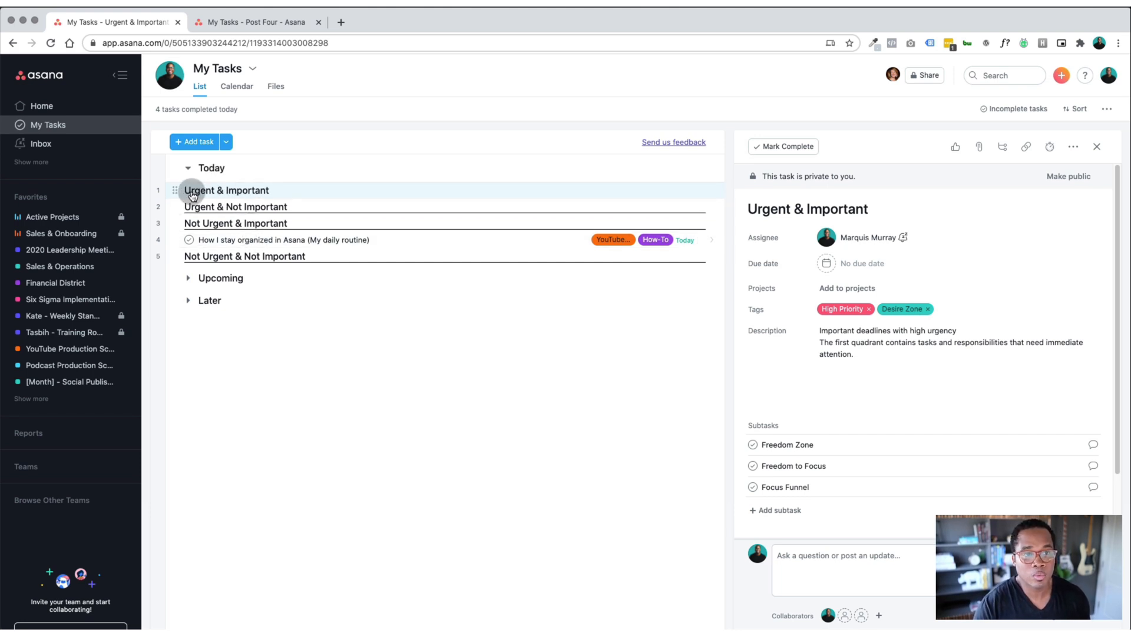
mouse_move(259, 197)
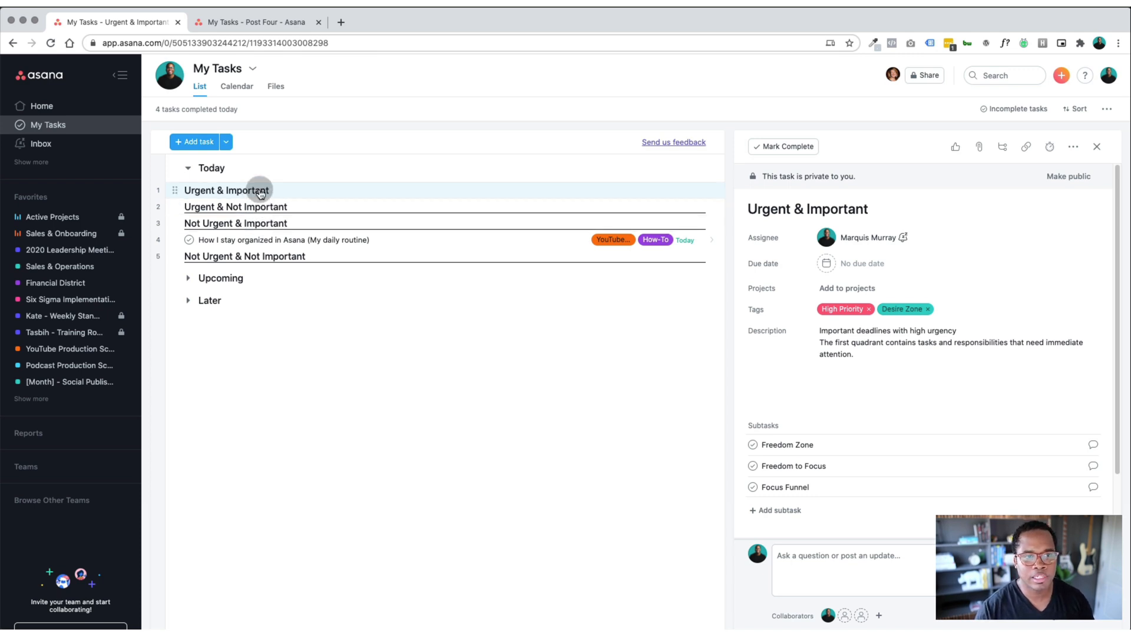
mouse_move(238, 243)
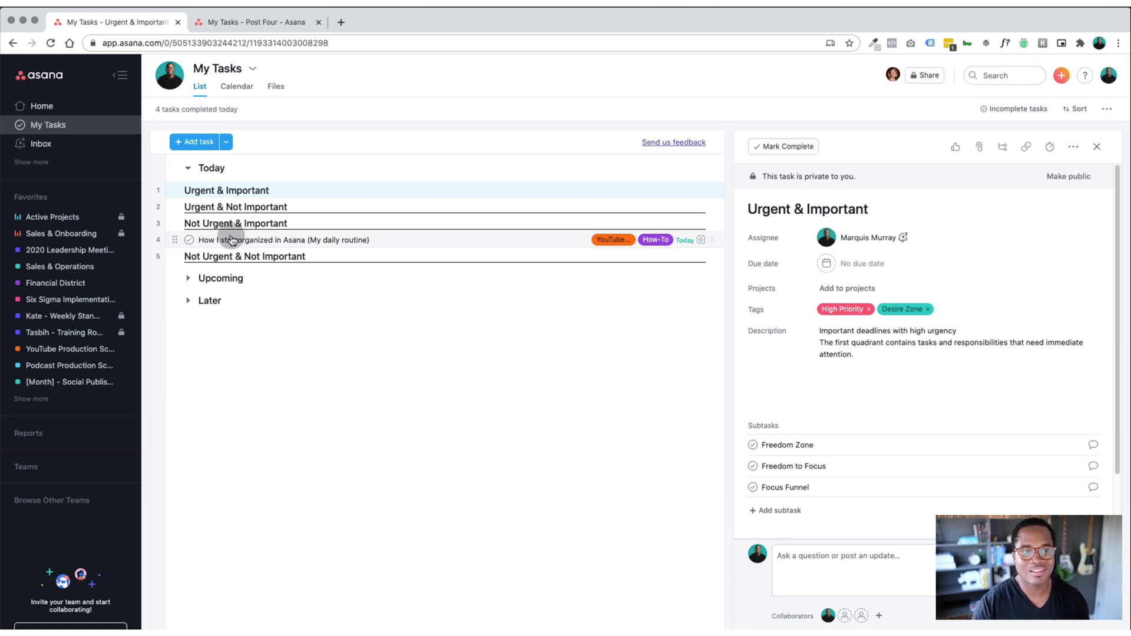
mouse_move(252, 223)
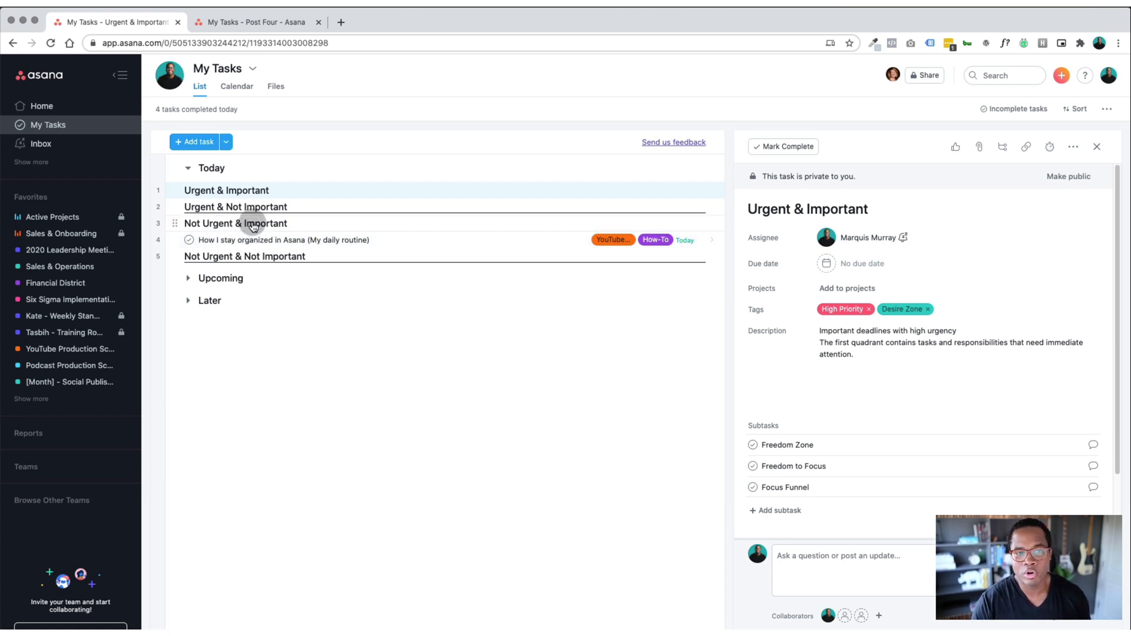
mouse_move(252, 240)
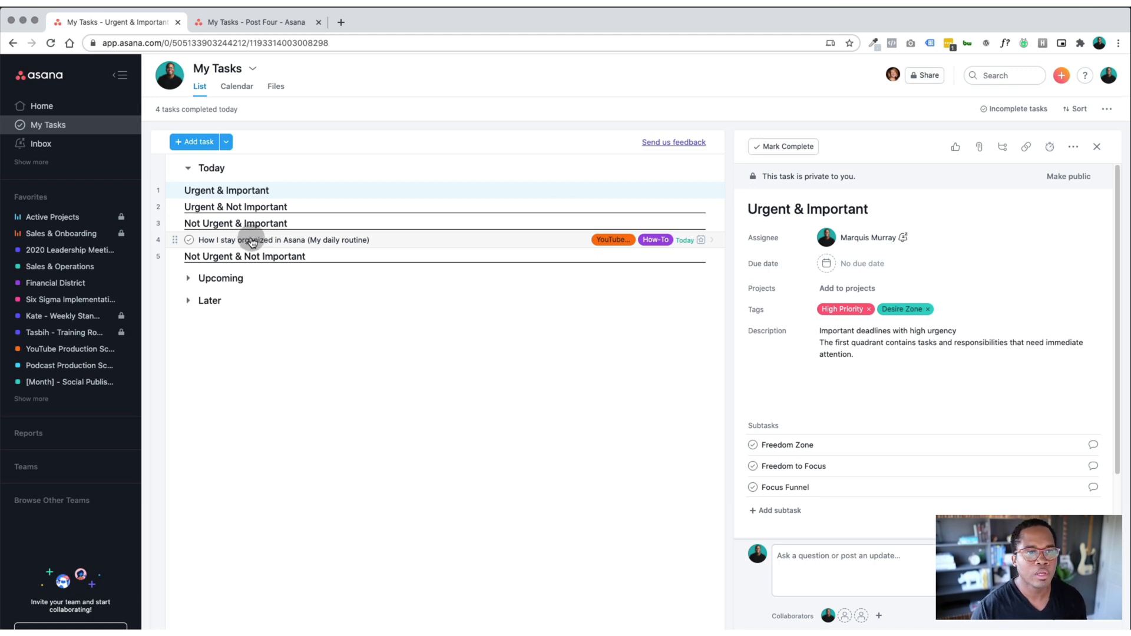
mouse_move(513, 249)
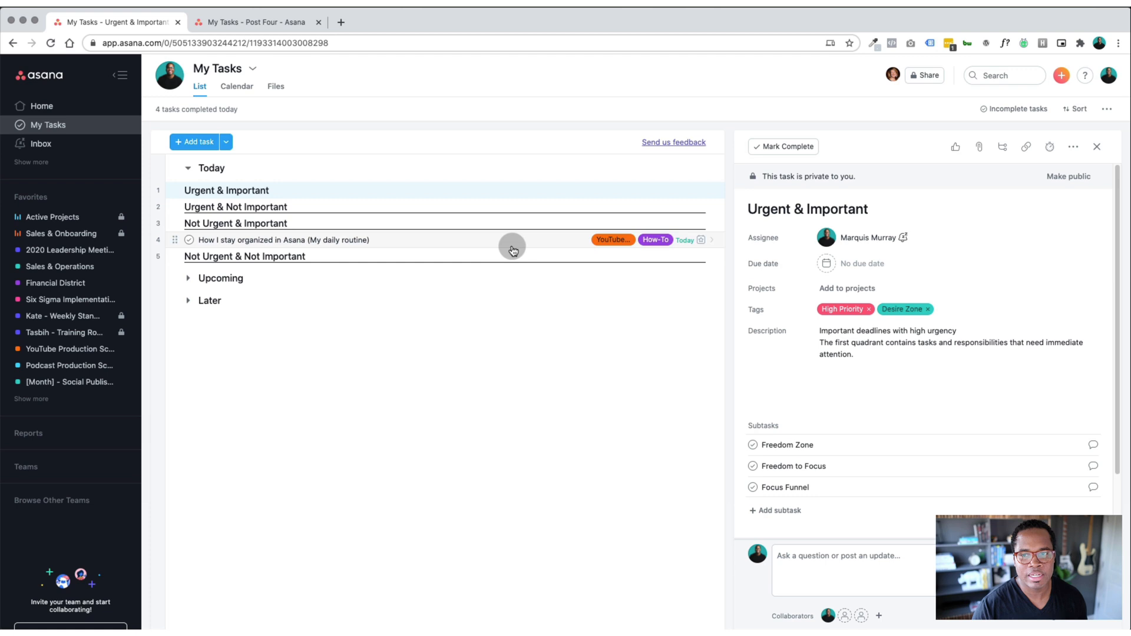
mouse_move(495, 250)
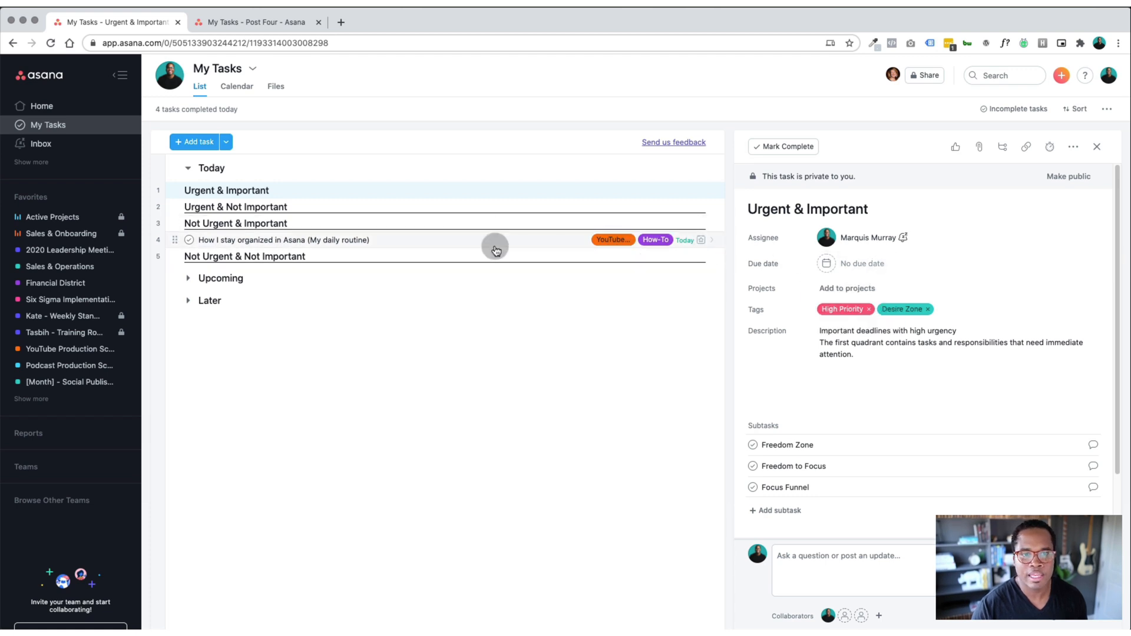
- Give the My daily routine task a 3:00pm due time and set its Production Status to In Production
click(284, 239)
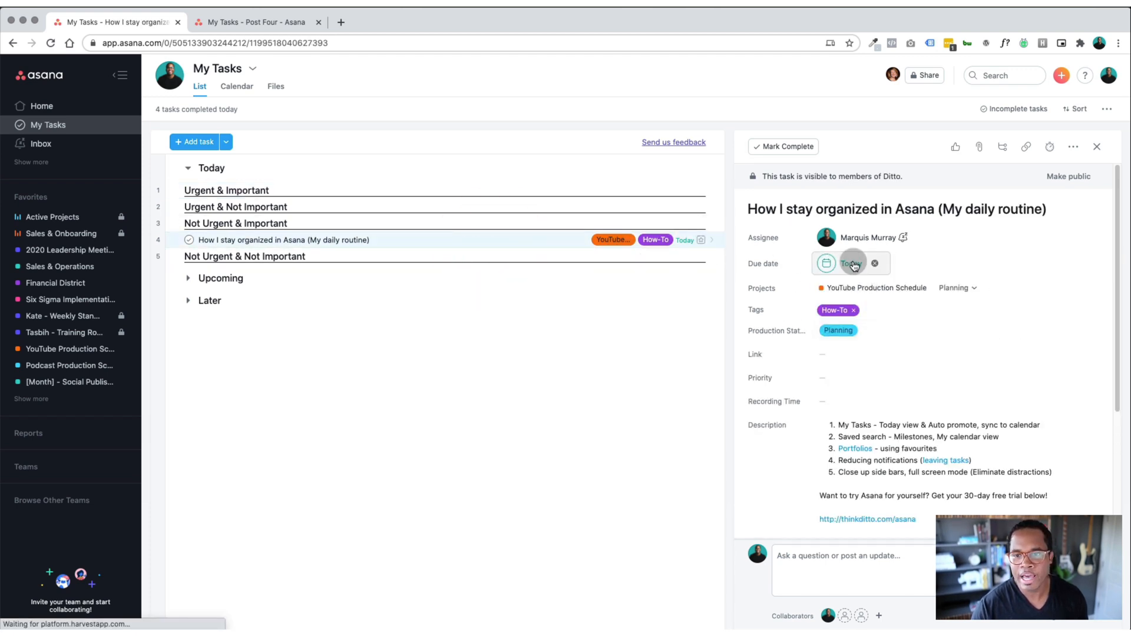
click(852, 263)
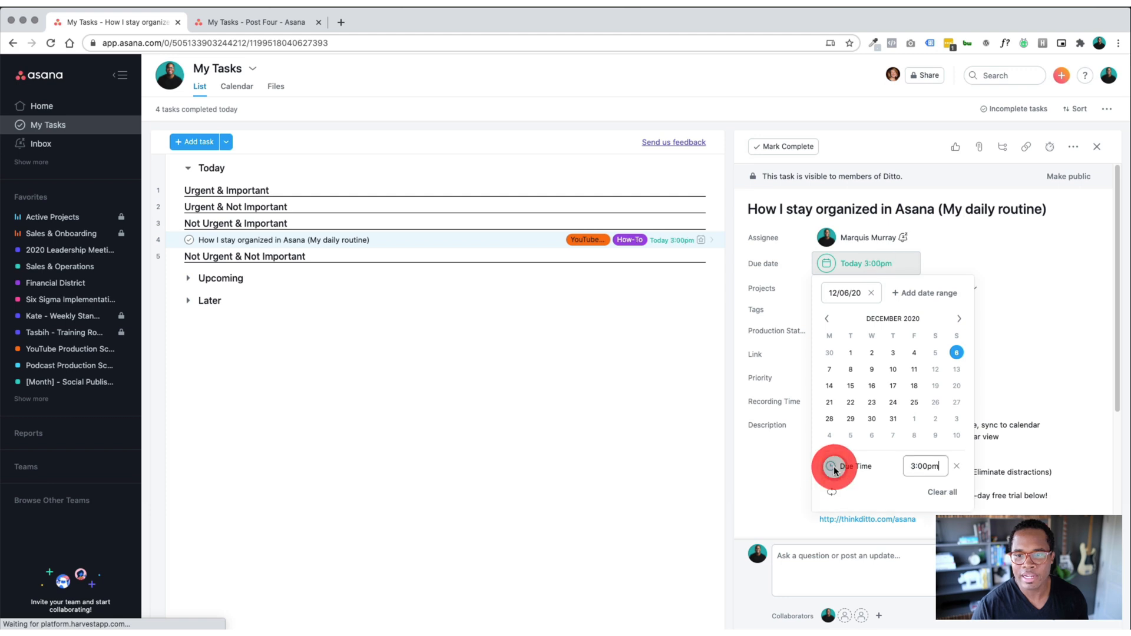
click(926, 466)
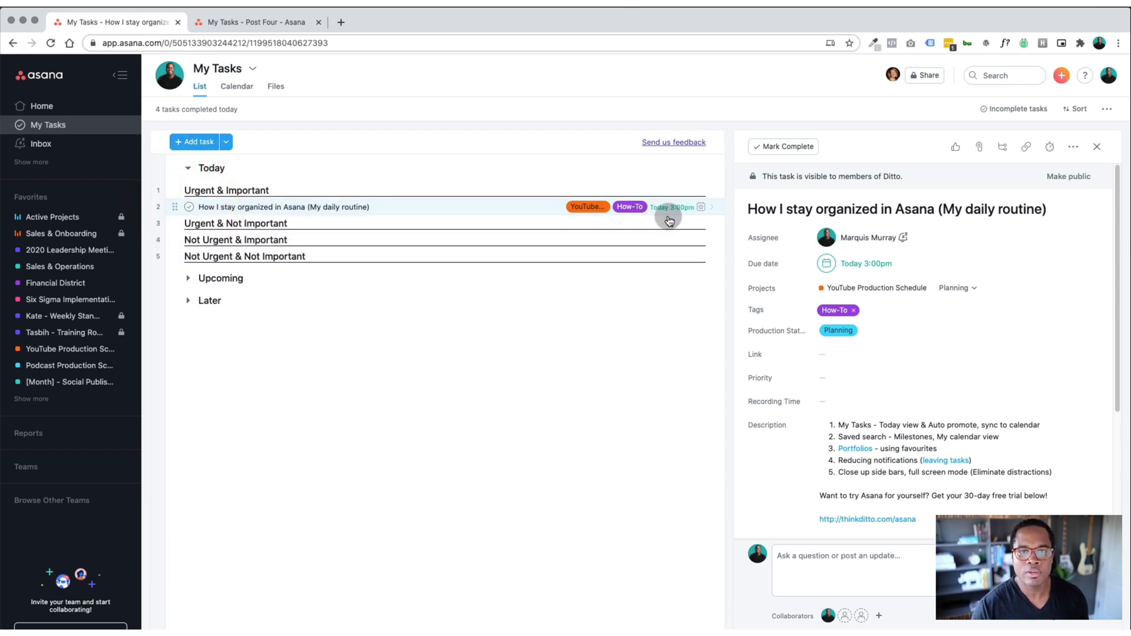
mouse_move(217, 227)
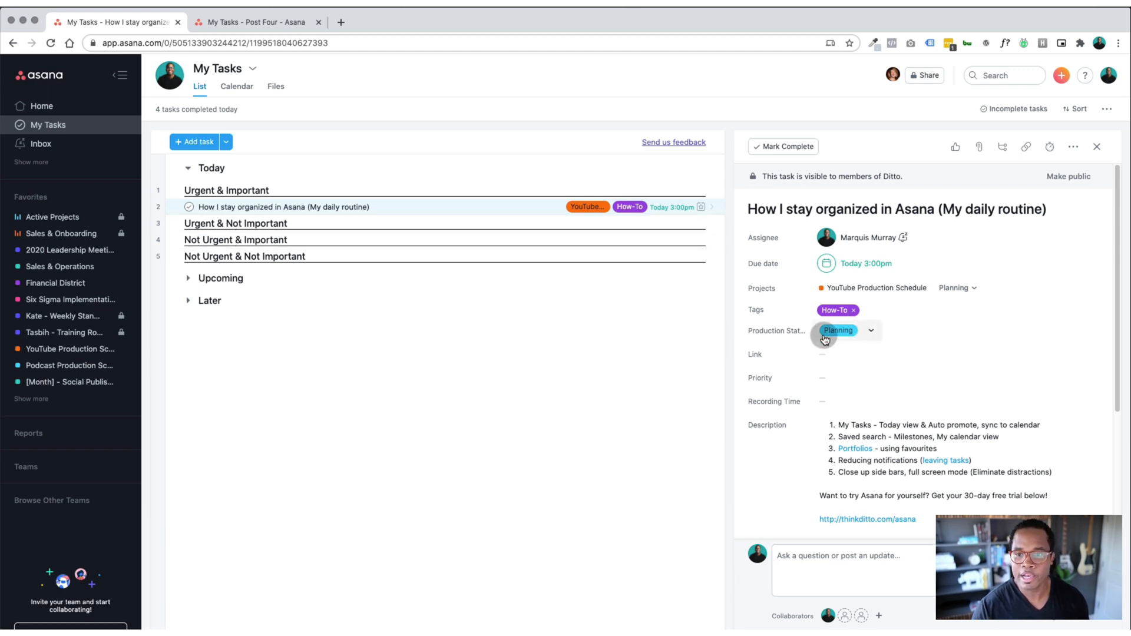
click(837, 330)
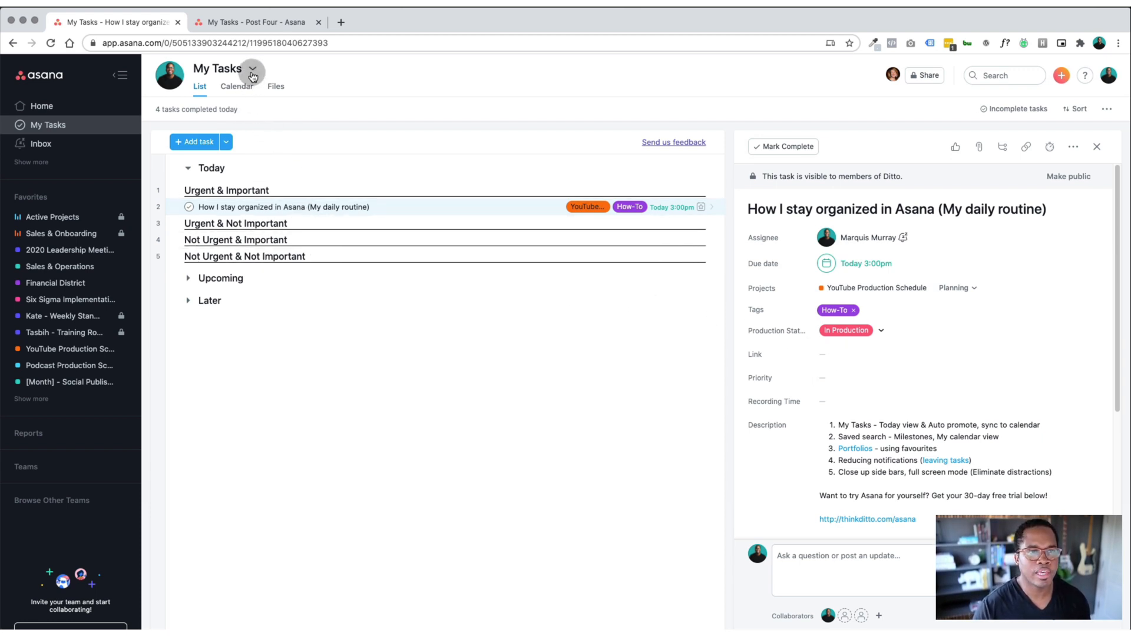
mouse_move(253, 75)
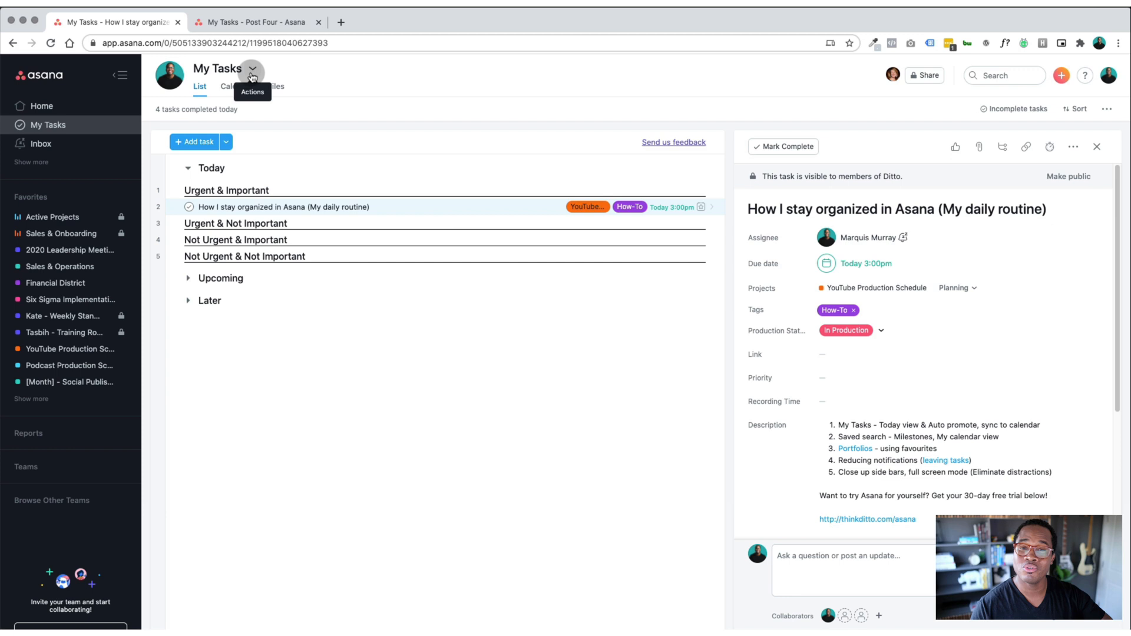
- Copy the My Tasks Sync to Calendar link and dismiss the dialog
click(252, 69)
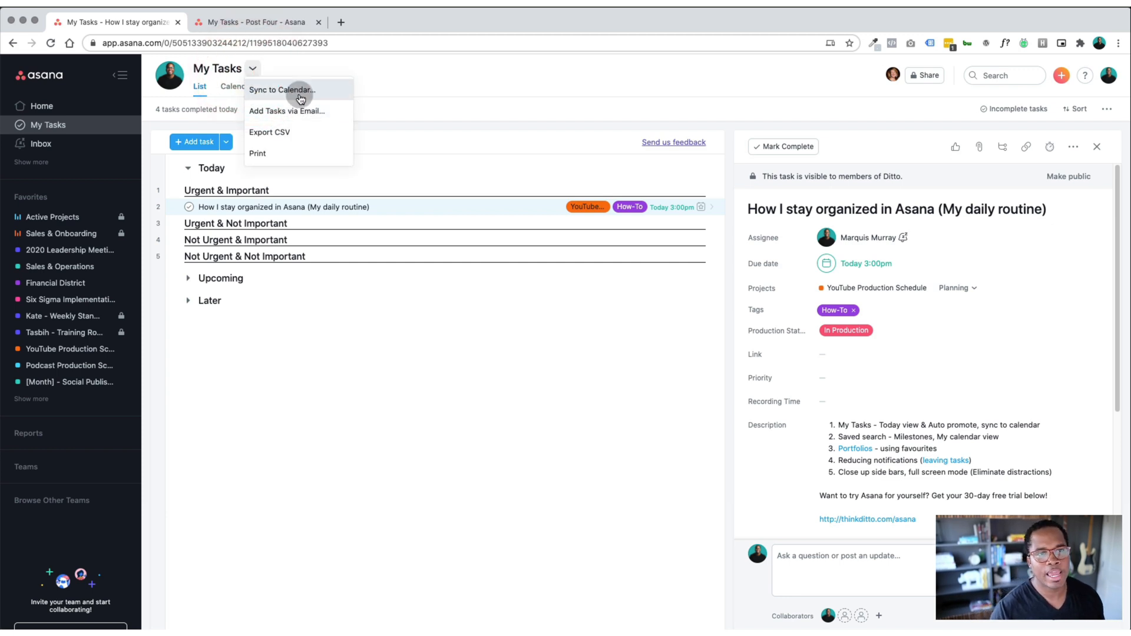
click(281, 89)
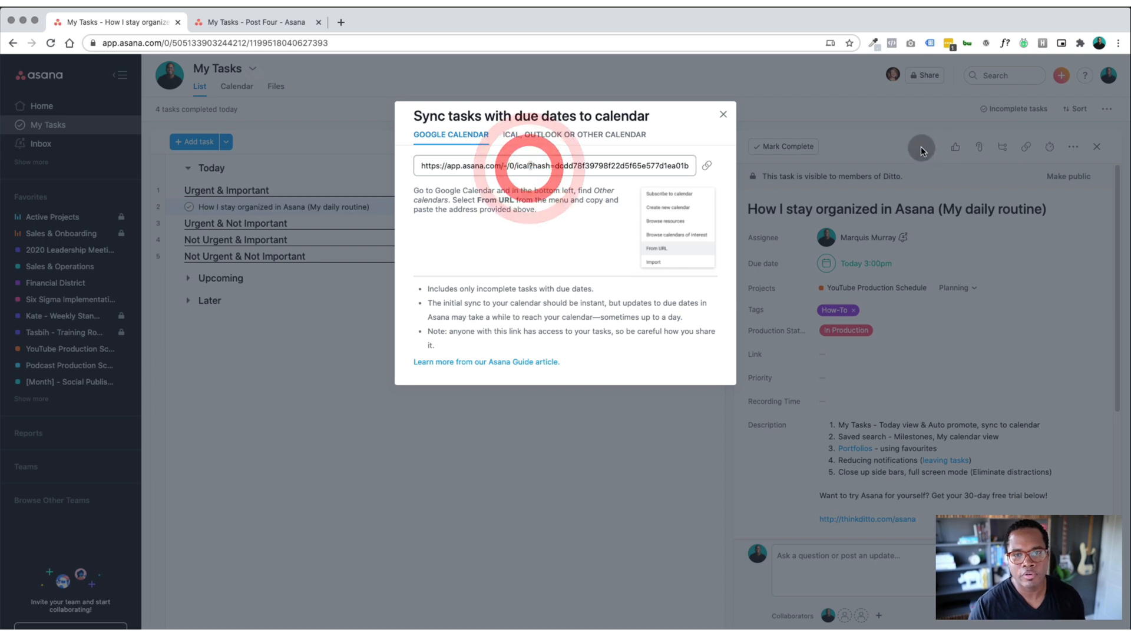
click(705, 165)
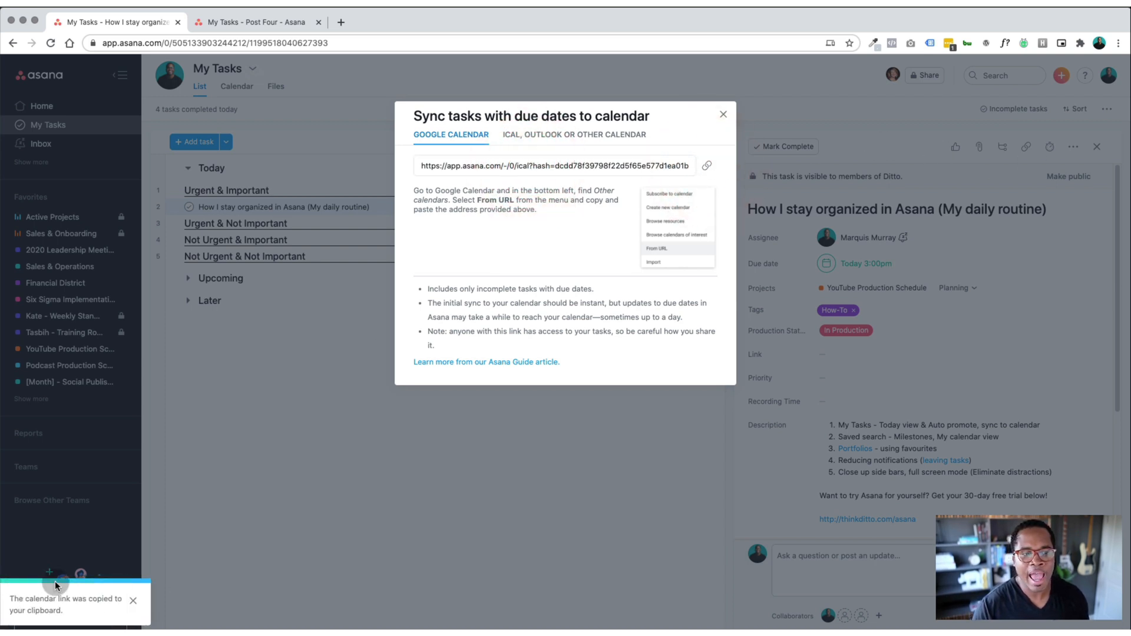
mouse_move(405, 293)
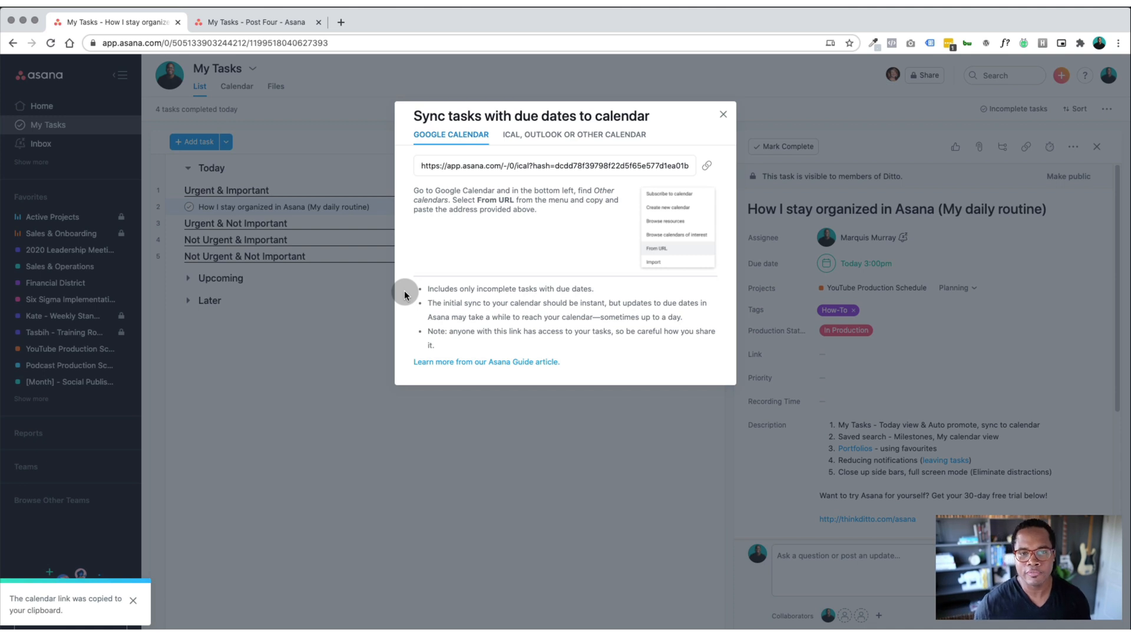
mouse_move(483, 276)
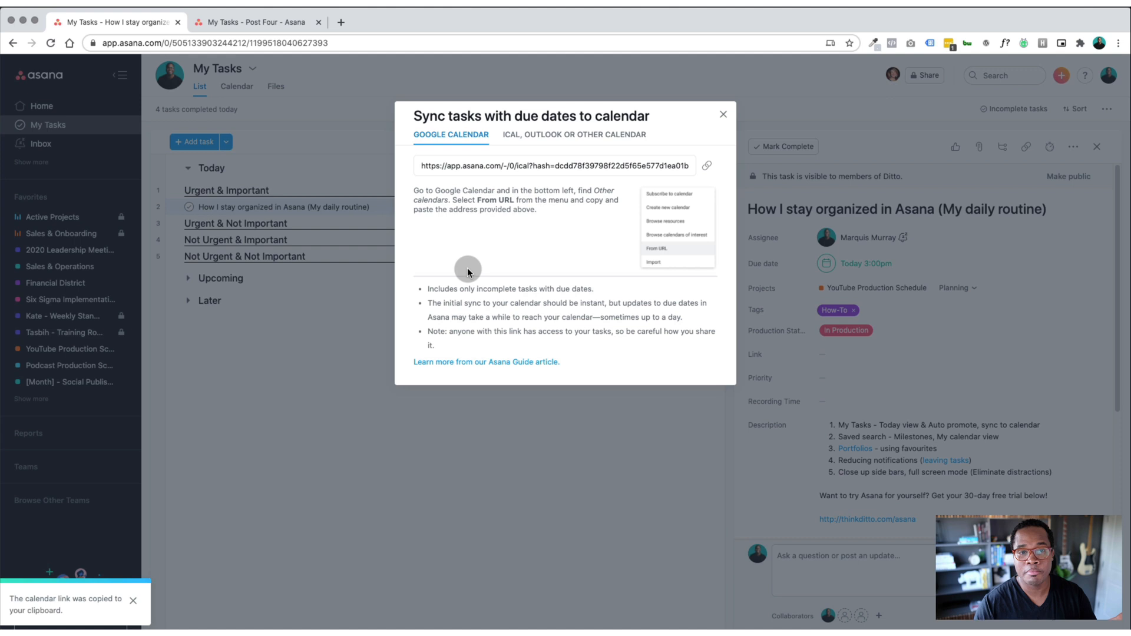
mouse_move(653, 191)
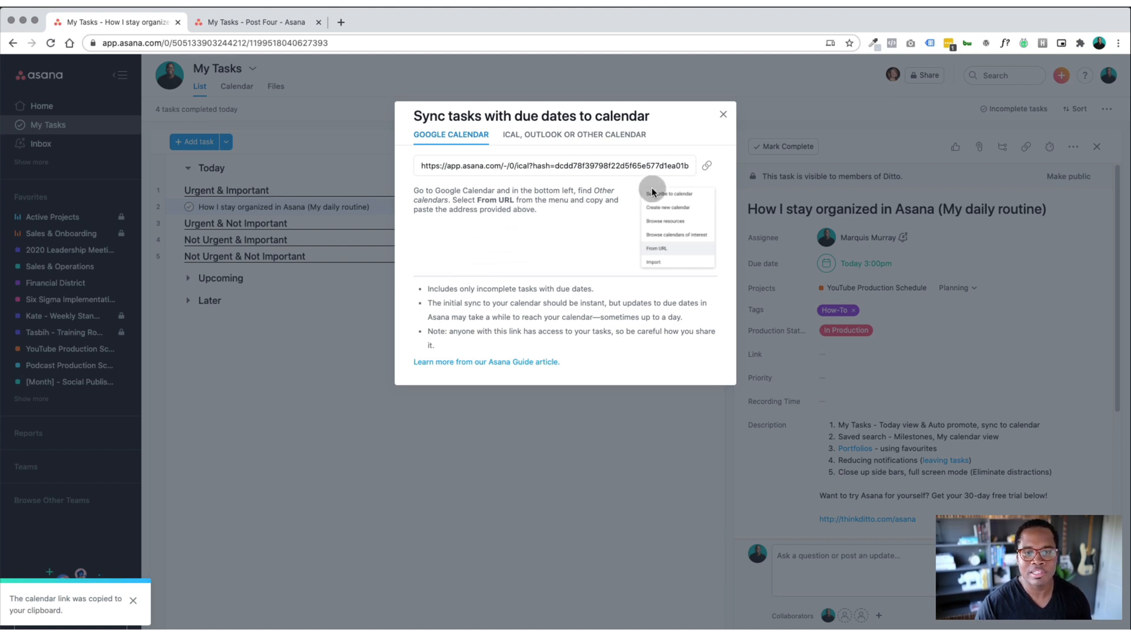
mouse_move(691, 165)
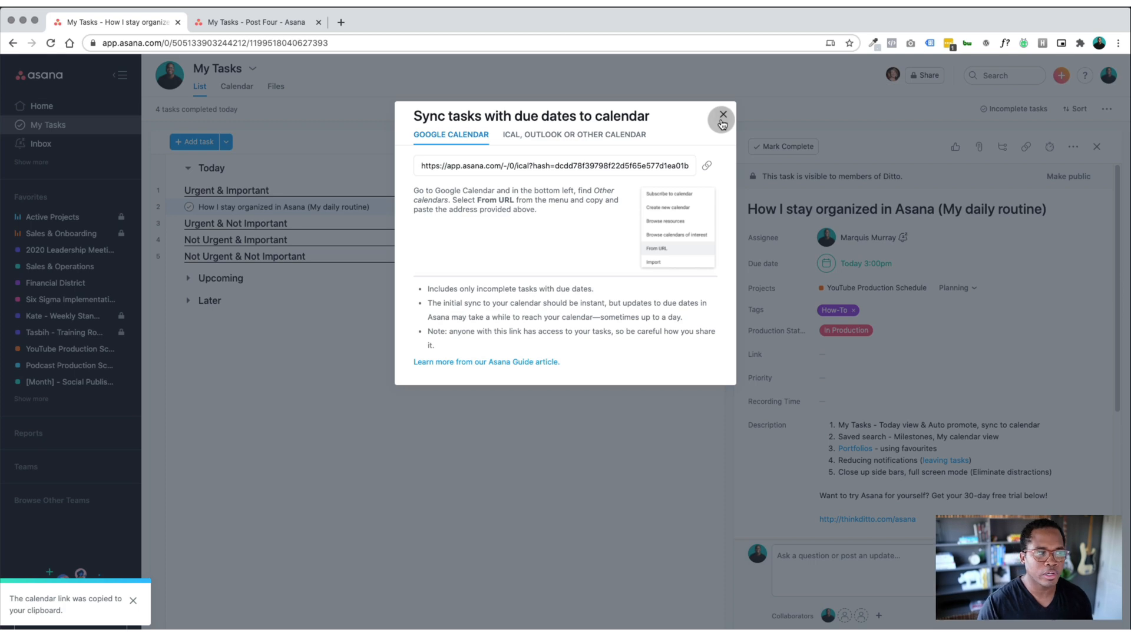
click(721, 115)
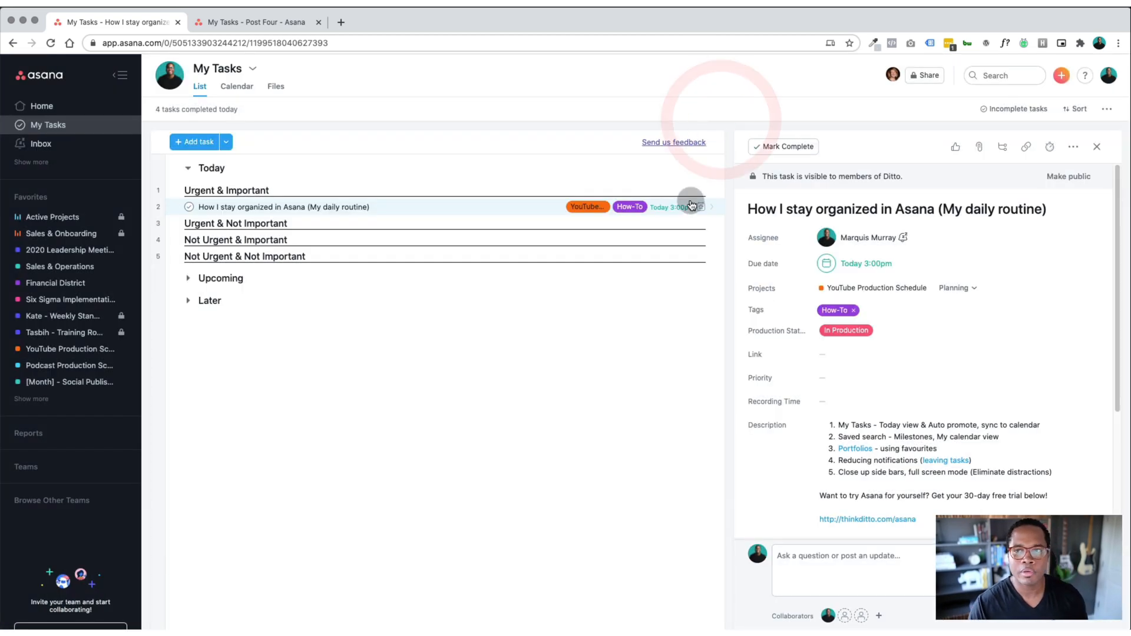
- Switch to the Post Four My Tasks tab and show saved searches like My Milestones
click(256, 21)
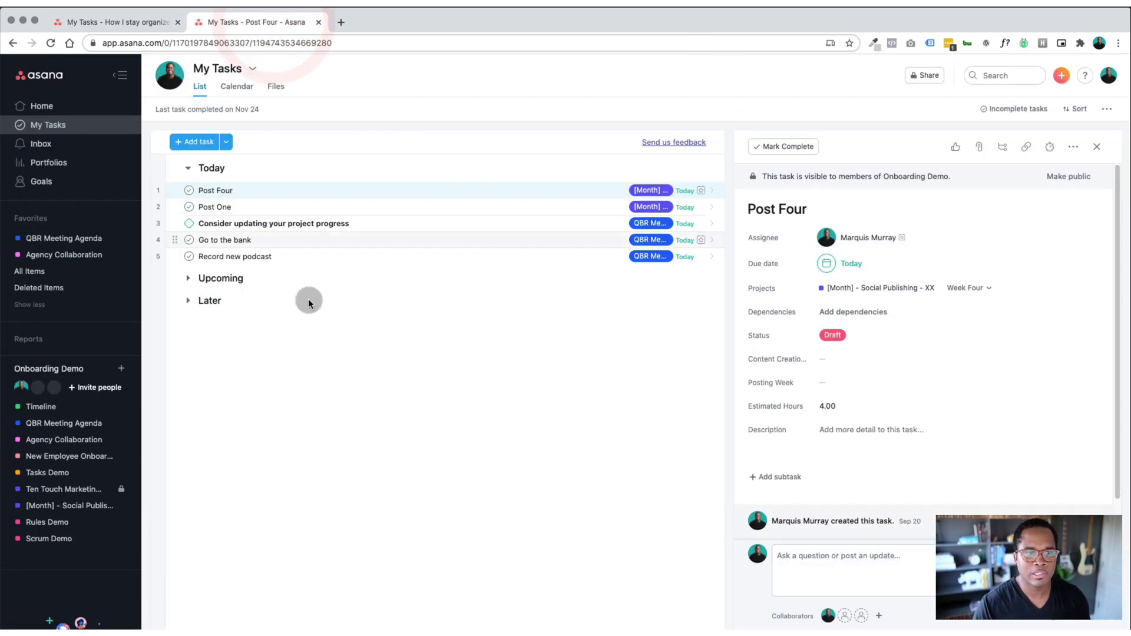
mouse_move(278, 343)
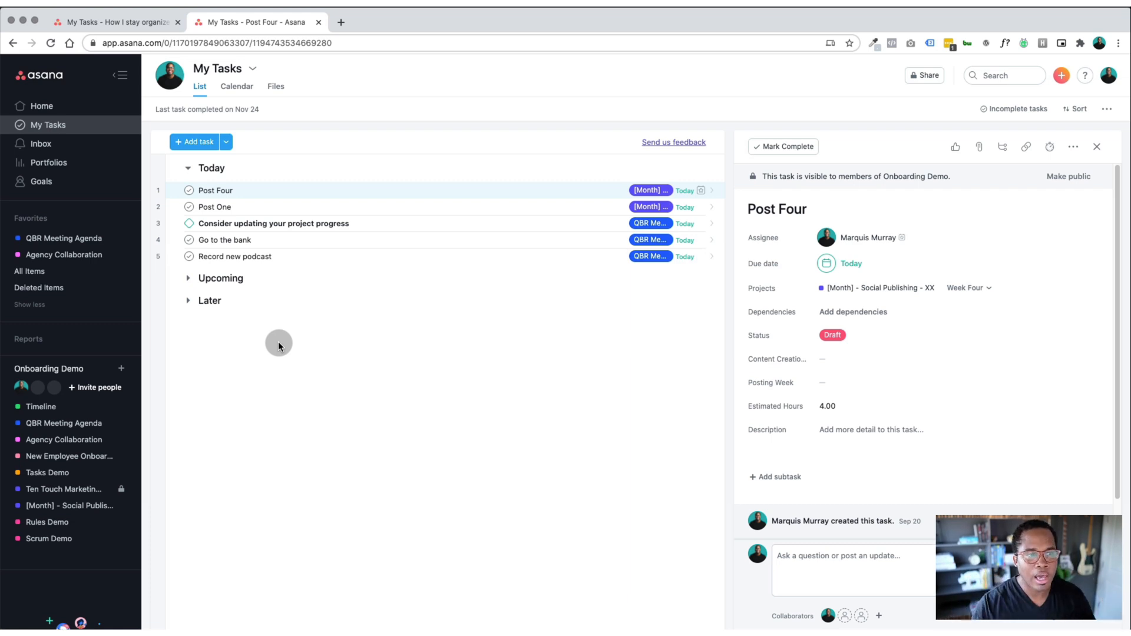
mouse_move(291, 361)
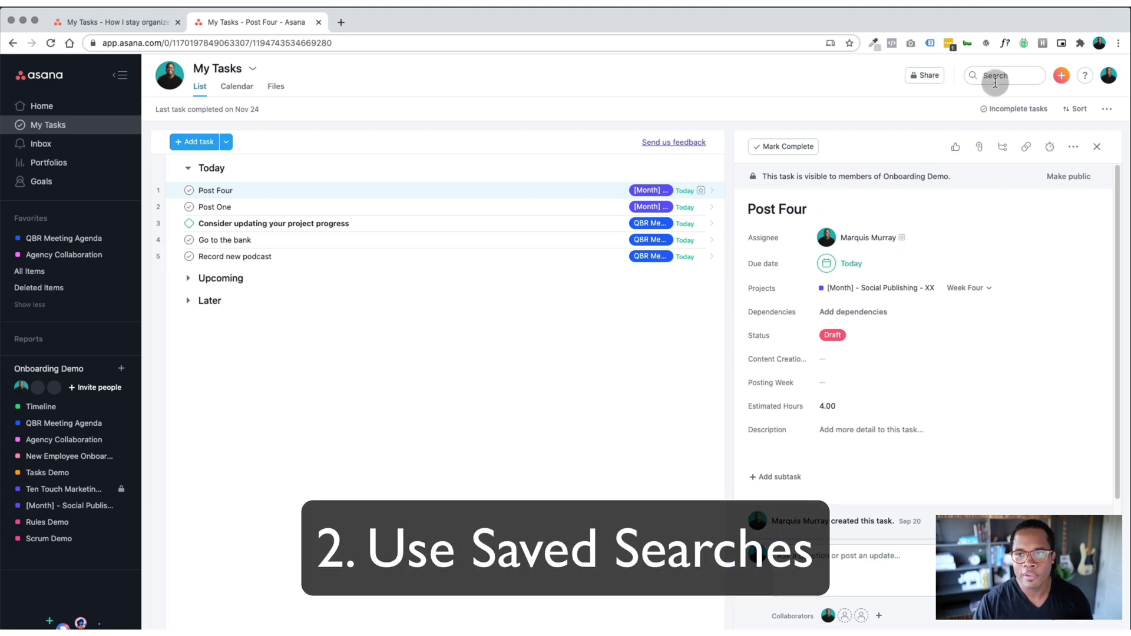
click(1003, 76)
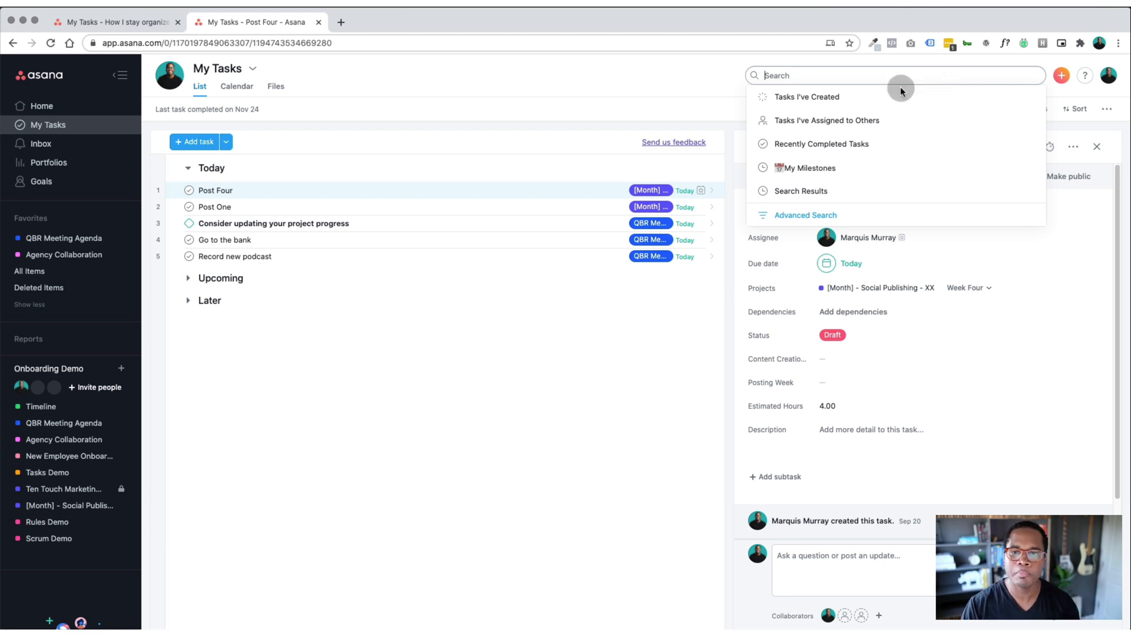
mouse_move(808, 221)
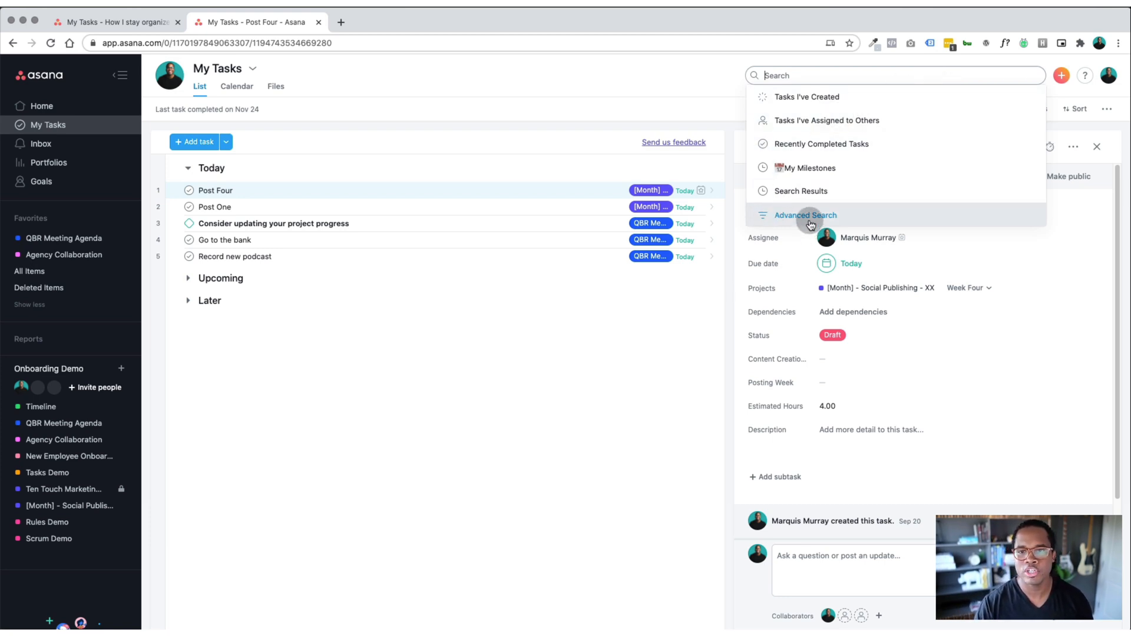
click(805, 214)
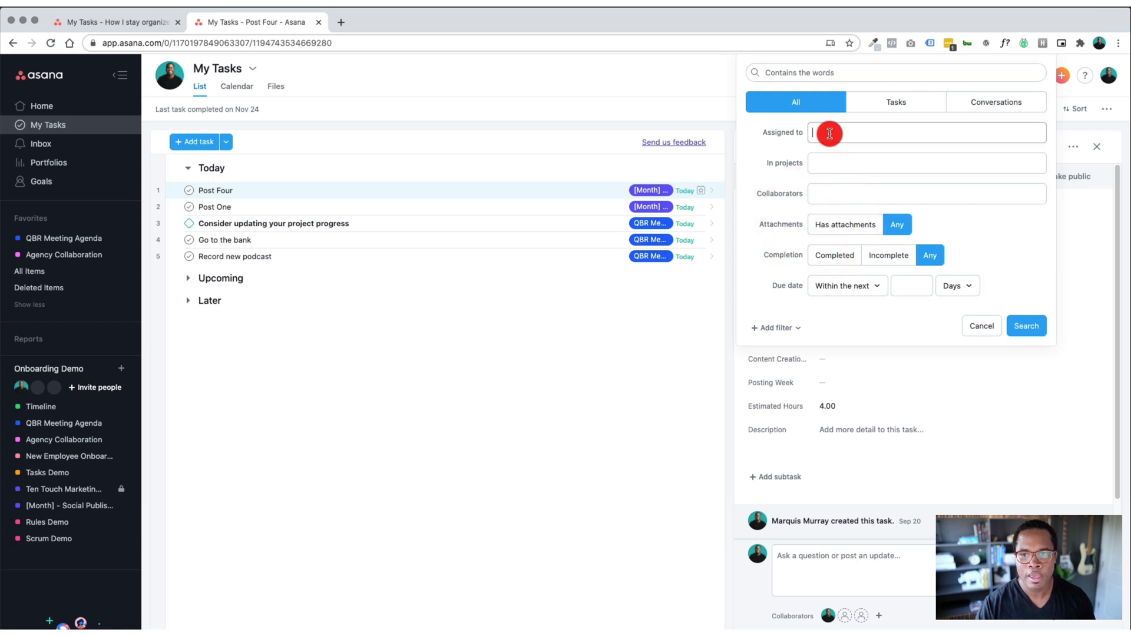
text(Marq)
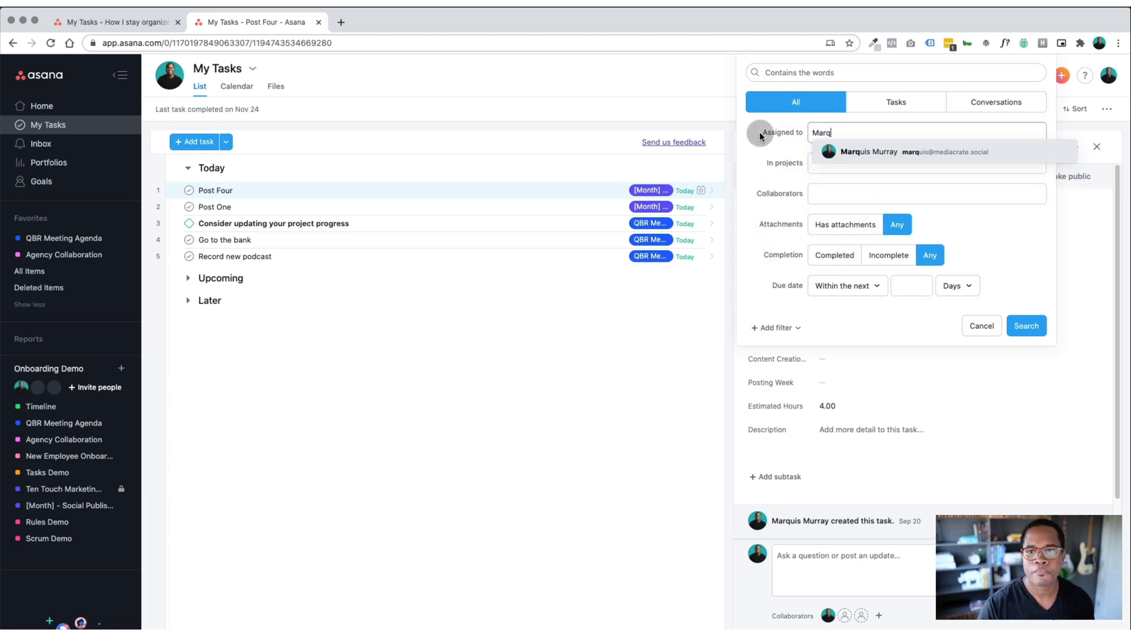
click(914, 152)
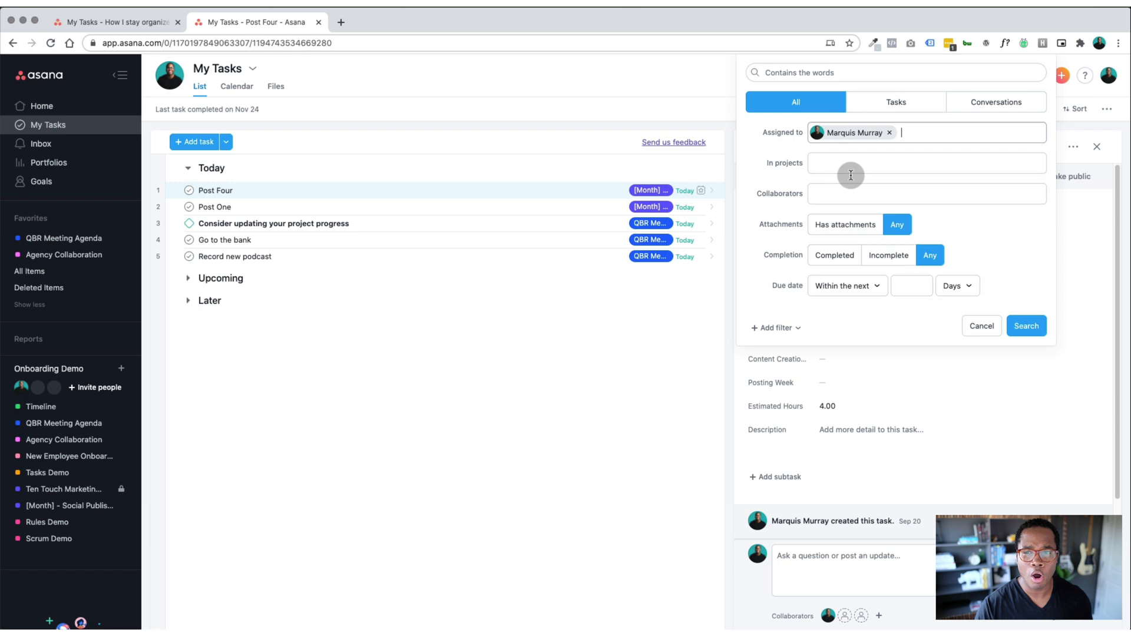
click(776, 327)
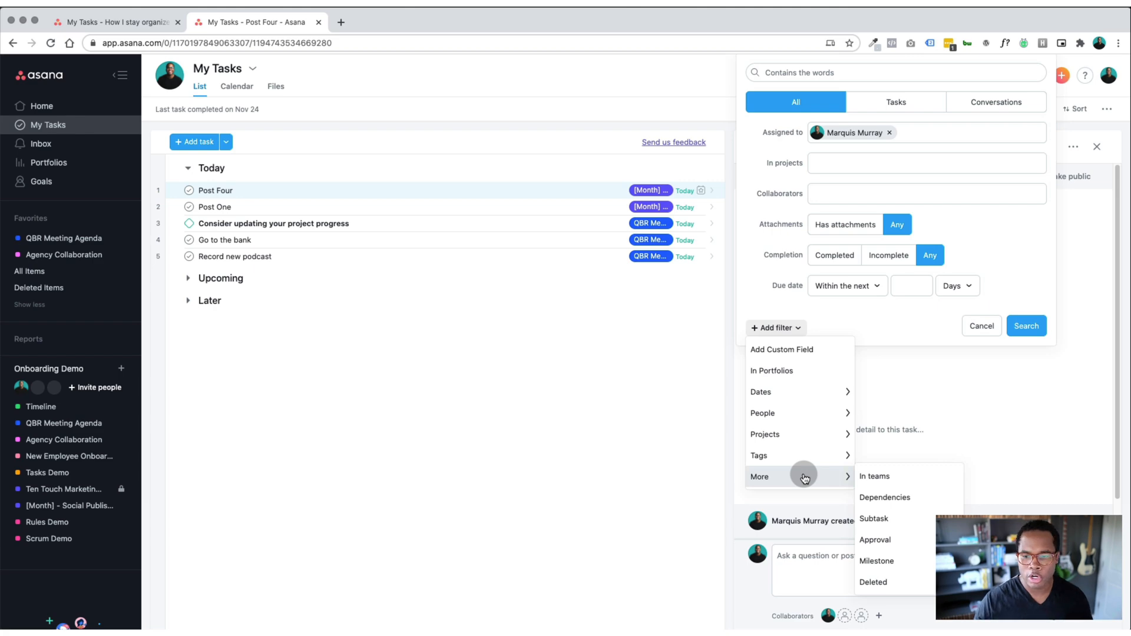
mouse_move(779, 455)
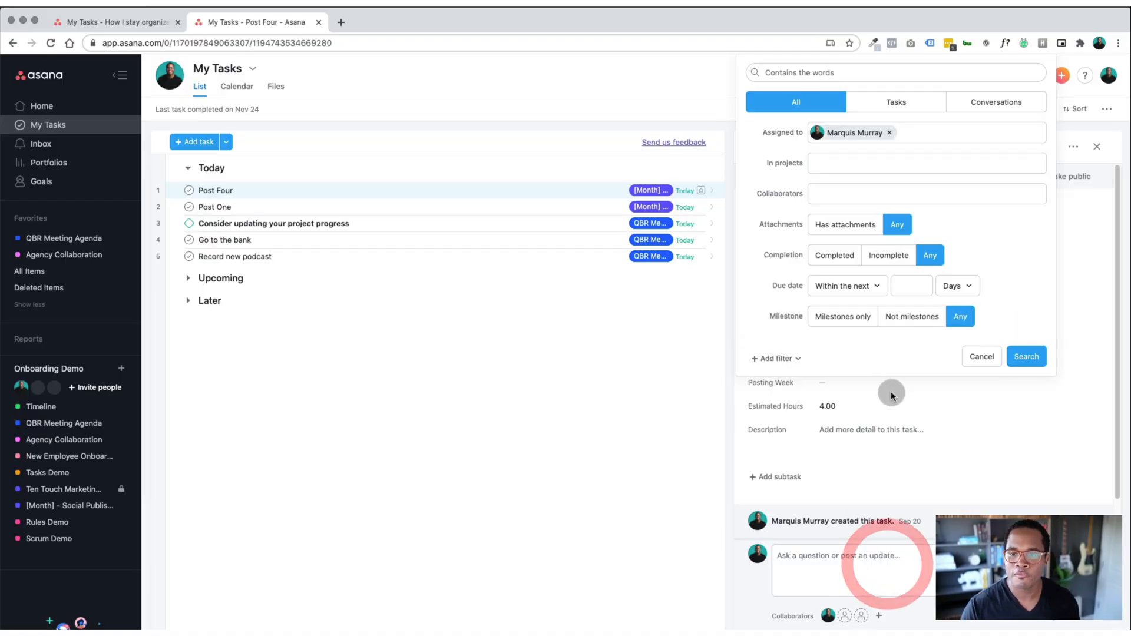
click(841, 316)
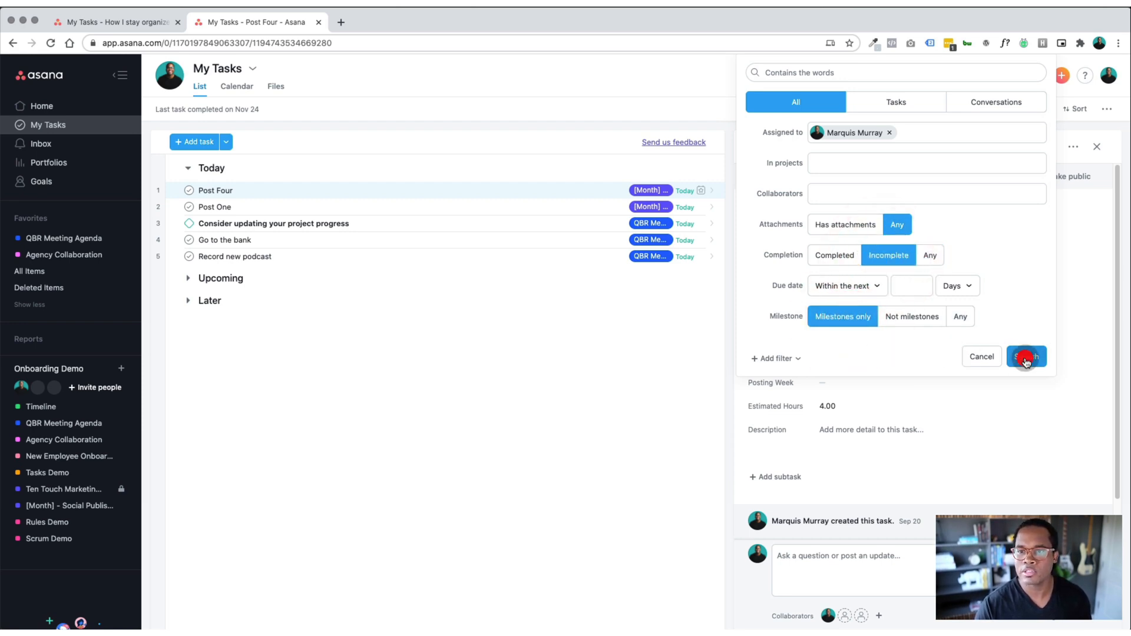
click(1025, 356)
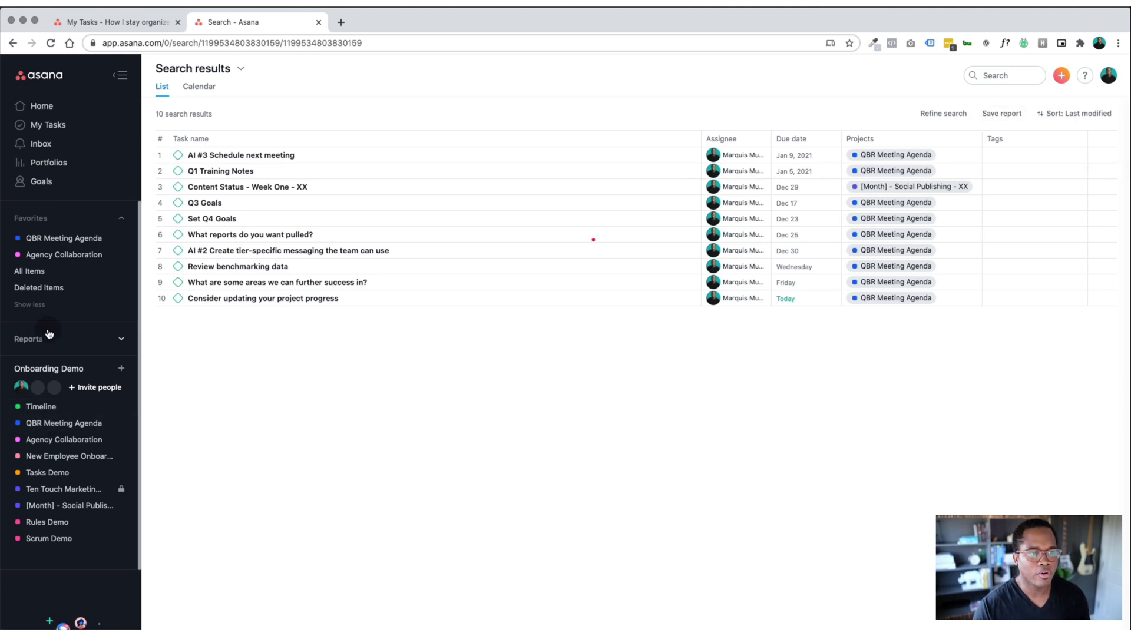
- View the My Milestones report as a list, then back as a calendar
click(28, 339)
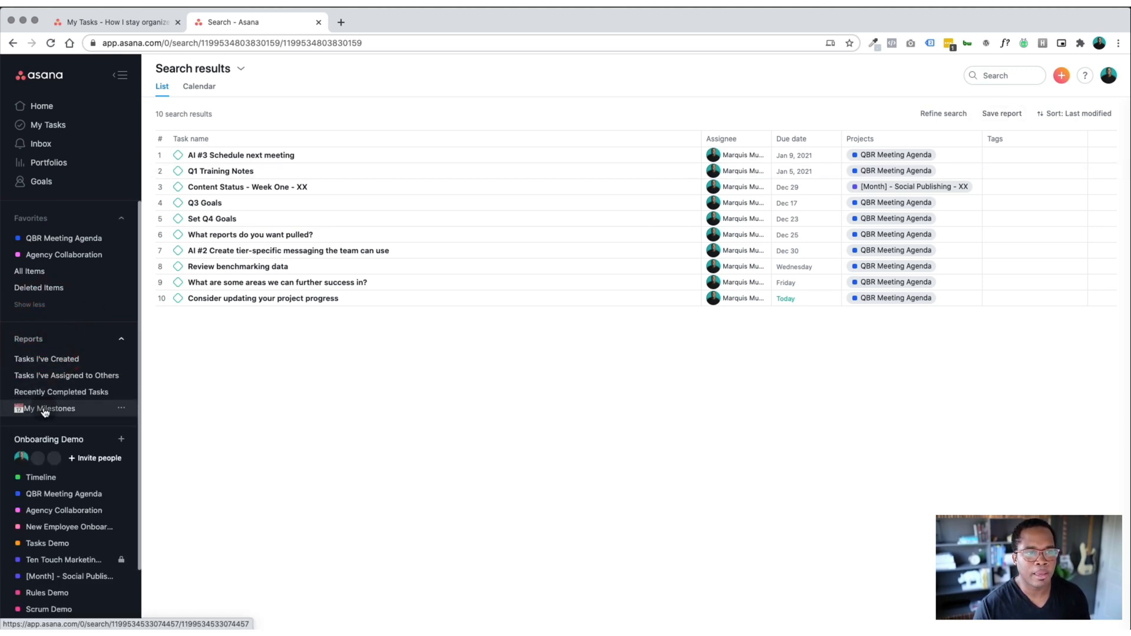
click(48, 409)
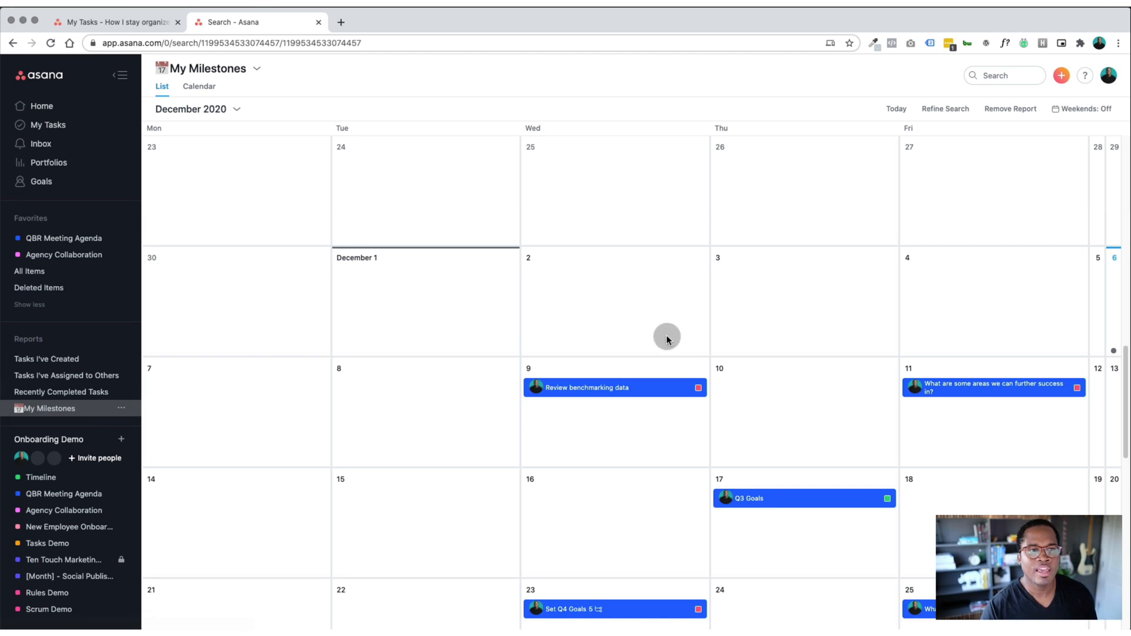
mouse_move(197, 86)
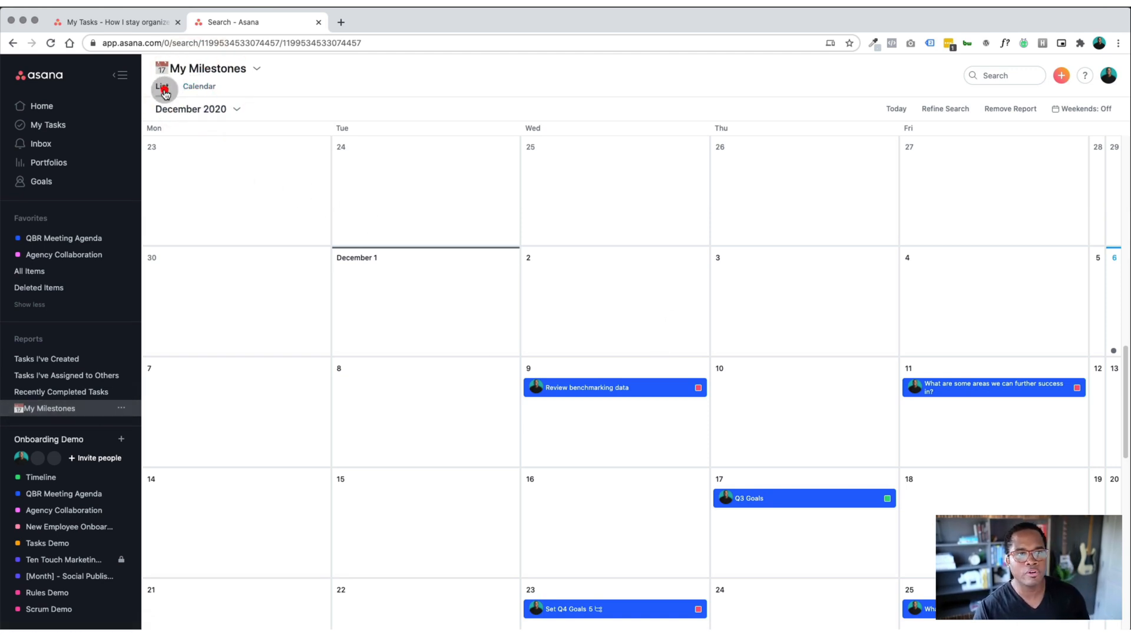
click(162, 86)
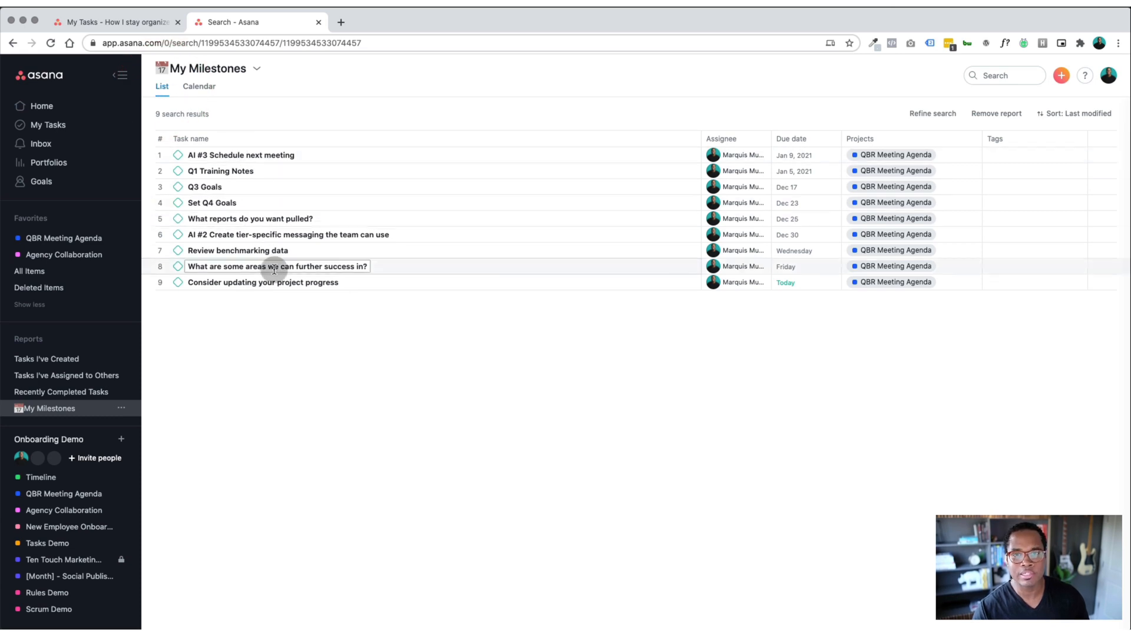
click(199, 86)
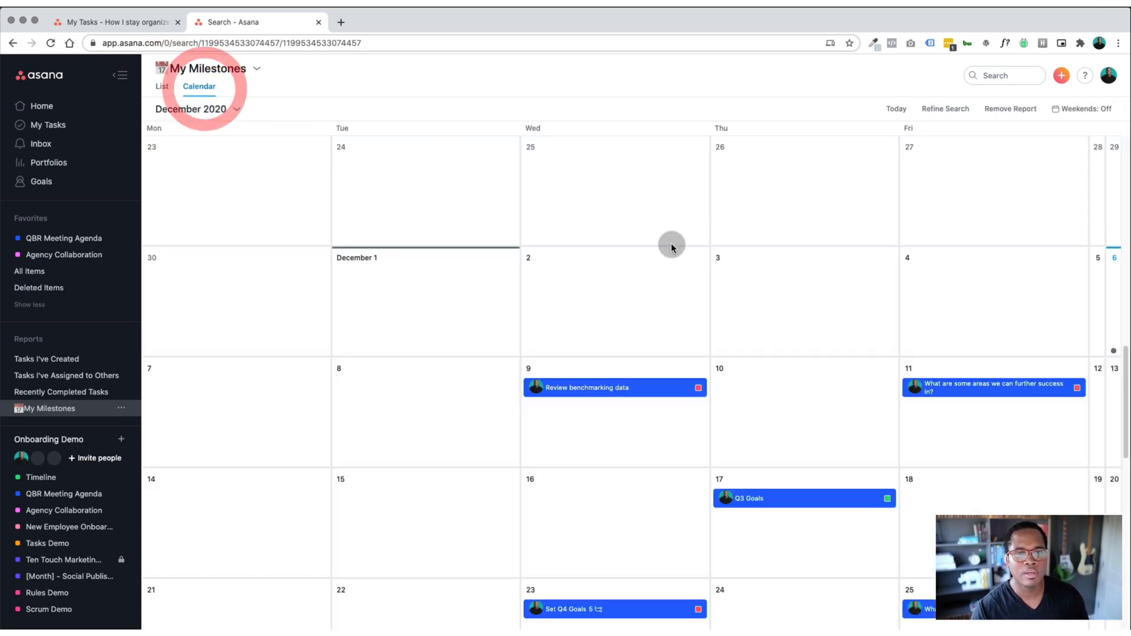
mouse_move(641, 244)
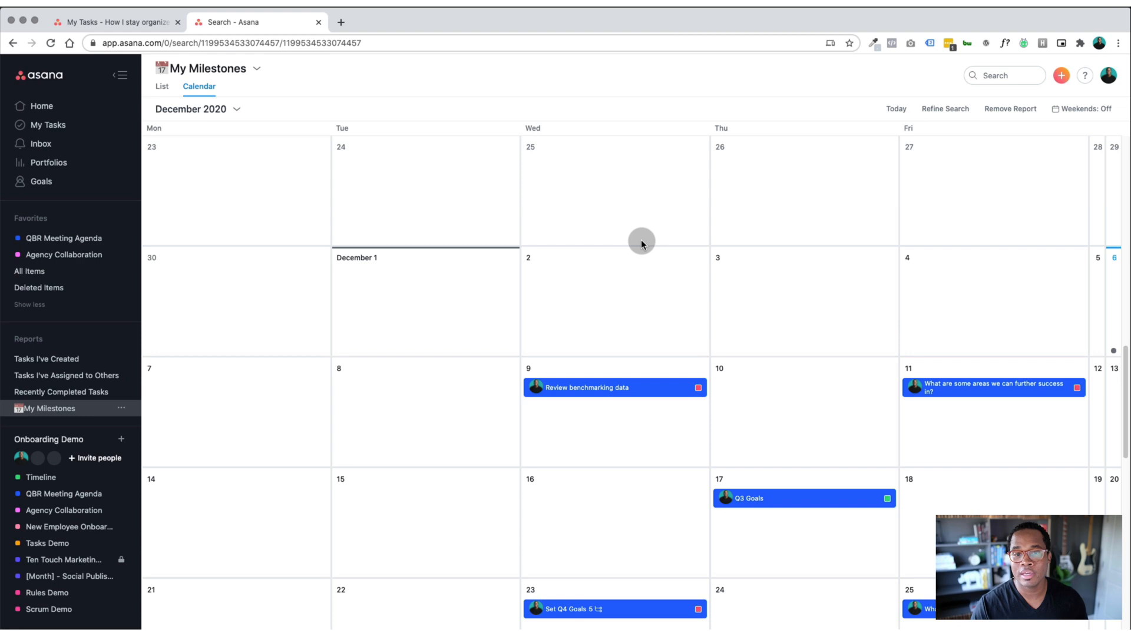
- Scroll through the milestones calendar, then go to the Portfolios overview listing Active Projects
scroll(down, 3)
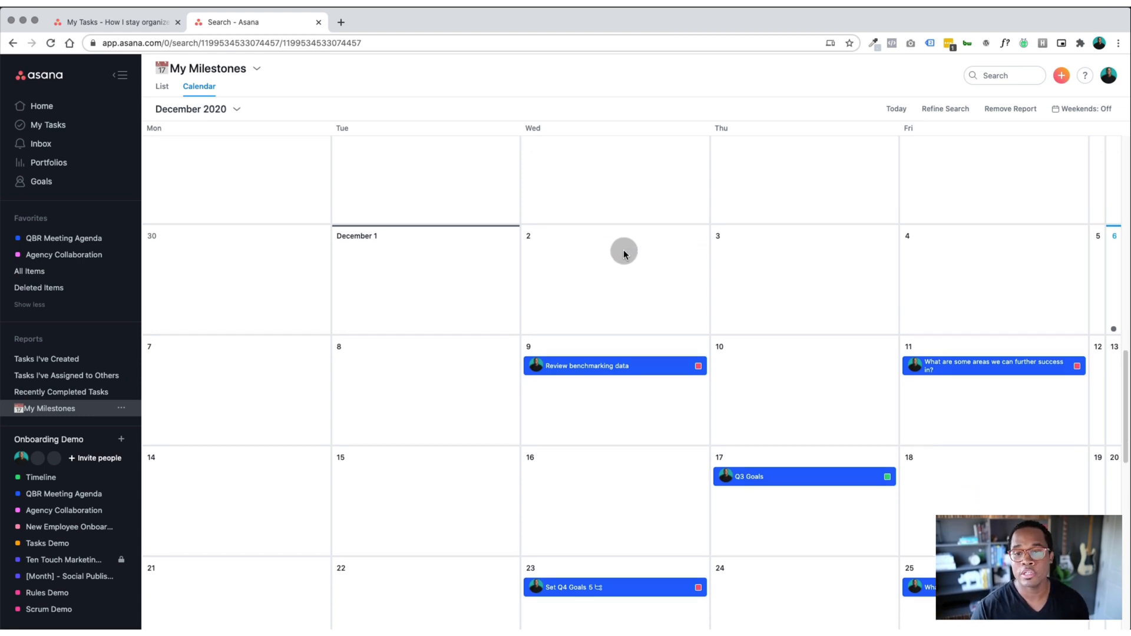
scroll(down, 3)
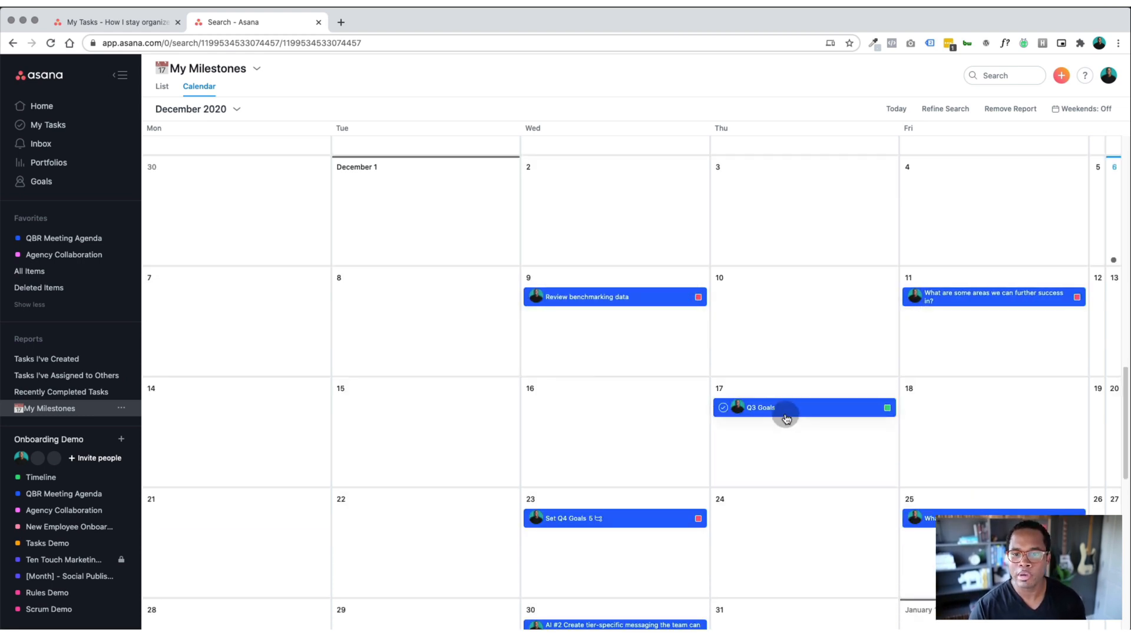
scroll(down, 3)
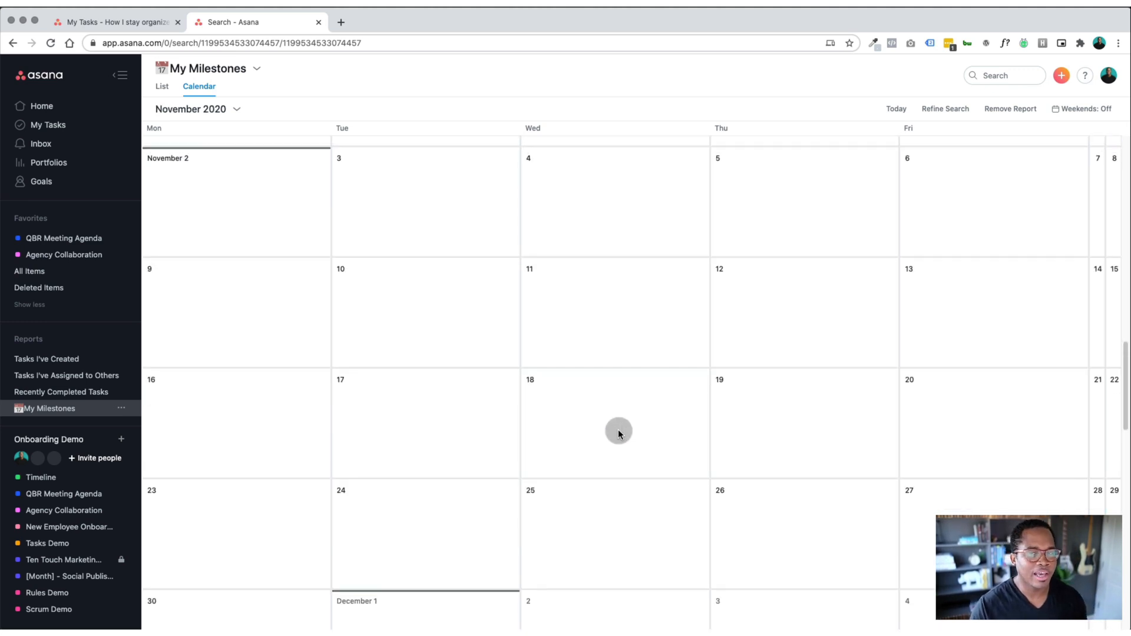
scroll(down, 3)
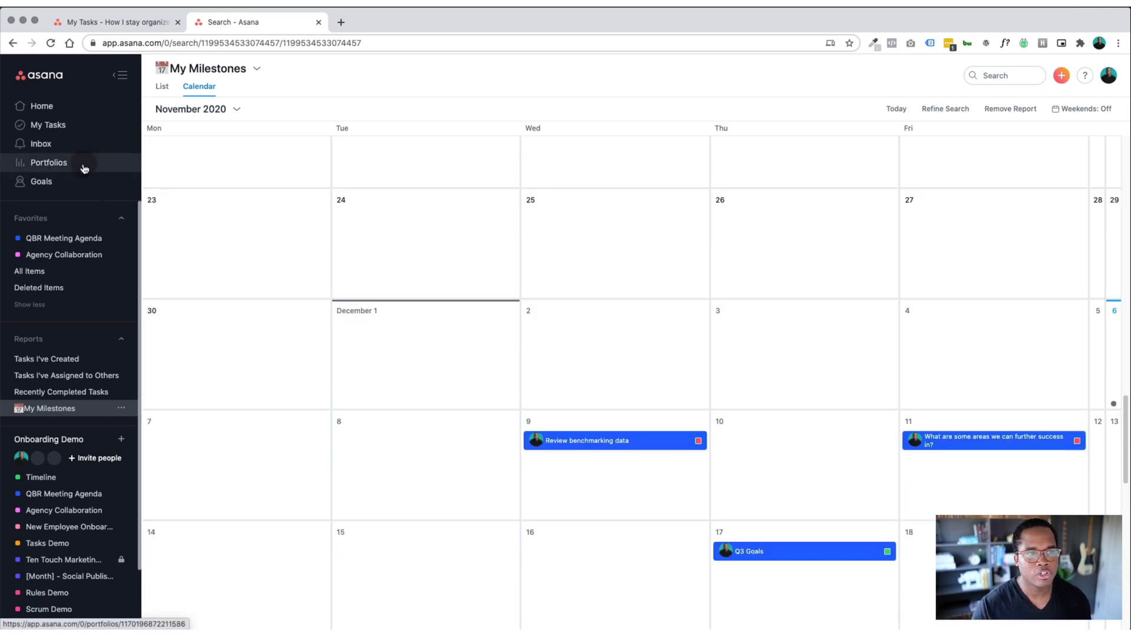
click(48, 163)
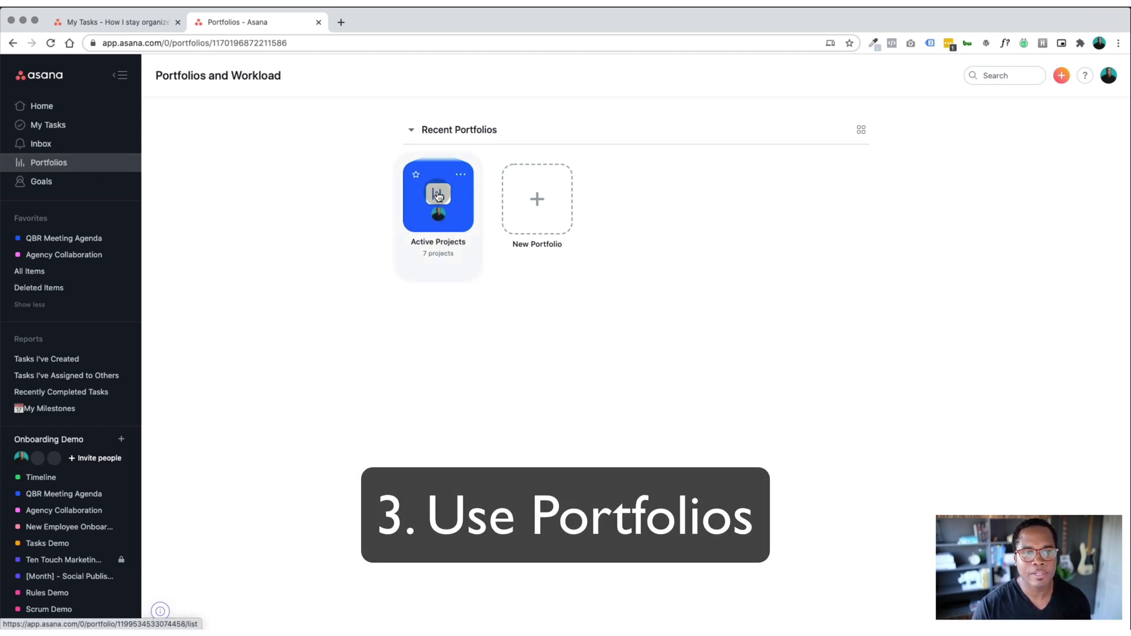
- Open Active Projects and switch Progress type from Task to Milestone
click(438, 195)
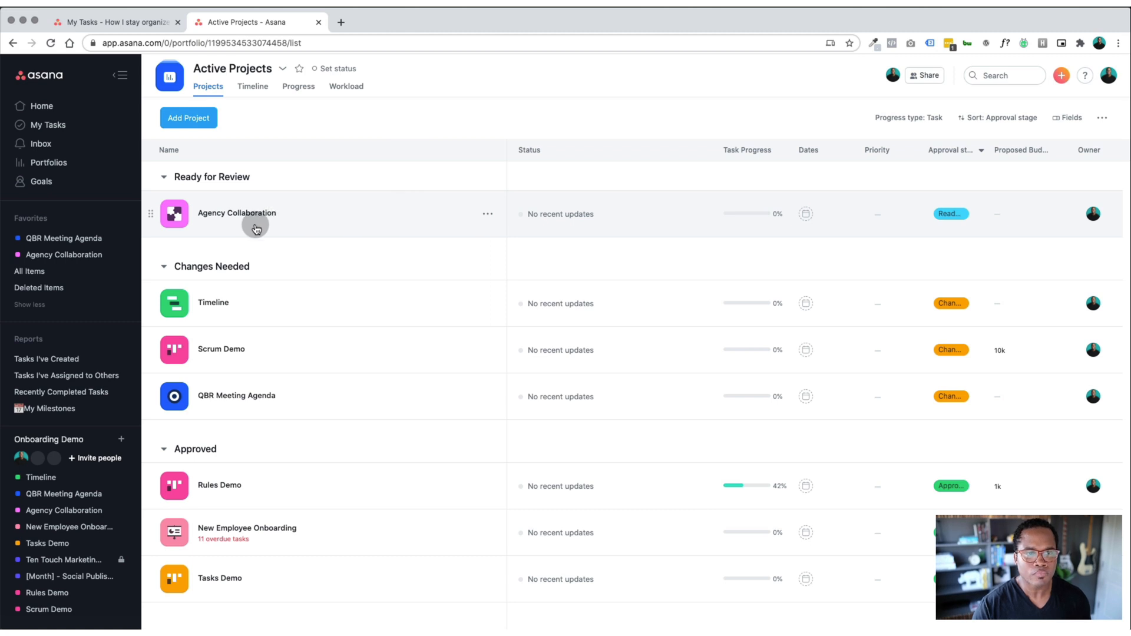
click(188, 118)
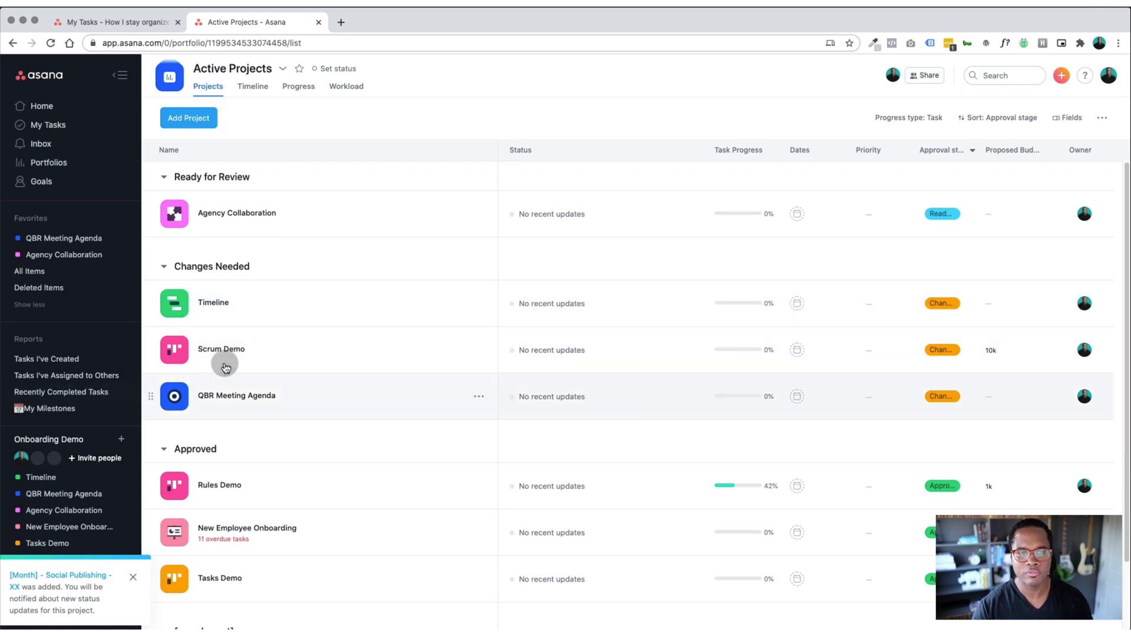
mouse_move(390, 235)
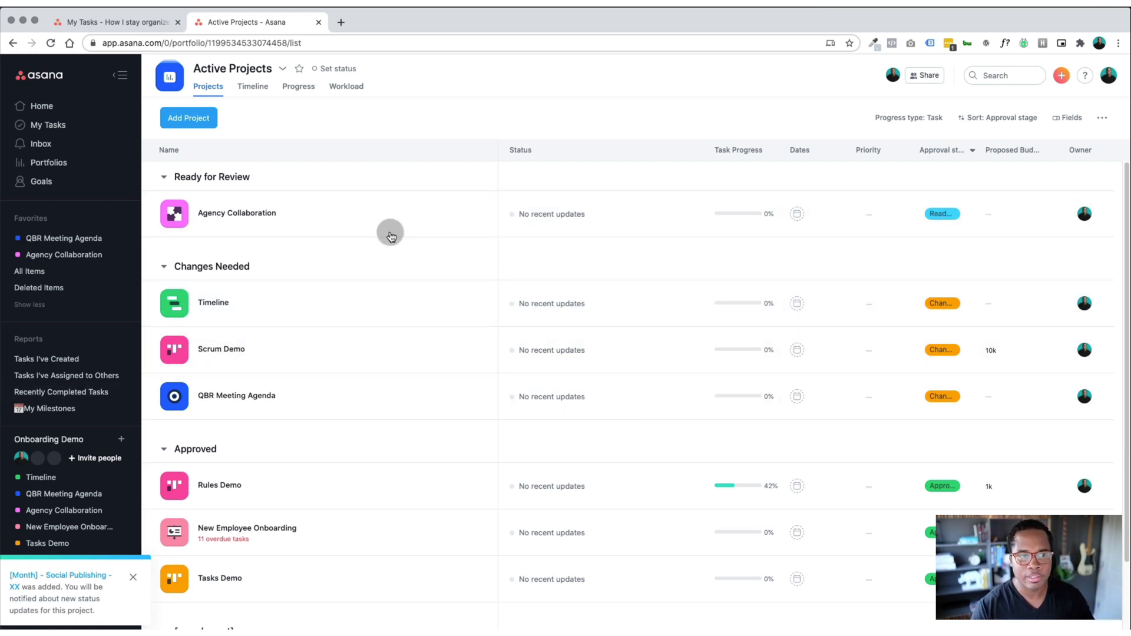
mouse_move(302, 254)
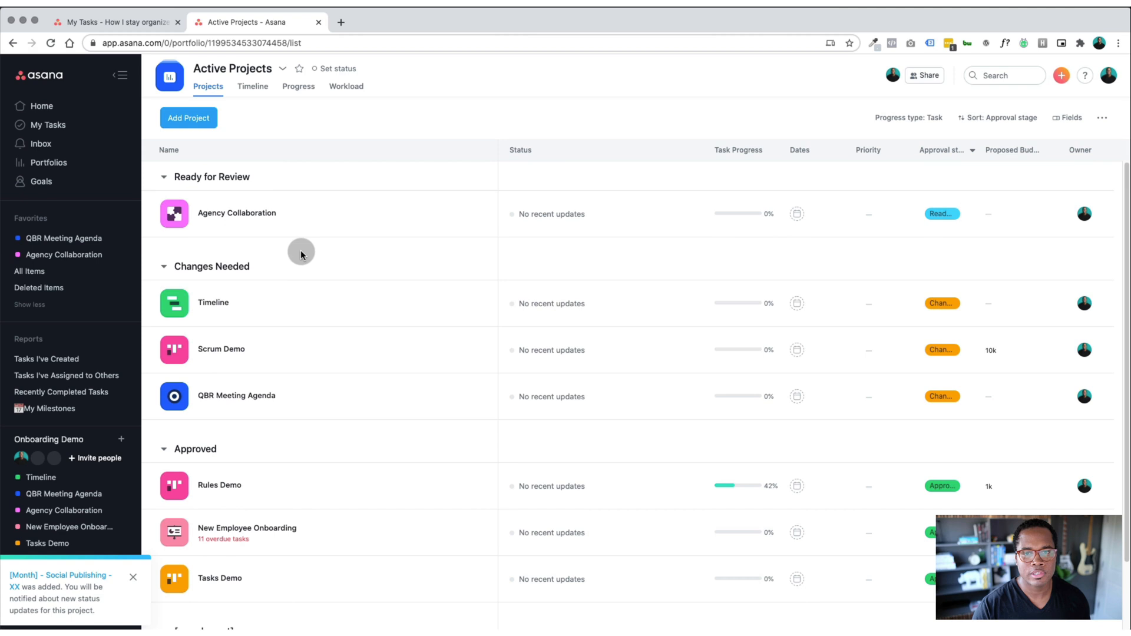
mouse_move(718, 213)
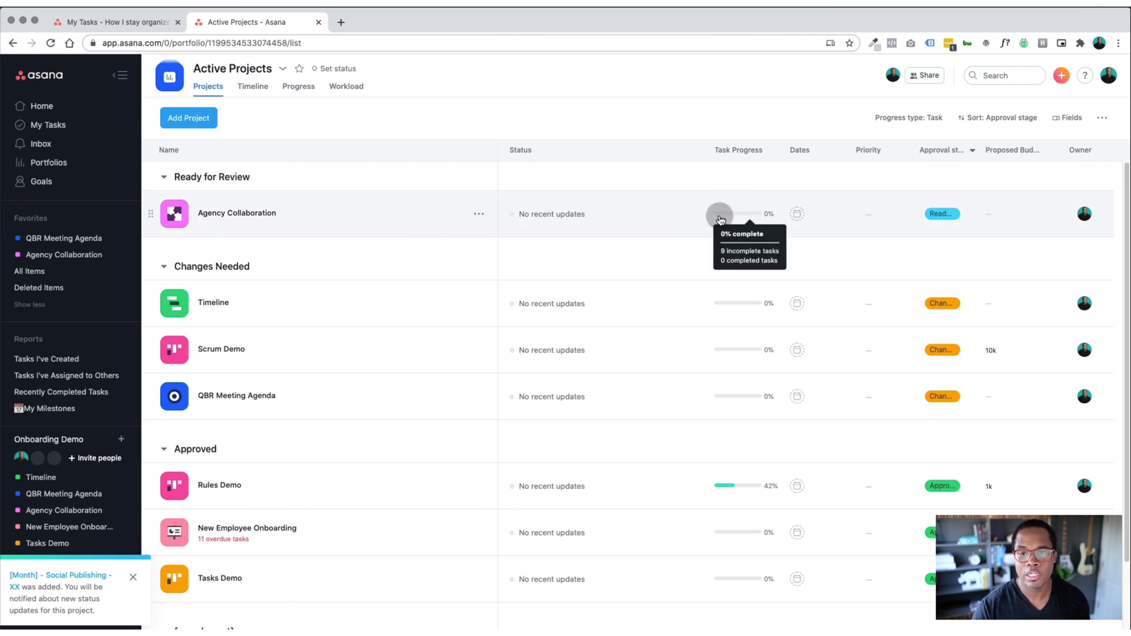
mouse_move(754, 217)
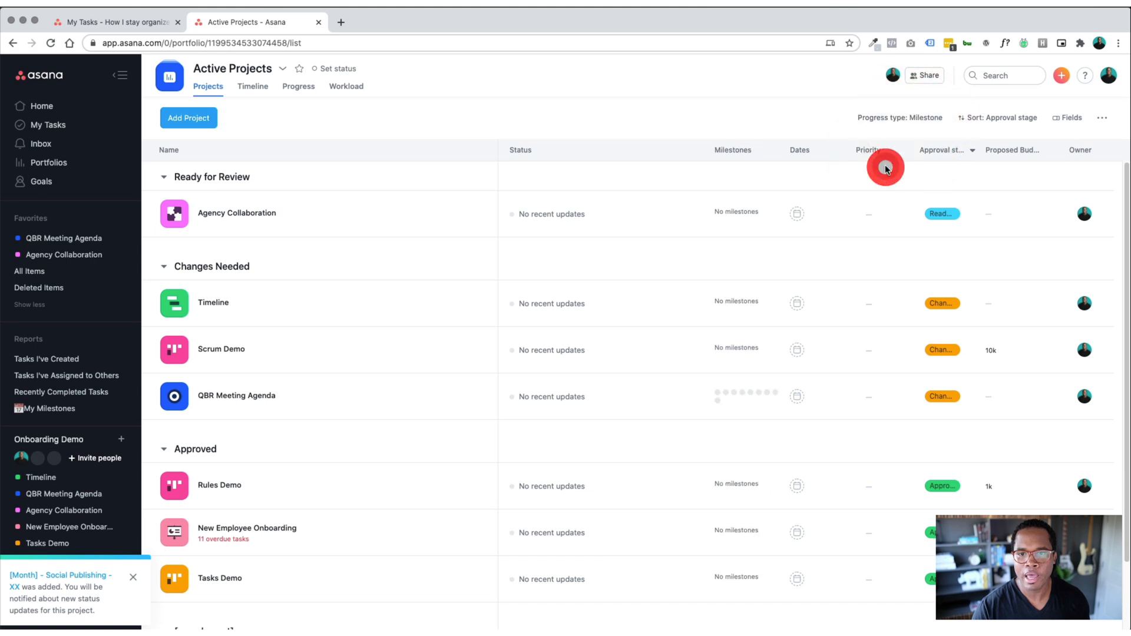
mouse_move(721, 397)
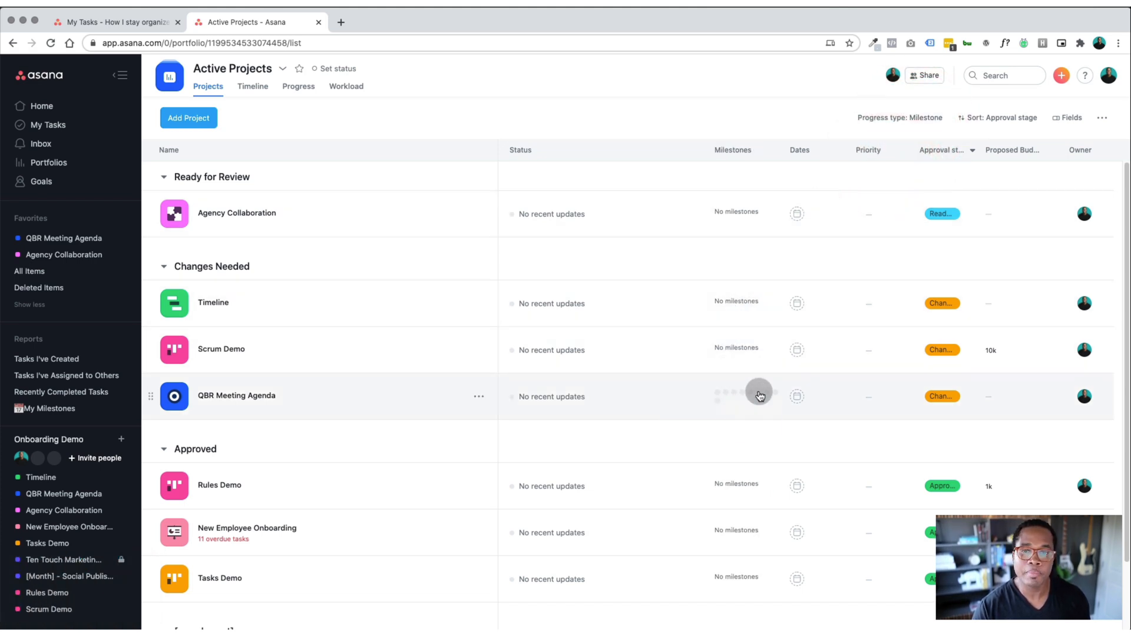
mouse_move(725, 484)
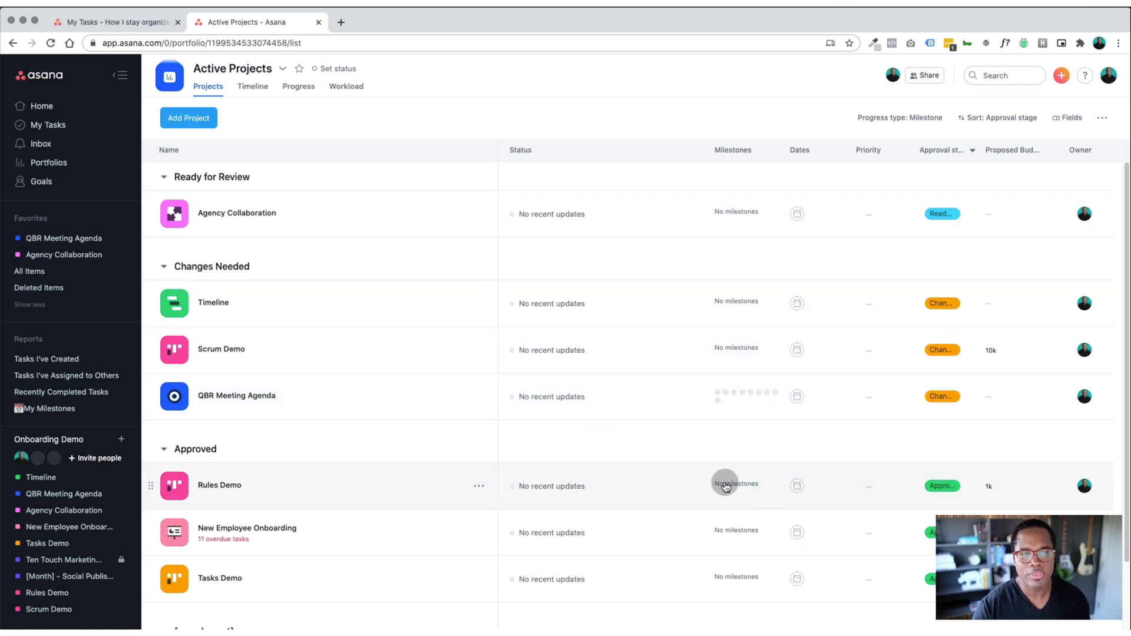
click(237, 214)
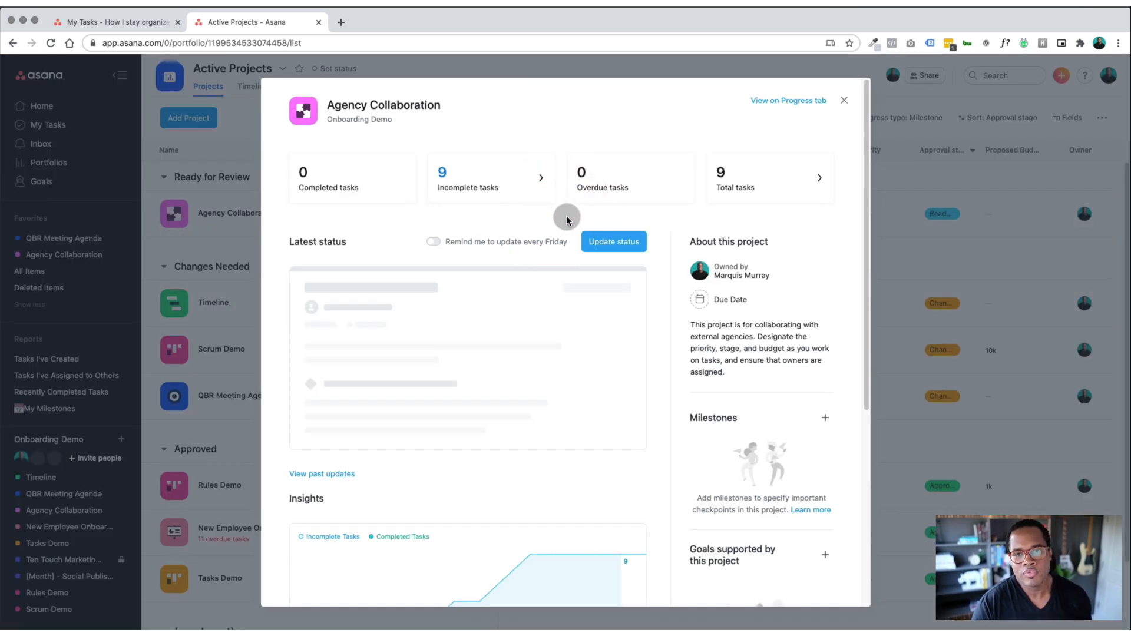
click(612, 240)
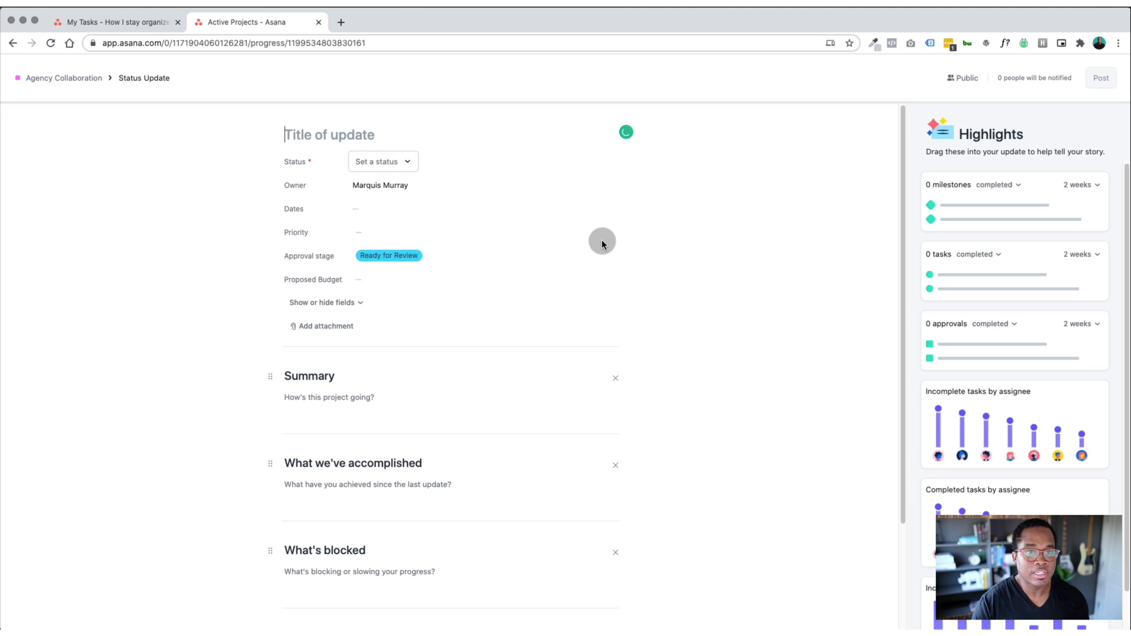
mouse_move(413, 443)
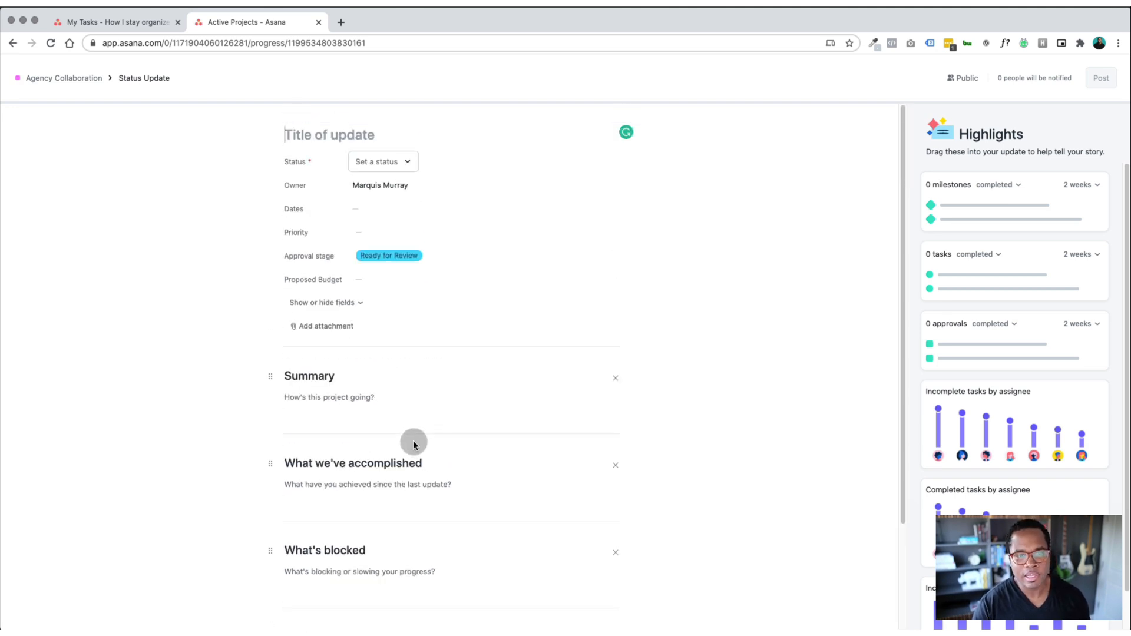
mouse_move(387, 336)
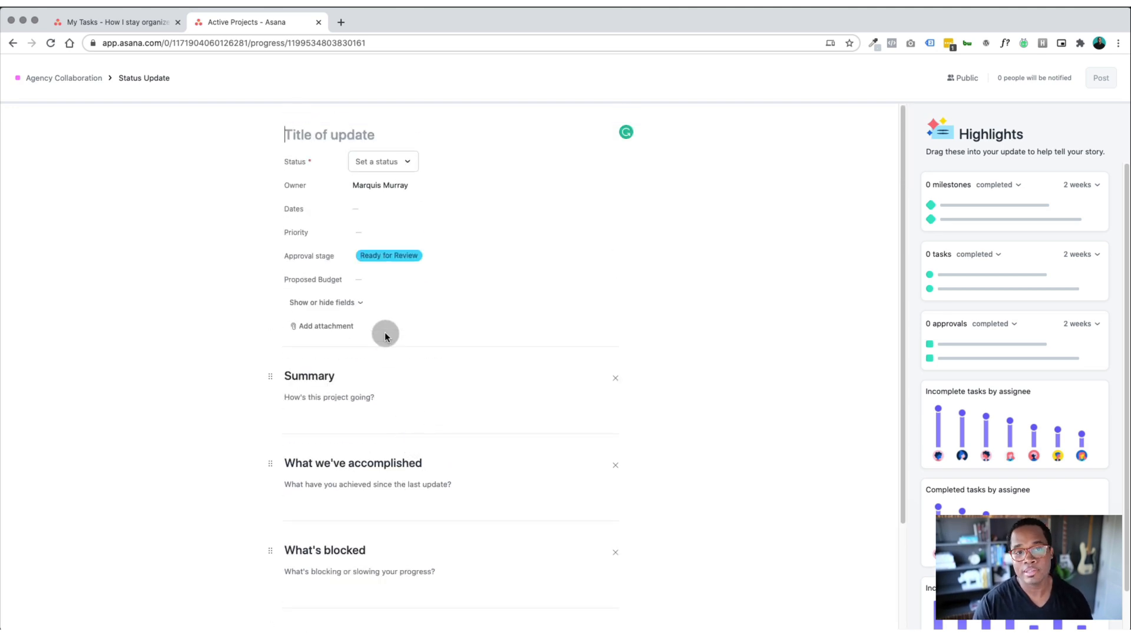
mouse_move(13, 49)
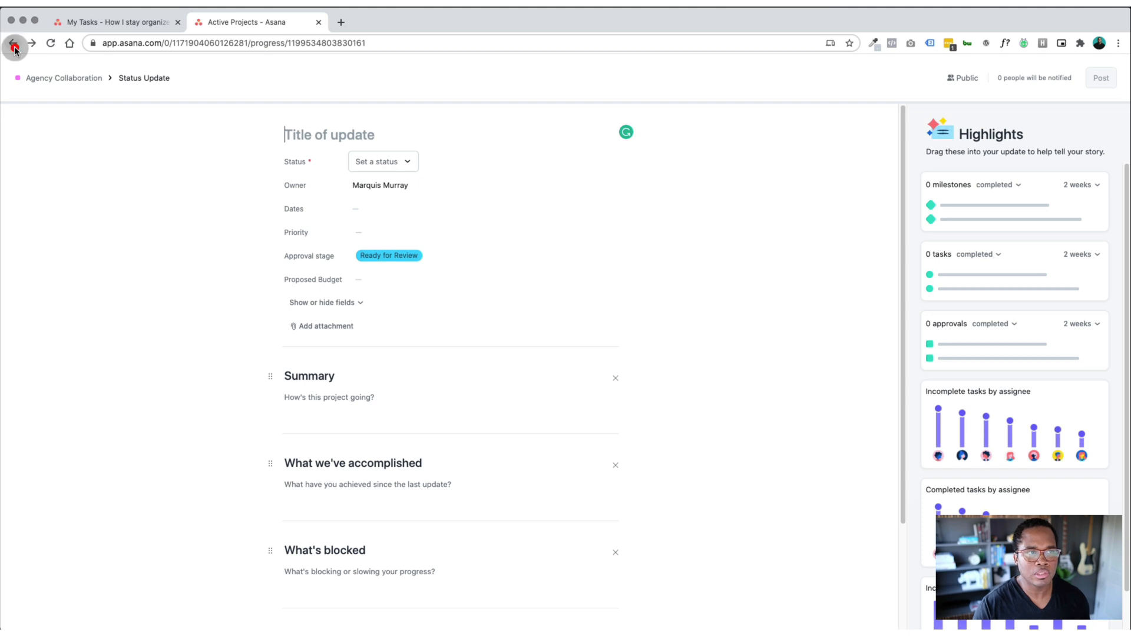
click(13, 43)
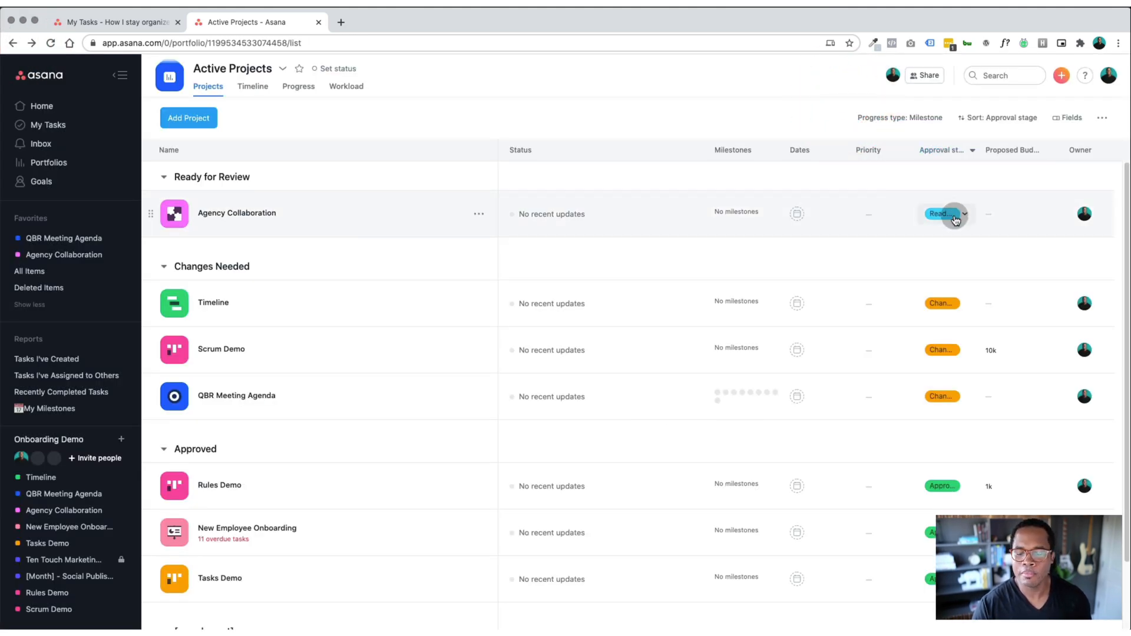
- Review Agency Collaboration's approval stage choices and the portfolio's sorting options without changes
click(946, 214)
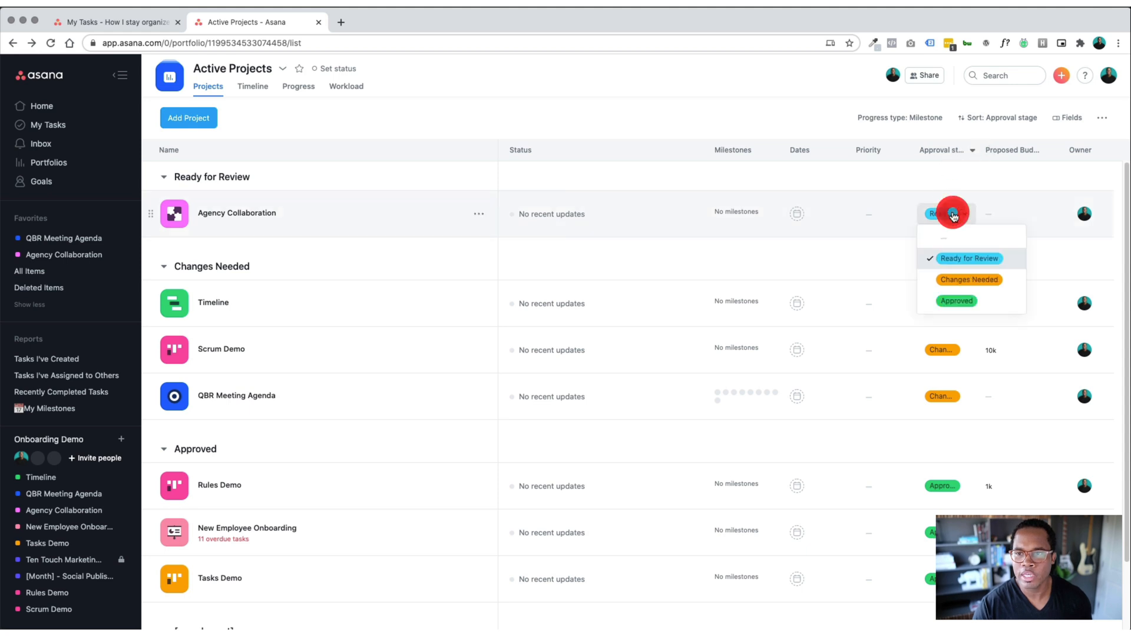
mouse_move(931, 150)
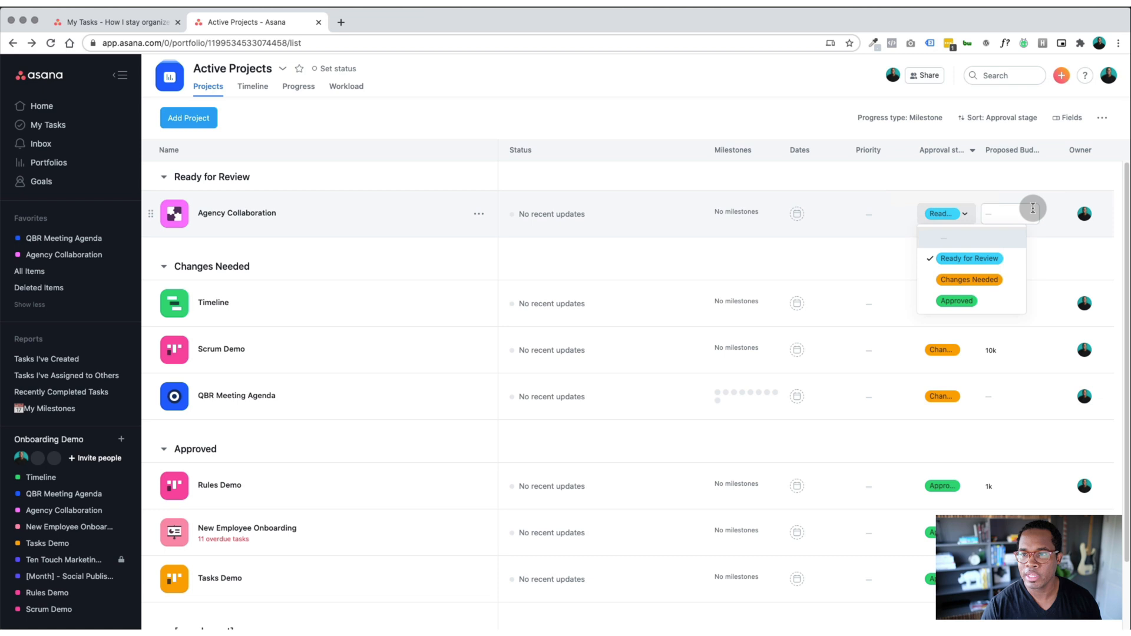
click(1068, 118)
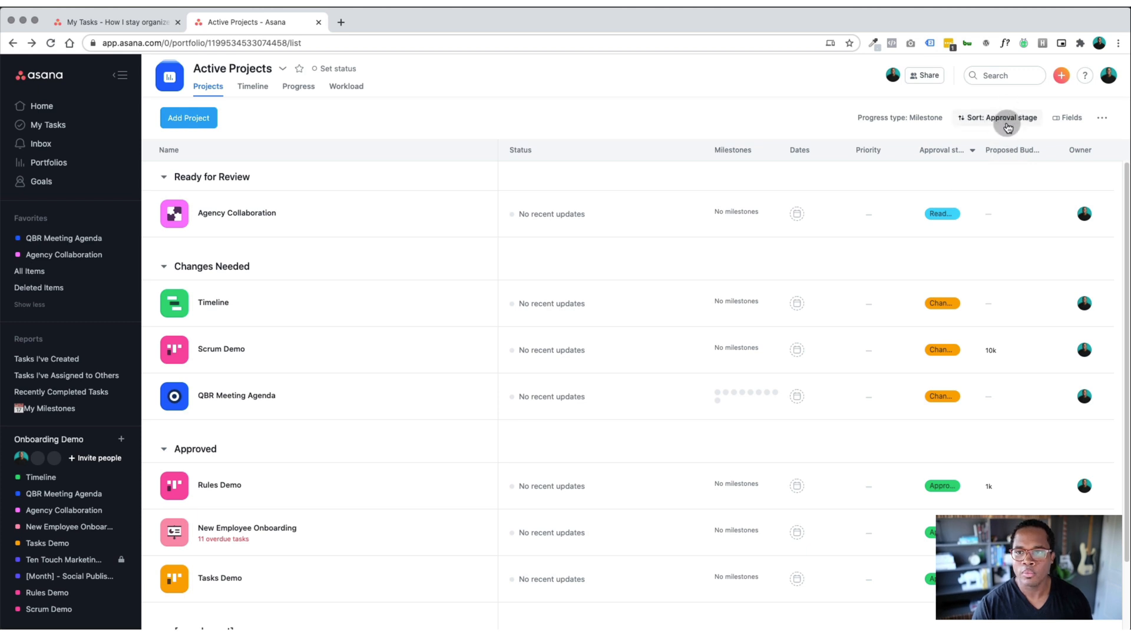
click(1000, 117)
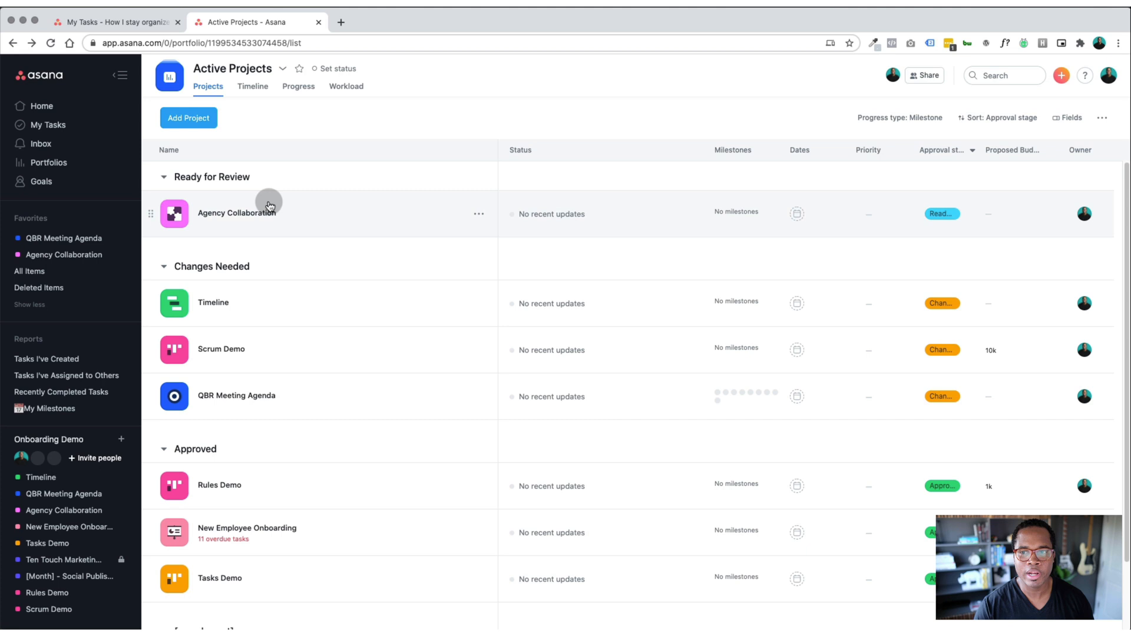
- Set Agency Collaboration's approval stage to Changes Needed, moving it into that group
click(941, 213)
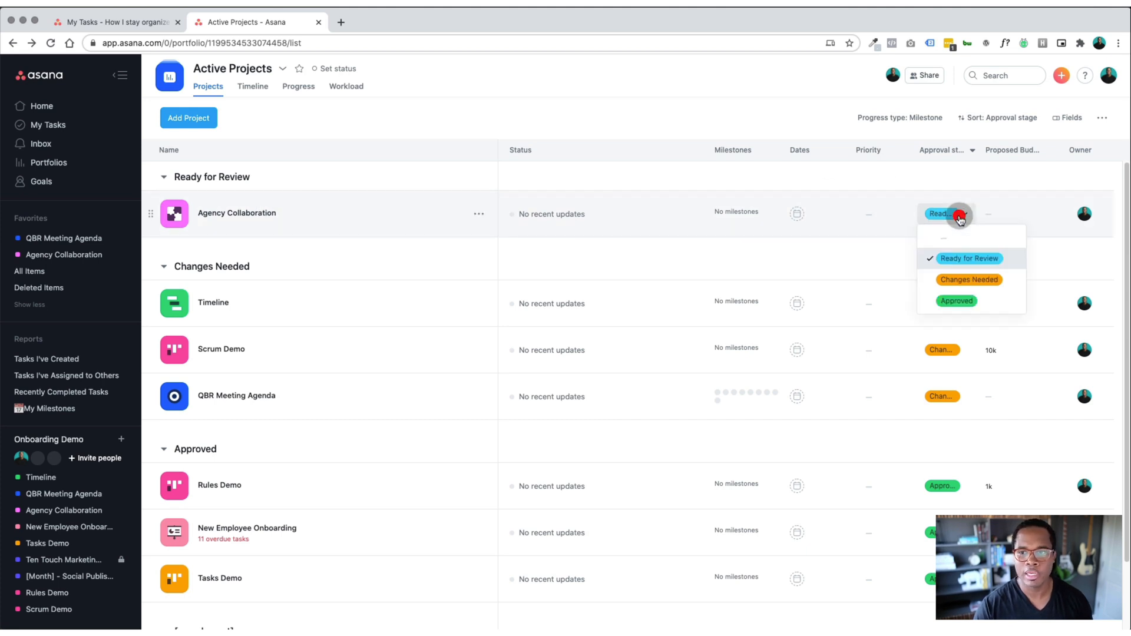
click(968, 281)
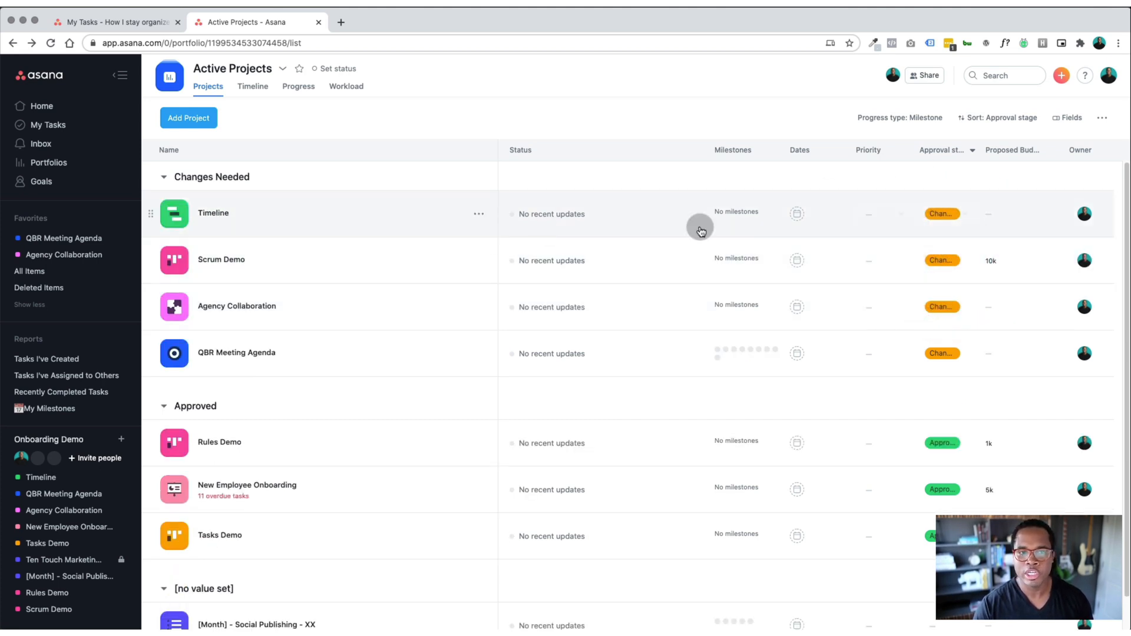
scroll(down, 3)
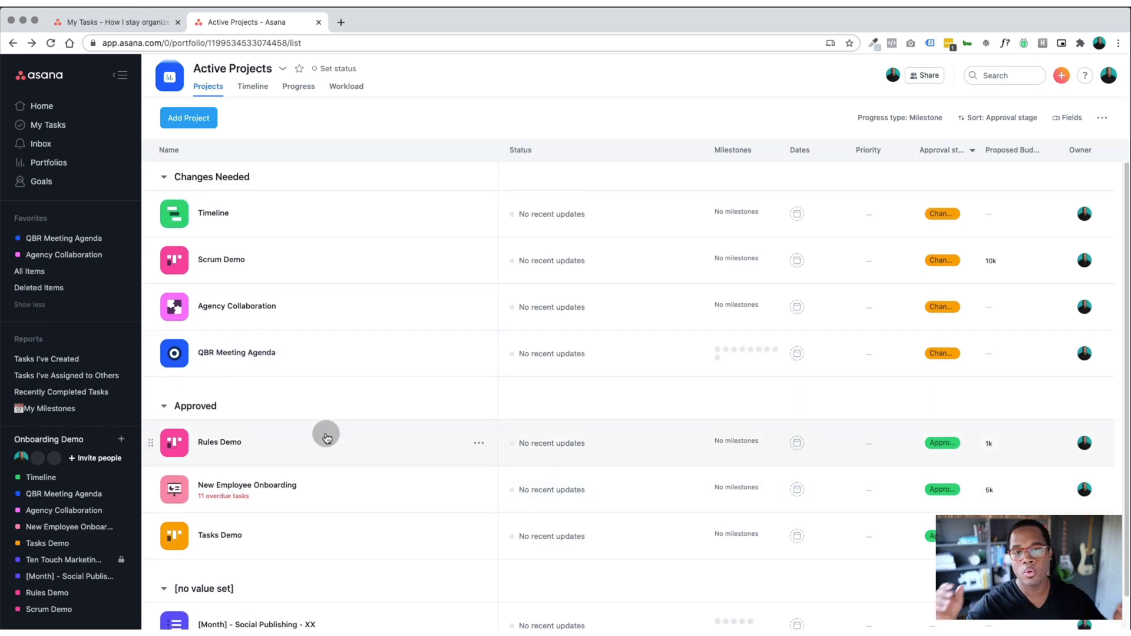
mouse_move(489, 367)
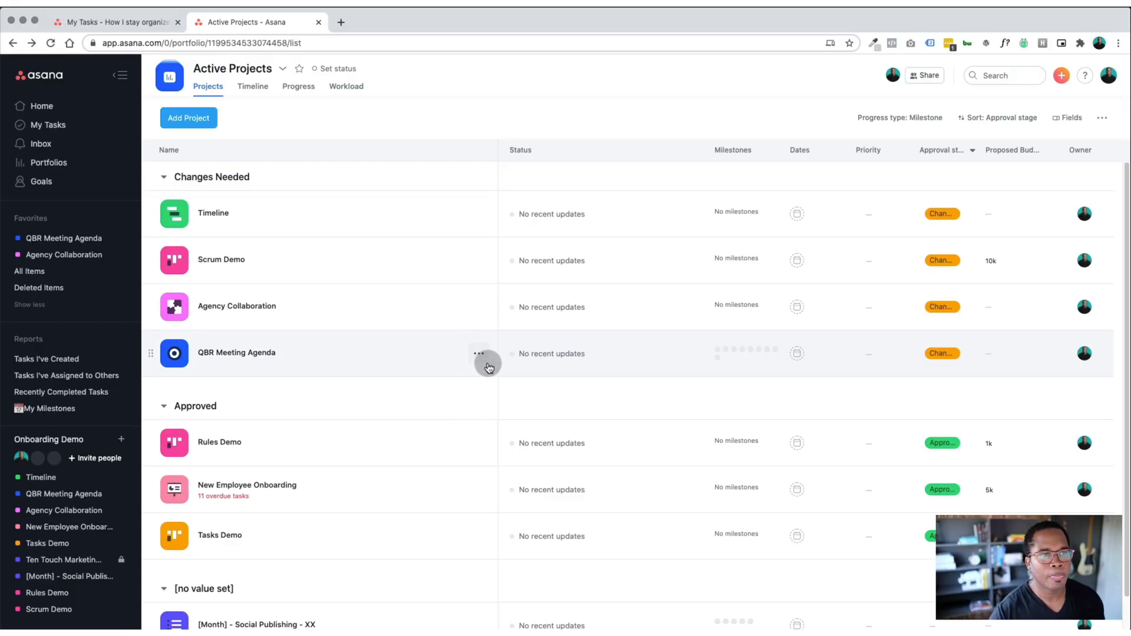
mouse_move(150, 257)
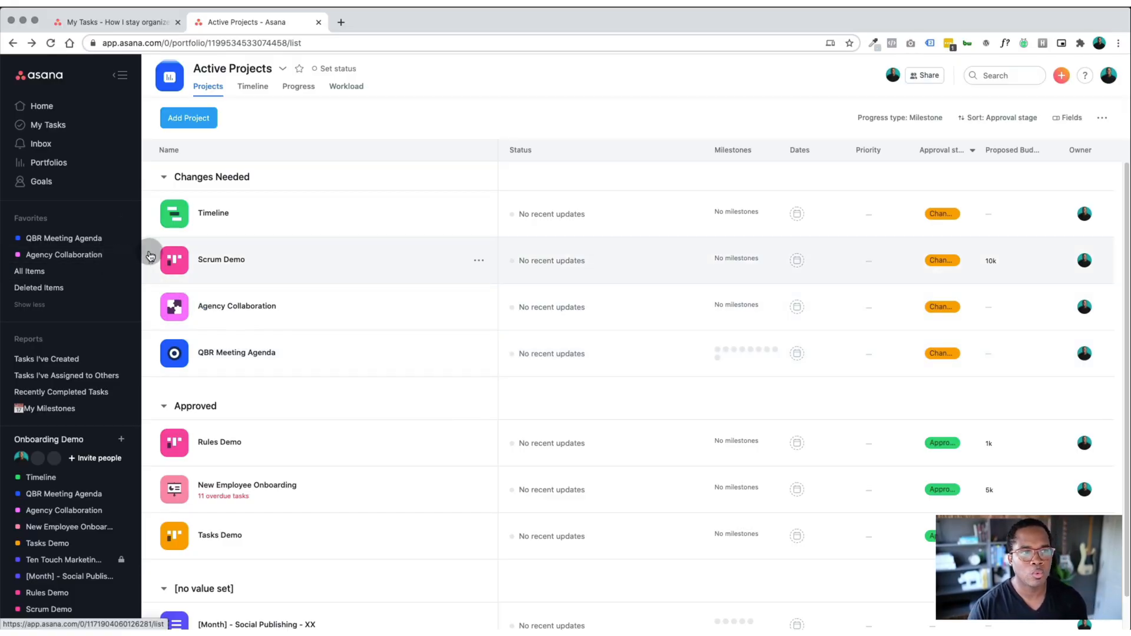
mouse_move(173, 306)
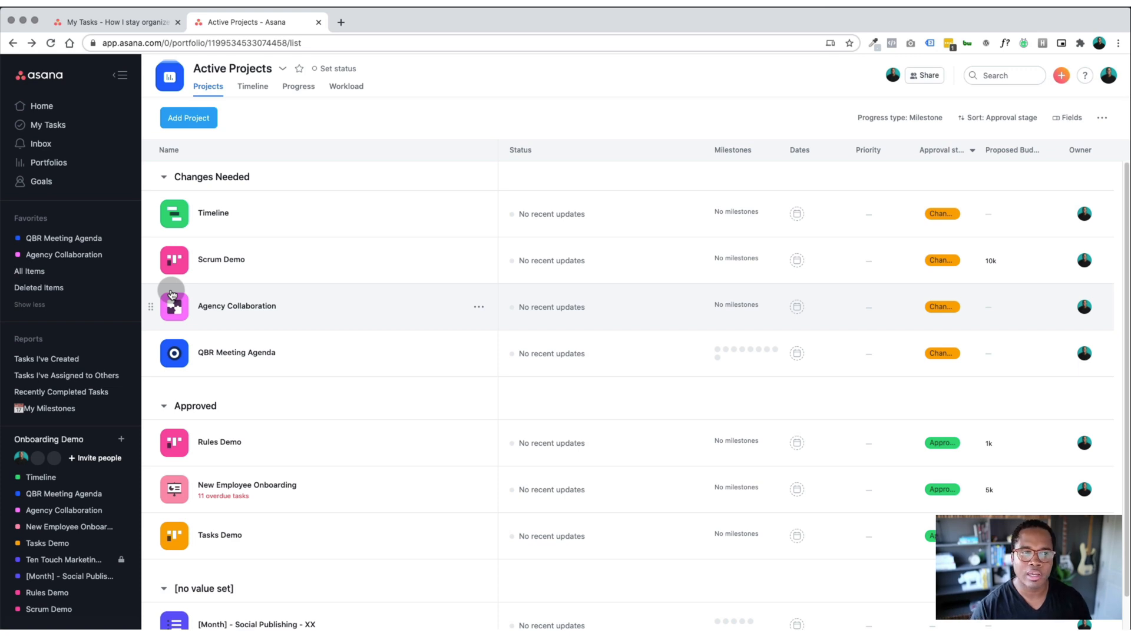
- Open the Inbox, leave the QBR Meeting Agenda submission task, and return to My Tasks
click(40, 144)
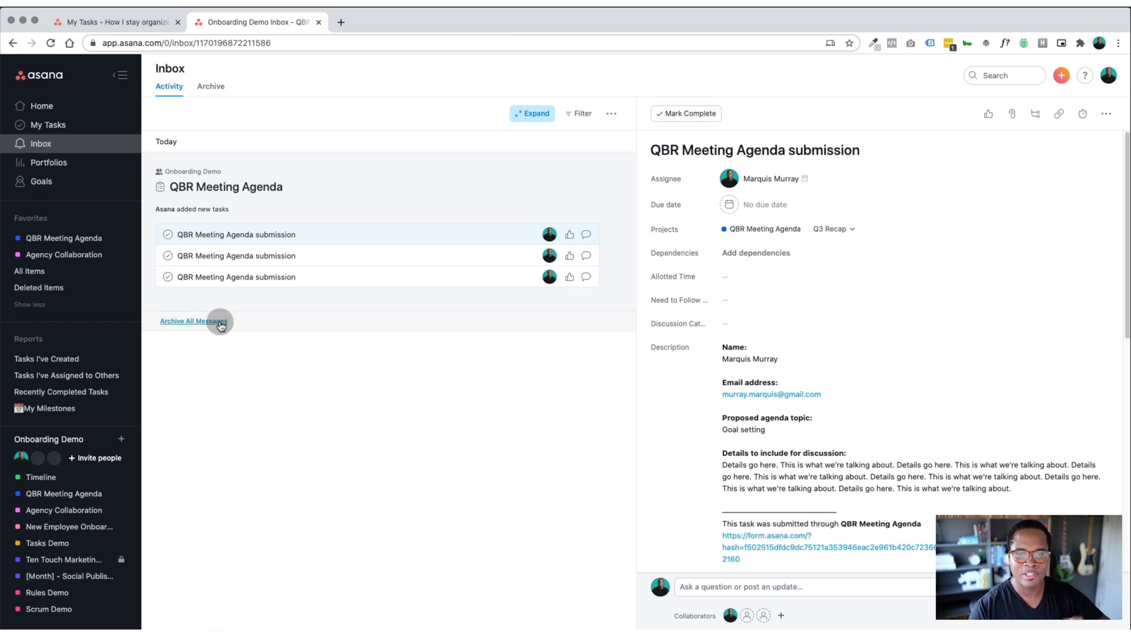
mouse_move(152, 355)
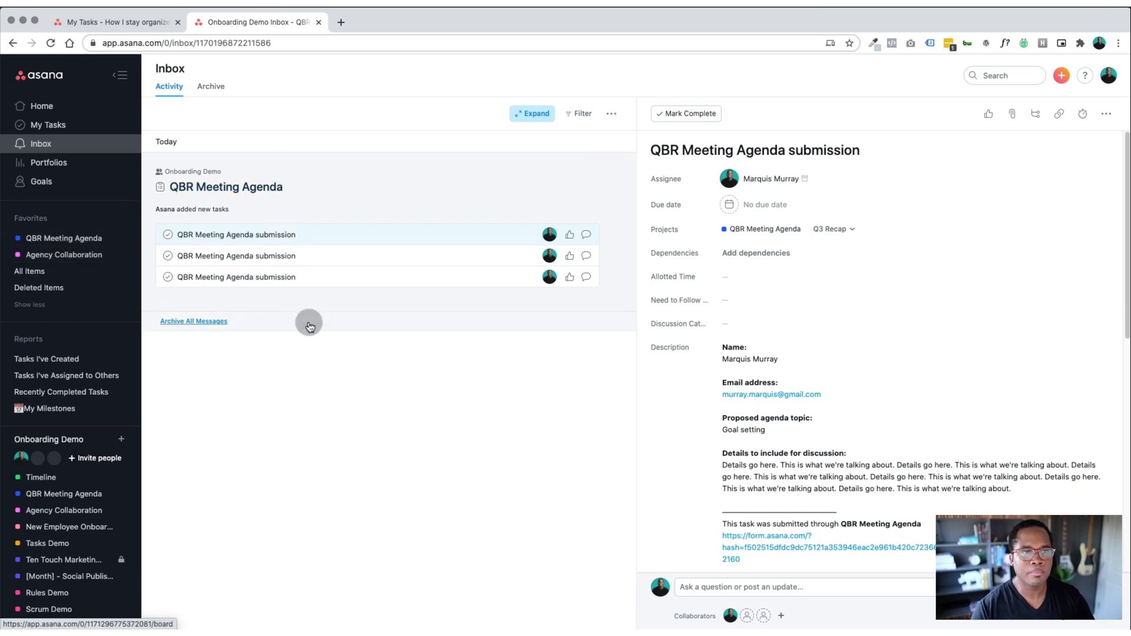
mouse_move(191, 383)
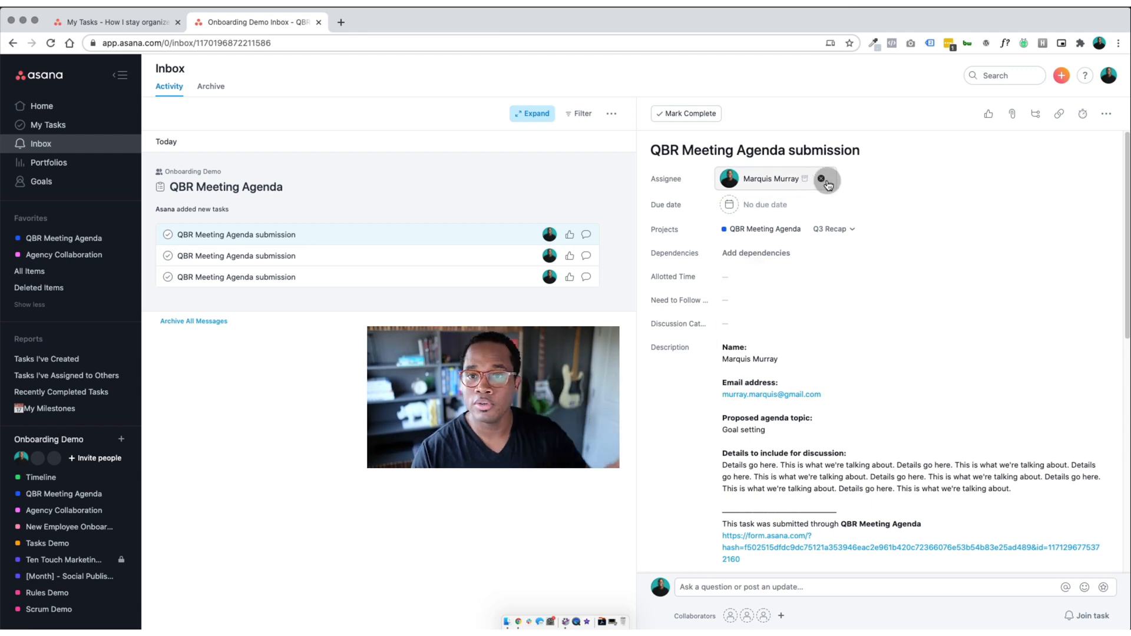
mouse_move(740, 620)
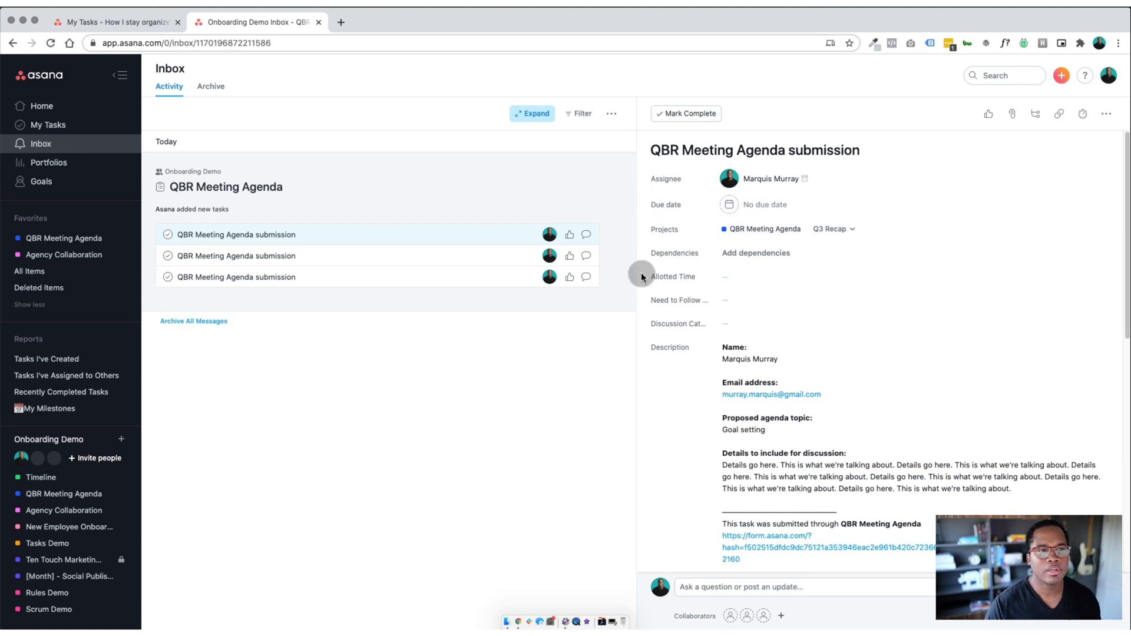
click(115, 22)
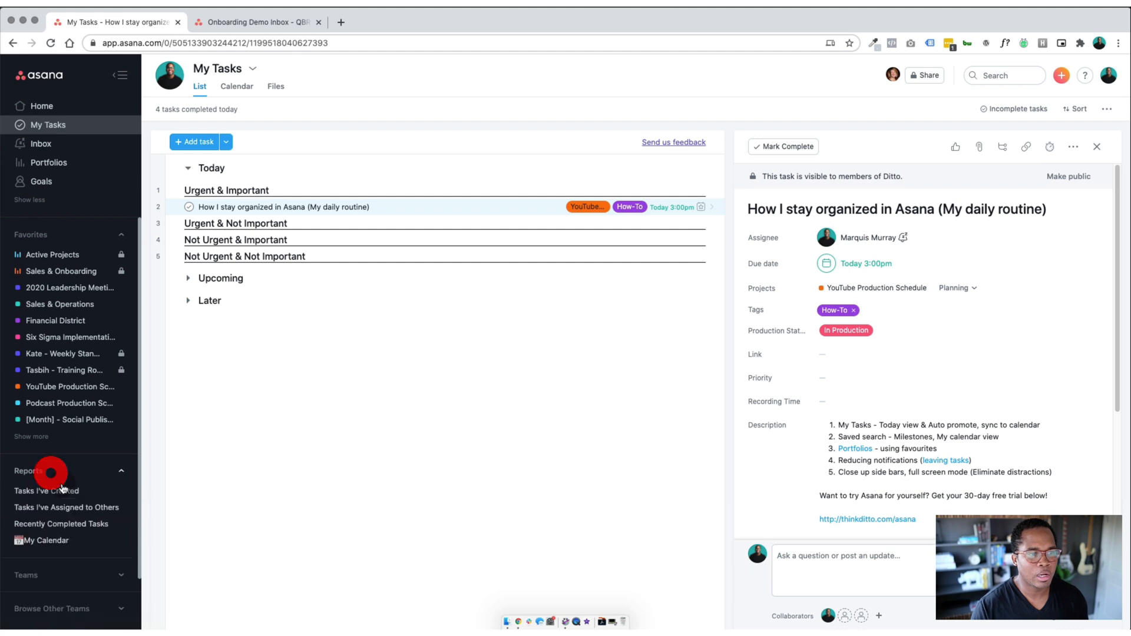
- Trim the sidebar to Home, My Tasks and Inbox with Show less, folding Reports and Teams
scroll(down, 3)
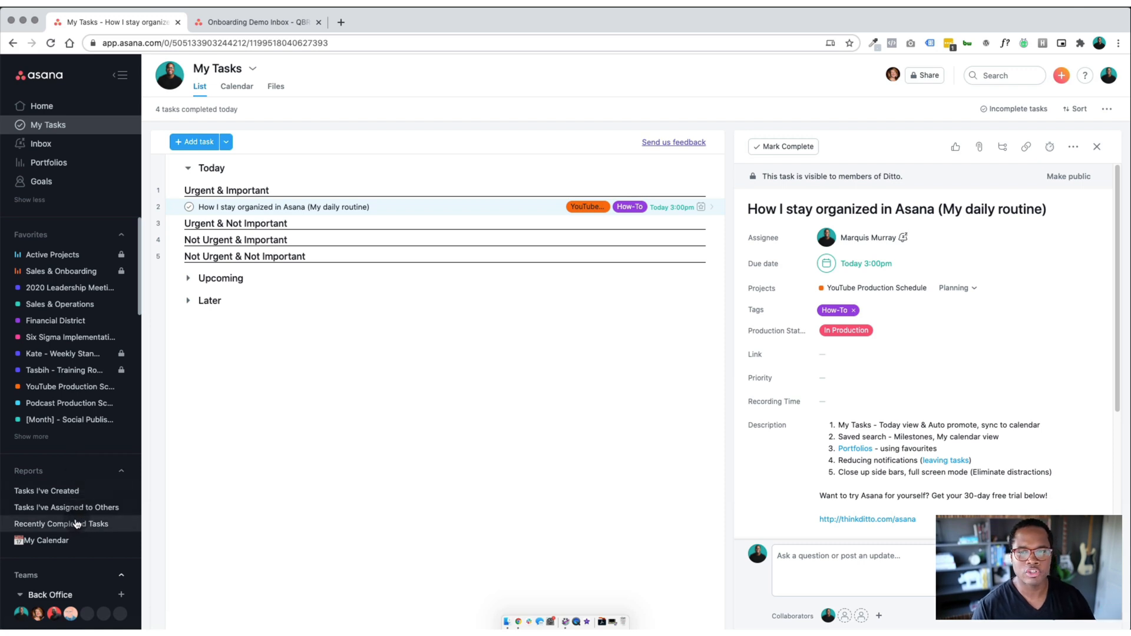
mouse_move(75, 337)
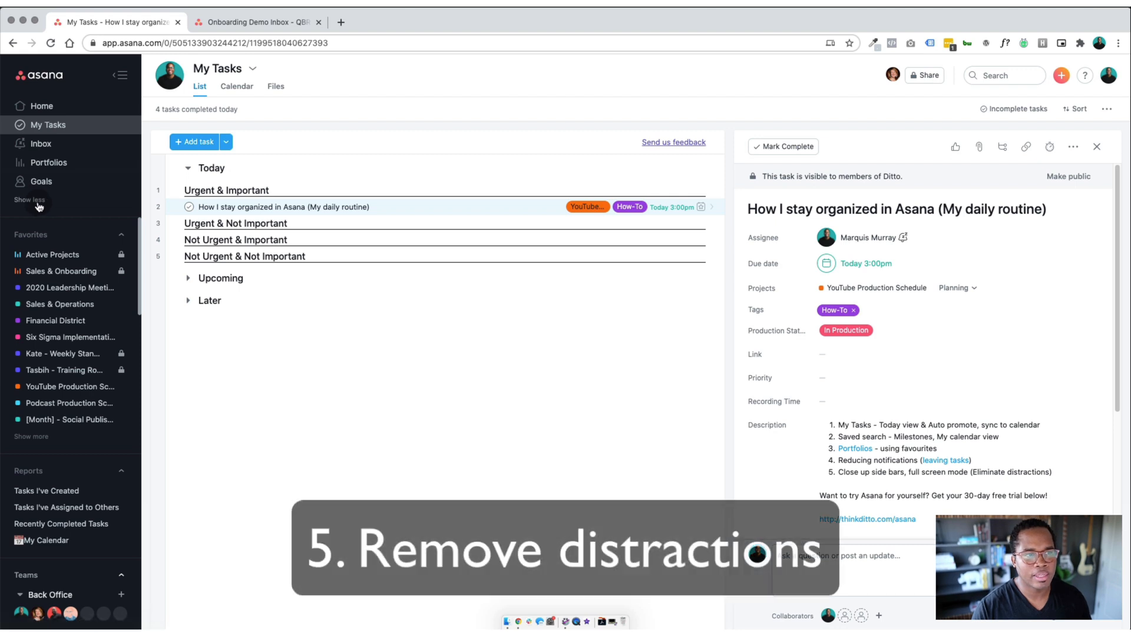
click(28, 200)
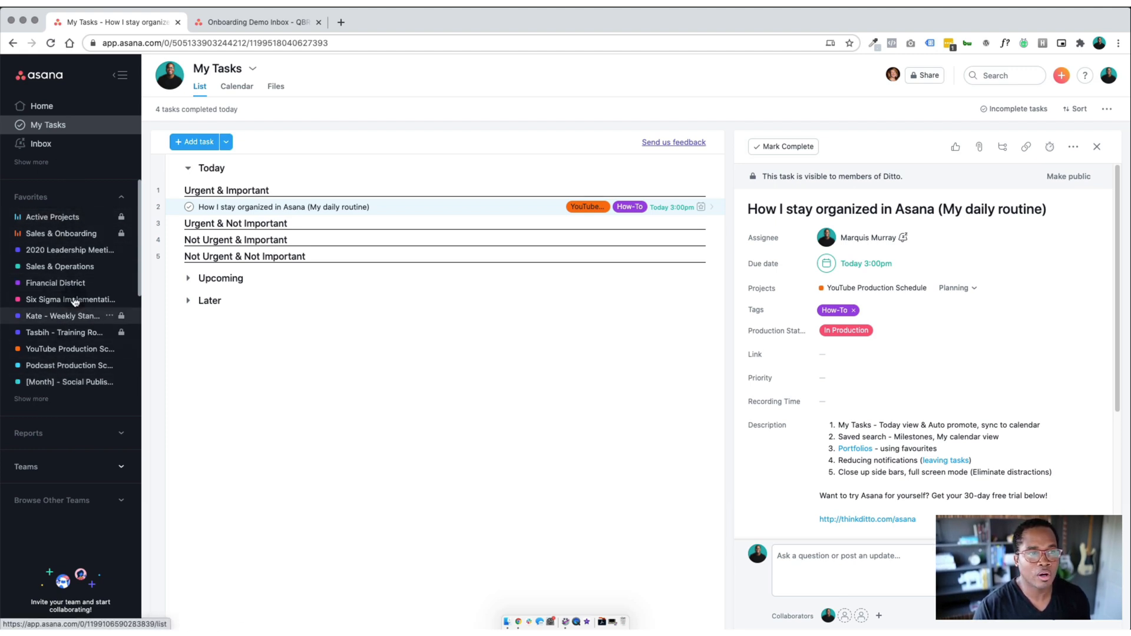
mouse_move(64, 382)
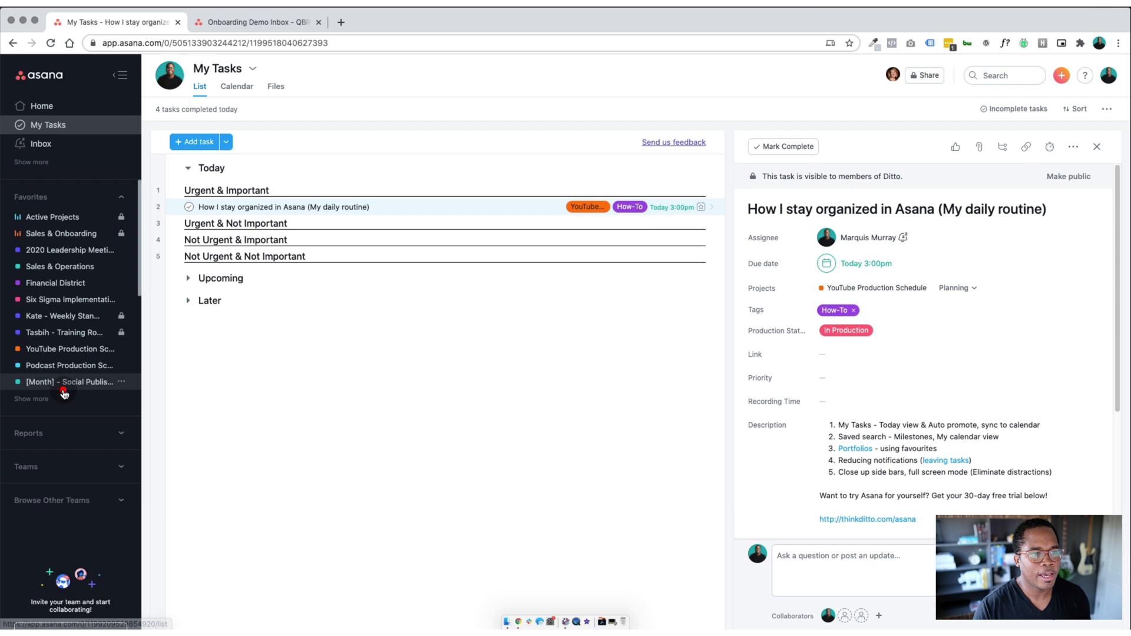
- Toggle Social Publishing's favourite star, then open YouTube Production Schedule as a board
click(70, 382)
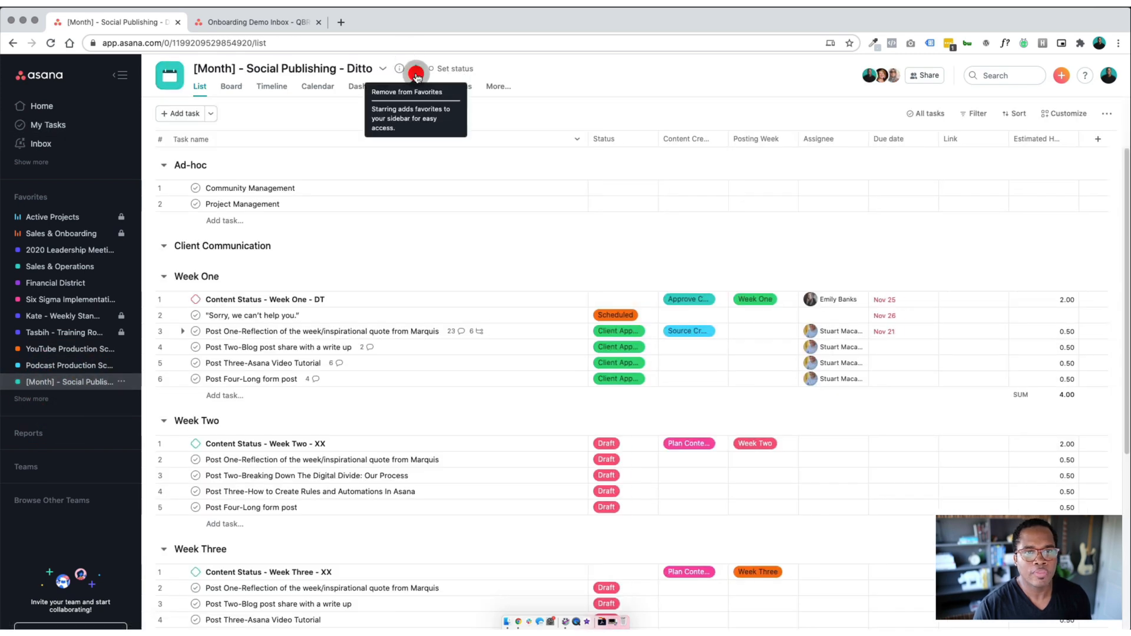
click(415, 69)
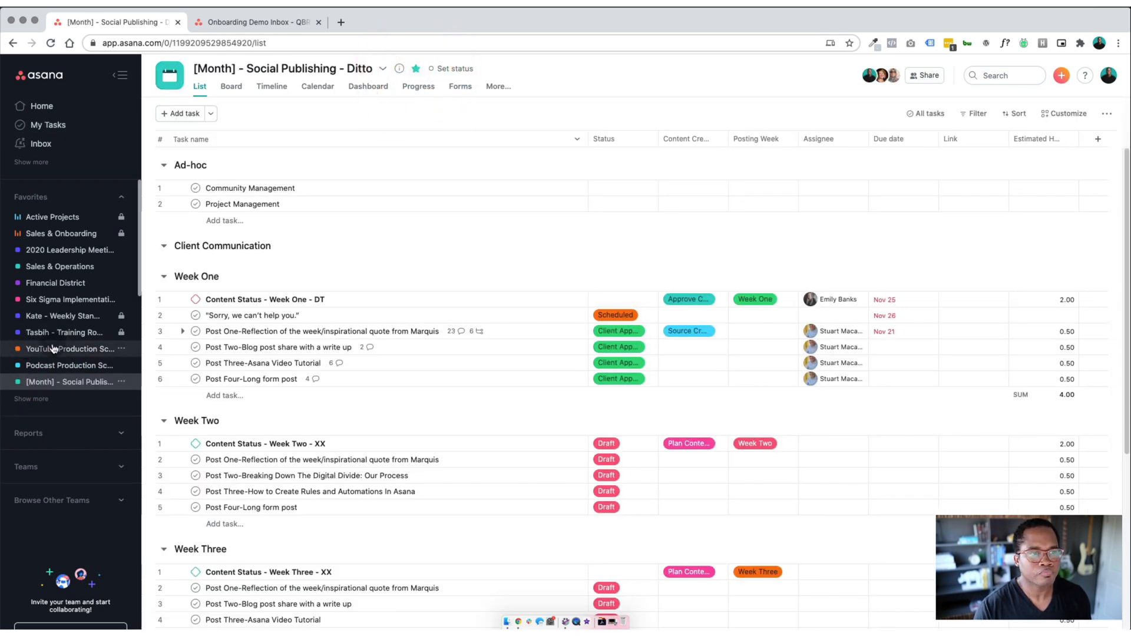
click(63, 348)
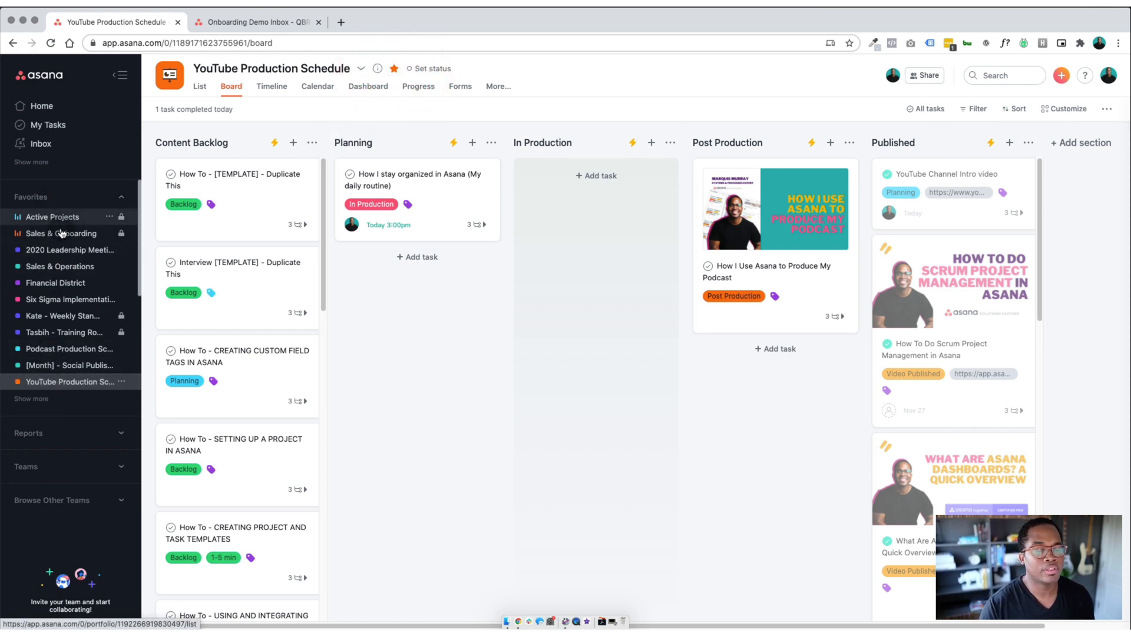
mouse_move(68, 249)
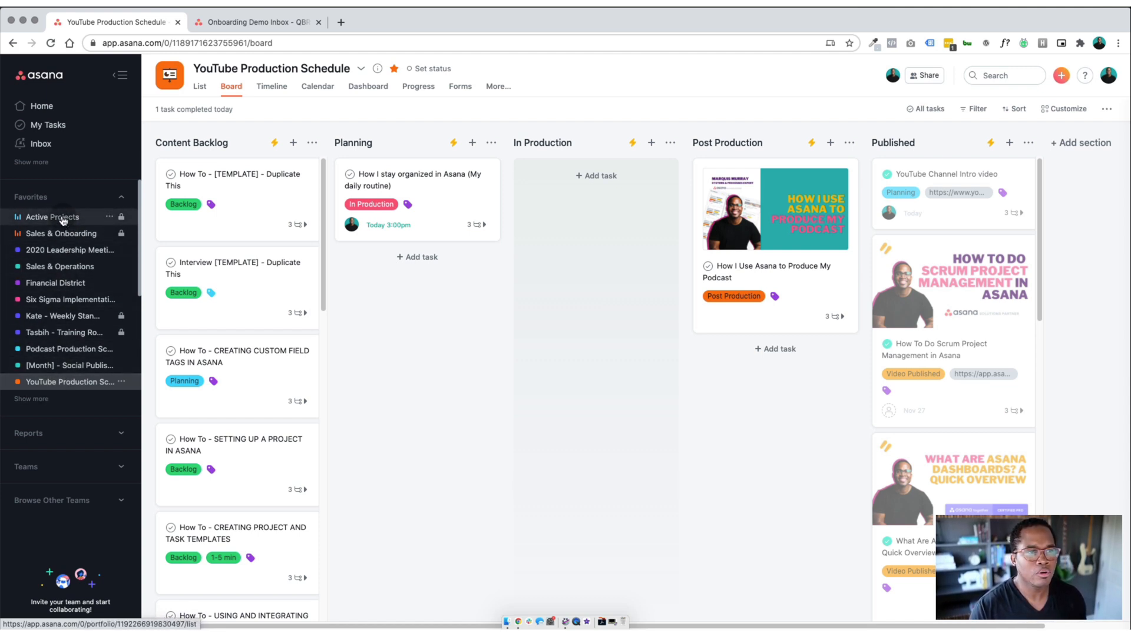
mouse_move(52, 243)
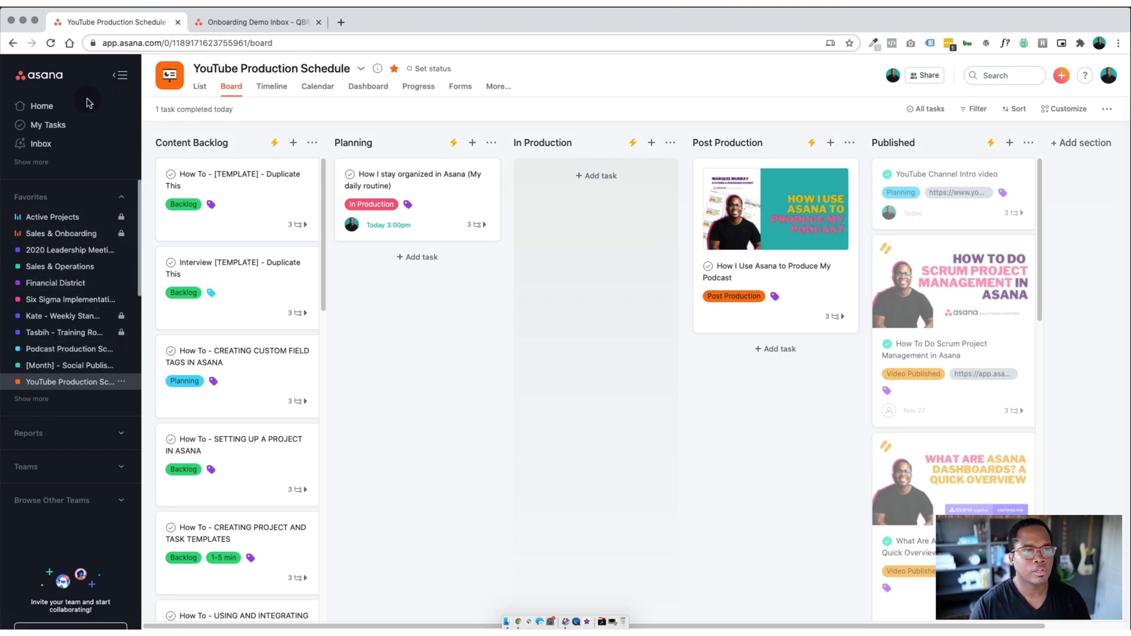
- Collapse the sidebar and expand 'How I stay organized in Asana' to full screen
click(47, 125)
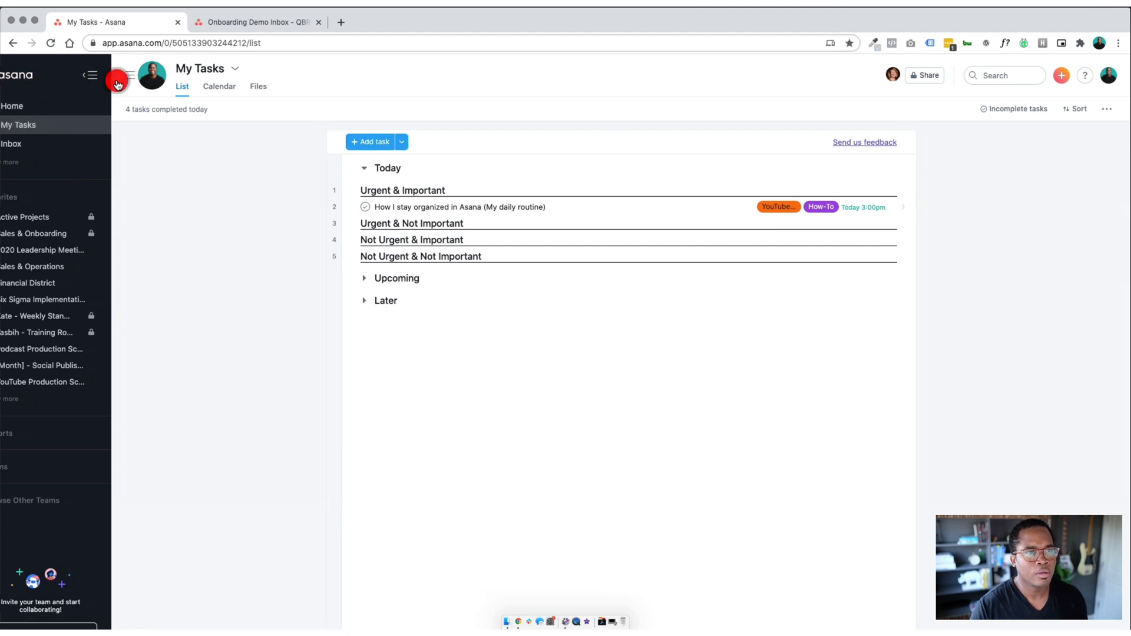
click(122, 76)
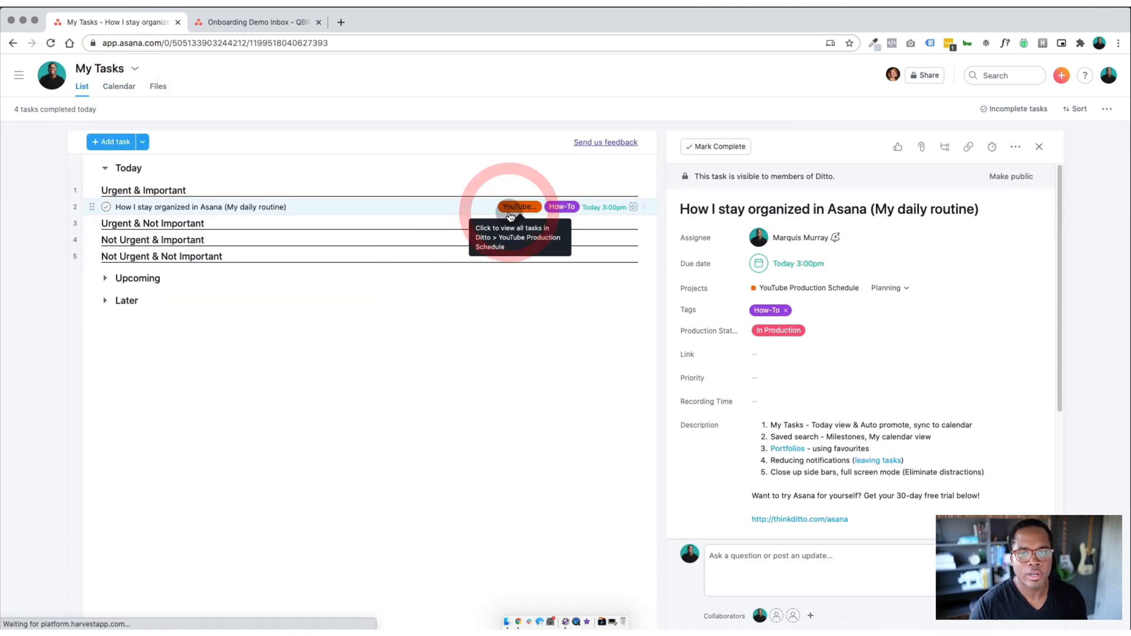
click(518, 208)
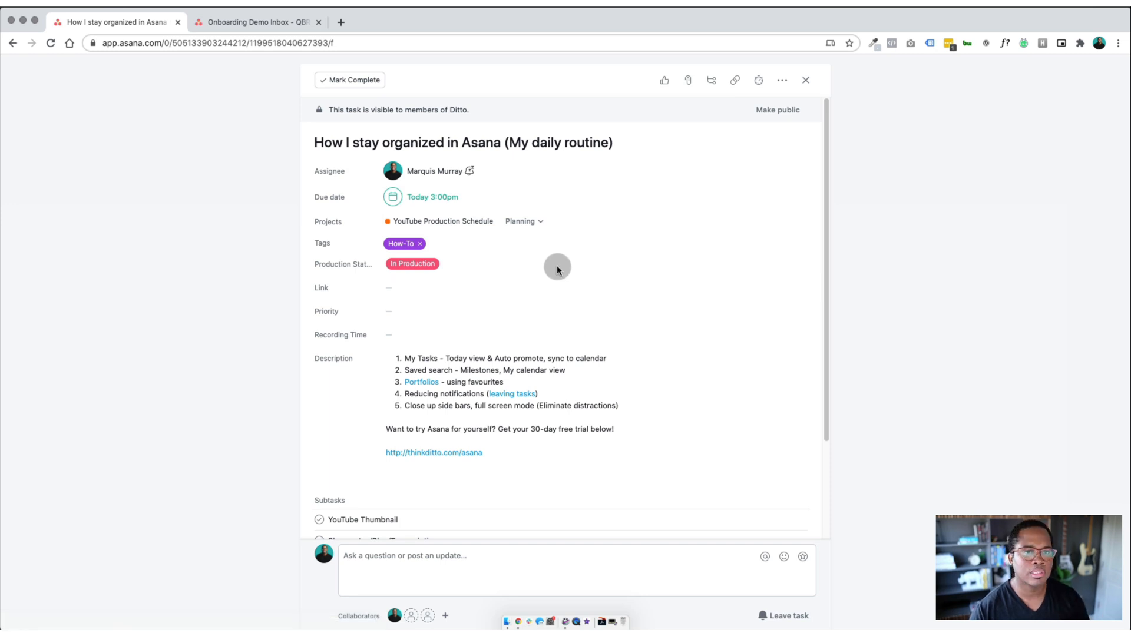
scroll(down, 3)
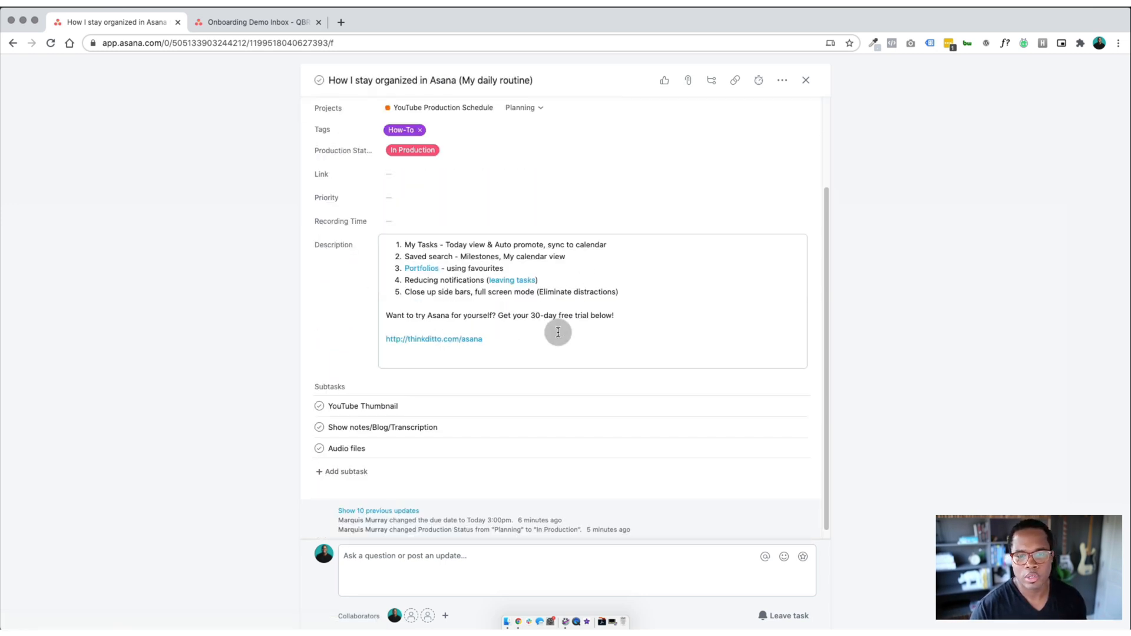
scroll(up, 3)
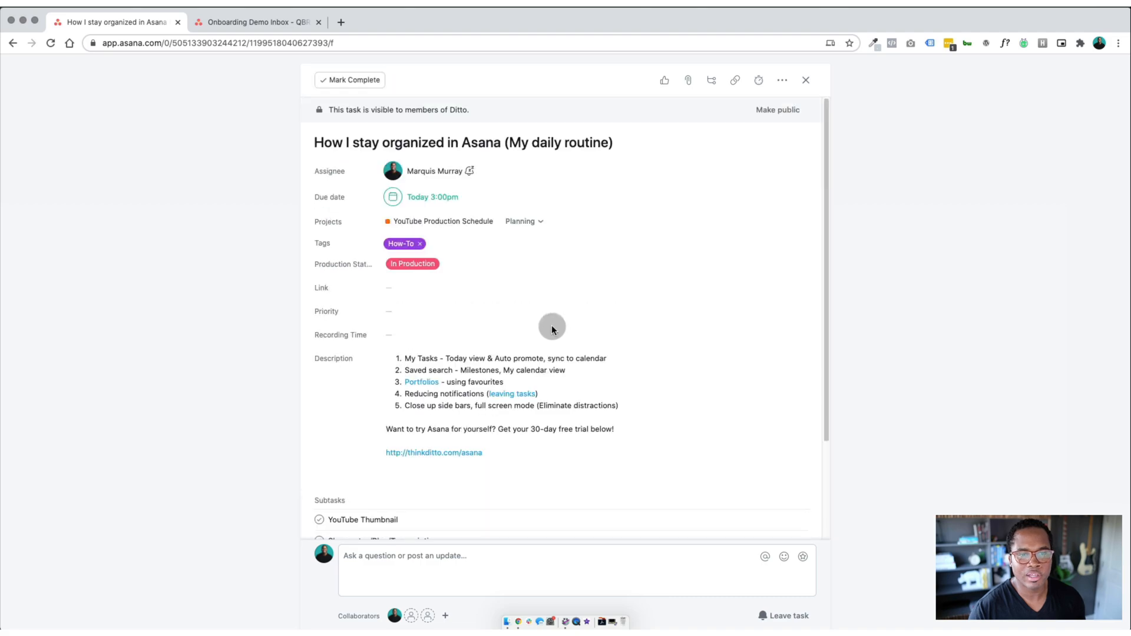